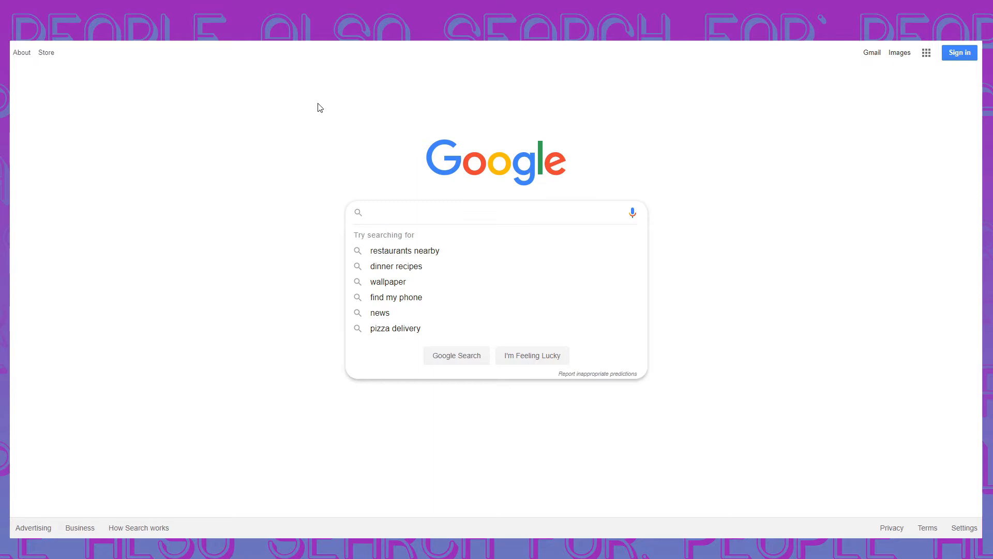
# Step: Focus the Google search box with repeated clicks
pyautogui.click(494, 211)
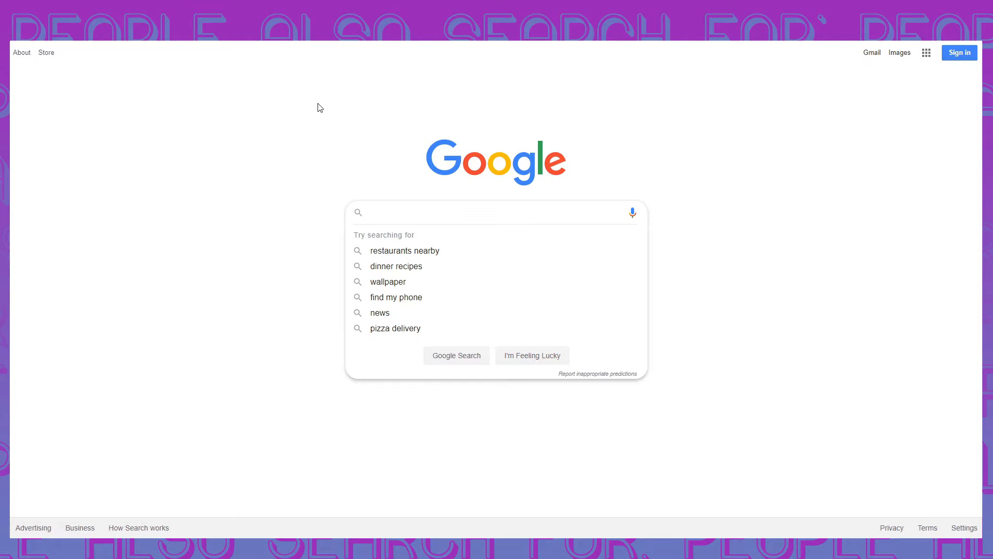
pyautogui.click(495, 212)
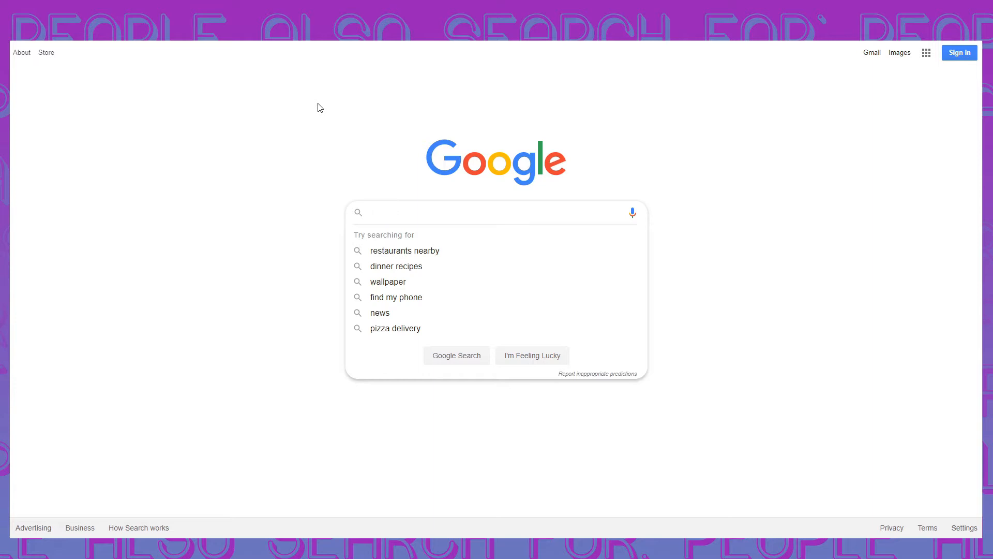
pyautogui.click(495, 211)
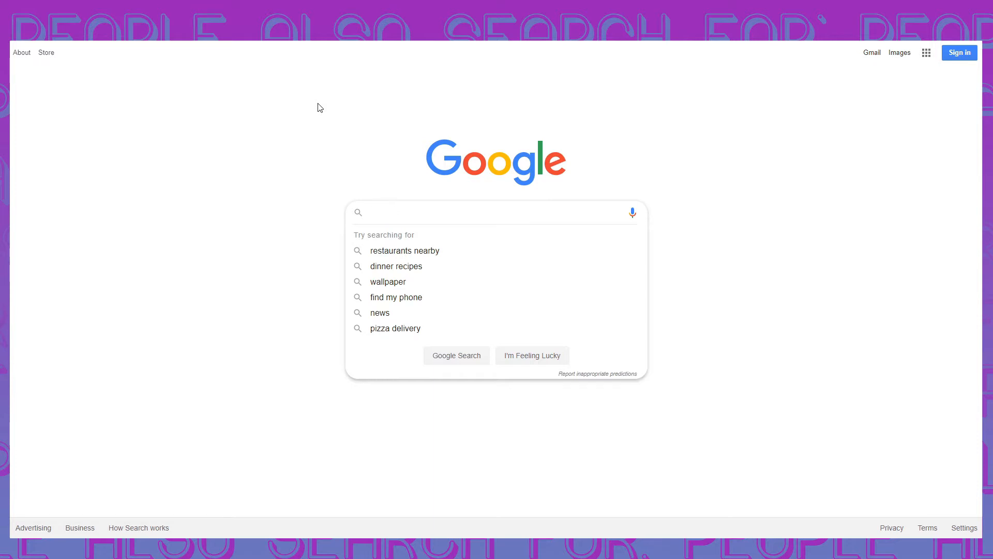
pyautogui.click(494, 213)
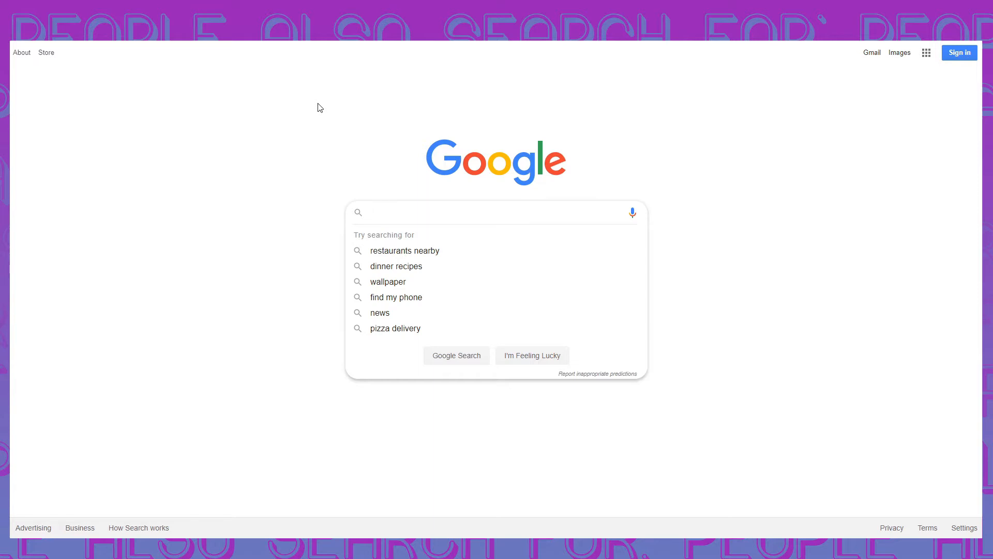
pyautogui.click(496, 212)
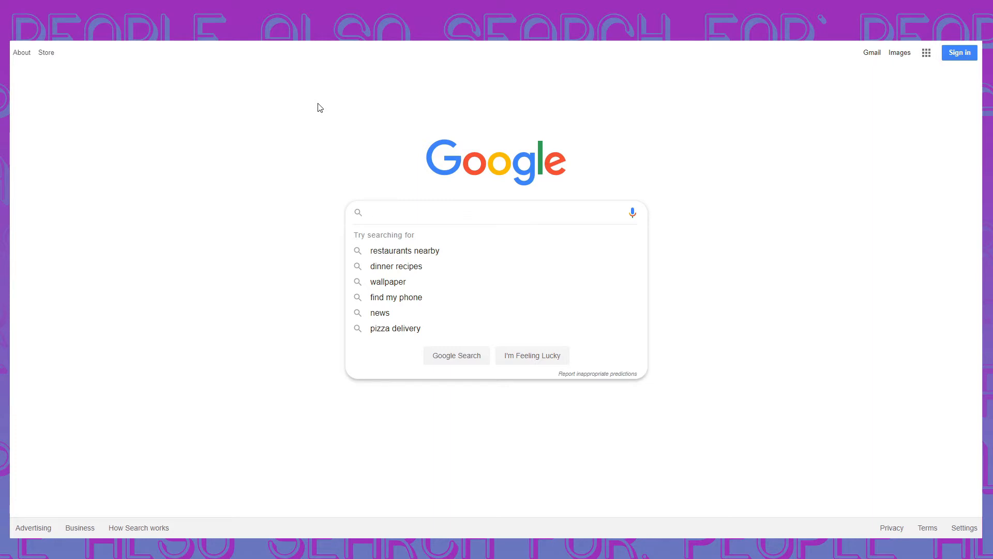
pyautogui.click(496, 213)
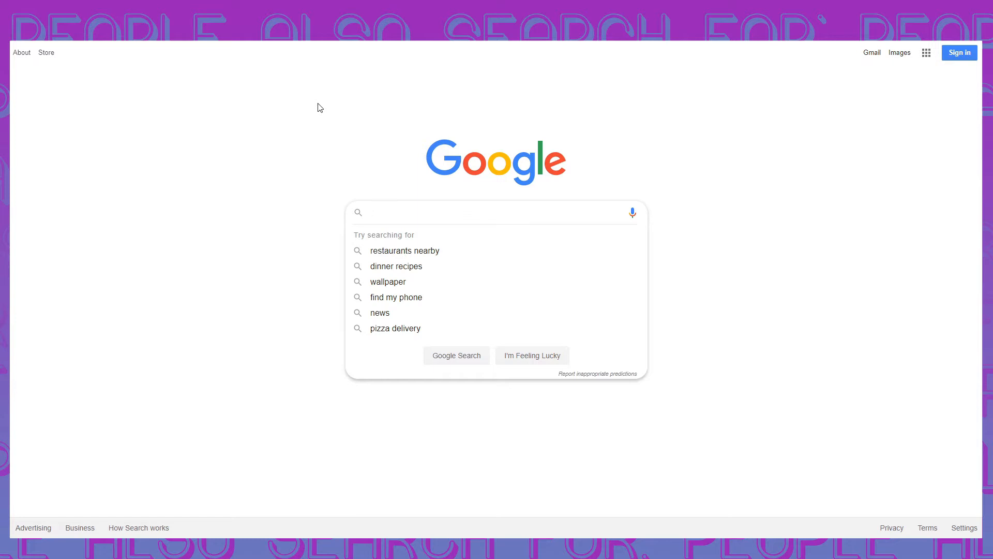
pyautogui.click(495, 211)
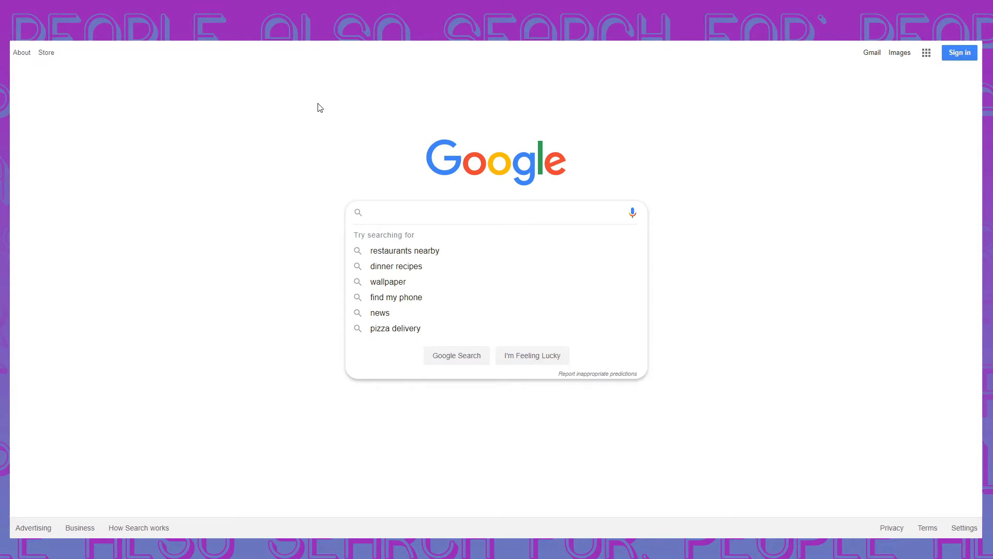
pyautogui.click(495, 212)
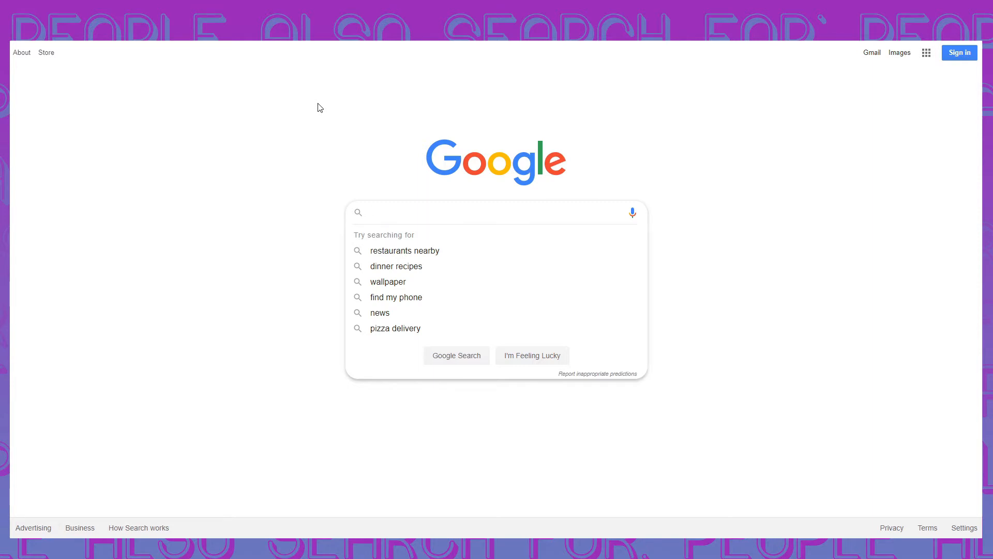
pyautogui.click(495, 213)
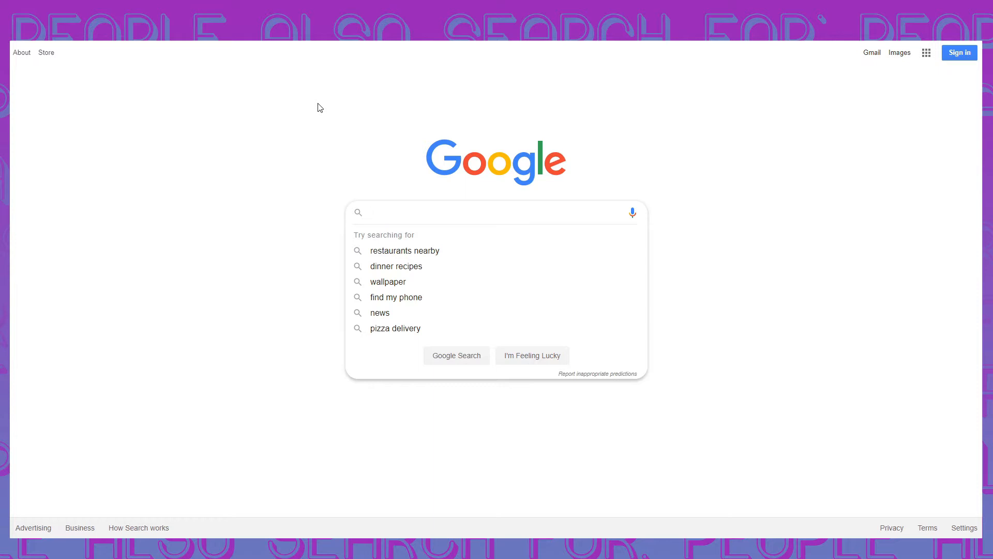
pyautogui.click(495, 213)
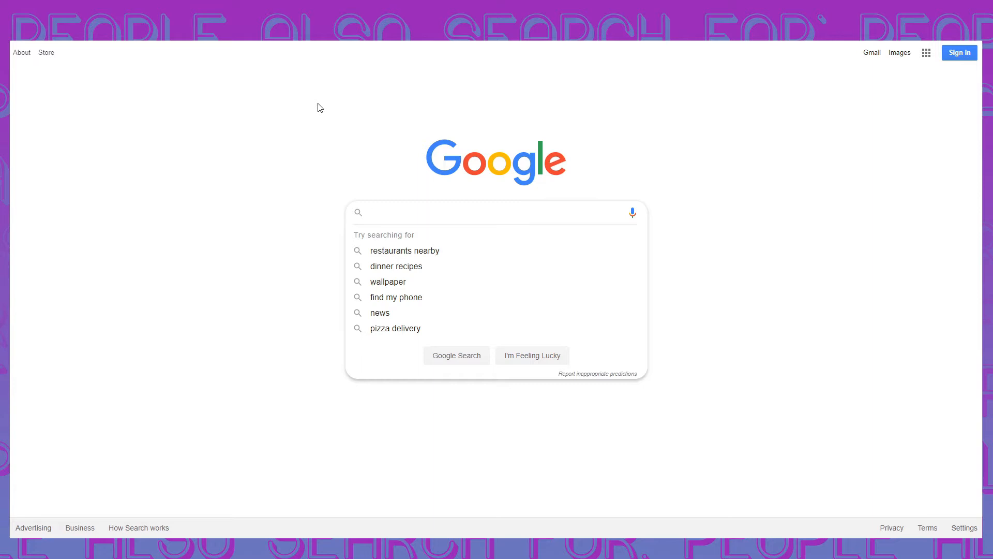
pyautogui.click(496, 212)
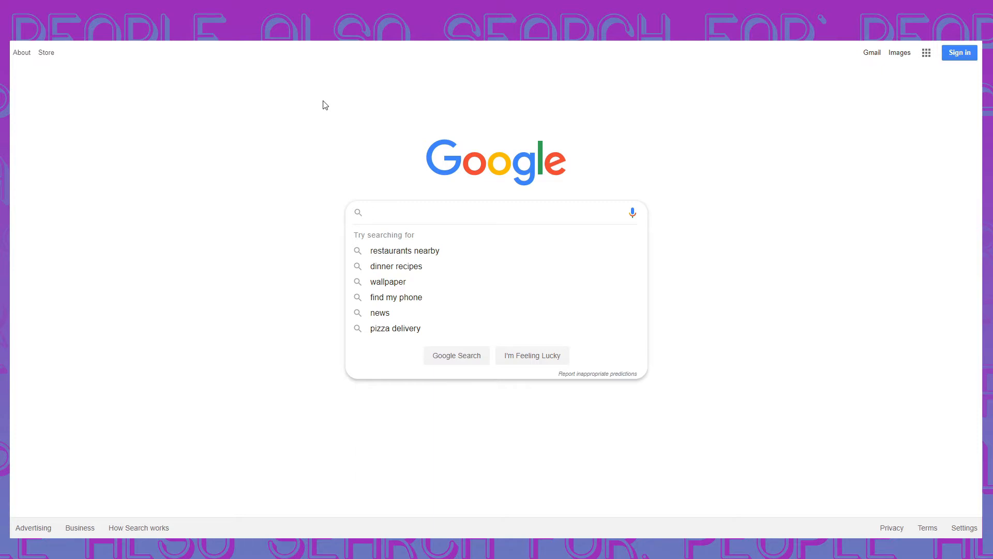
pyautogui.click(494, 212)
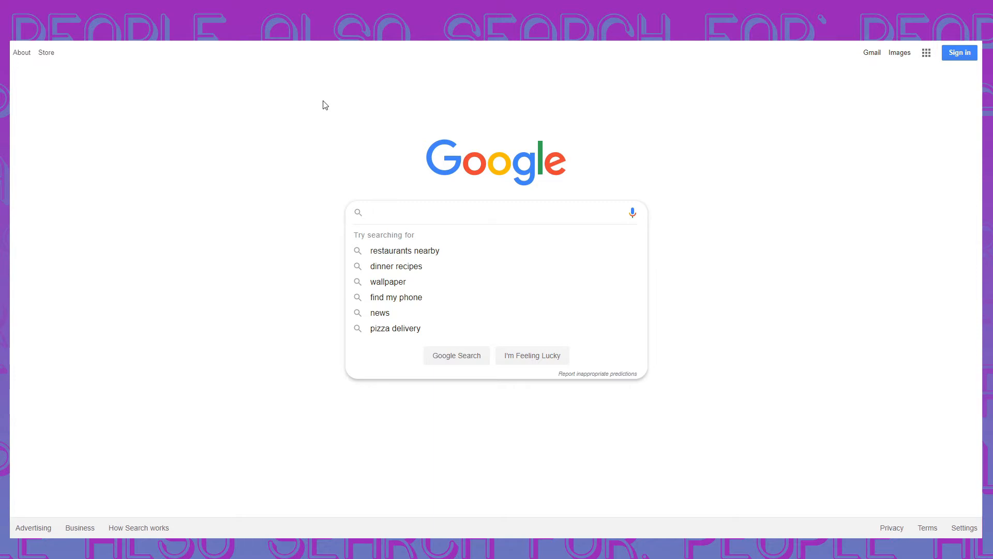
pyautogui.click(495, 212)
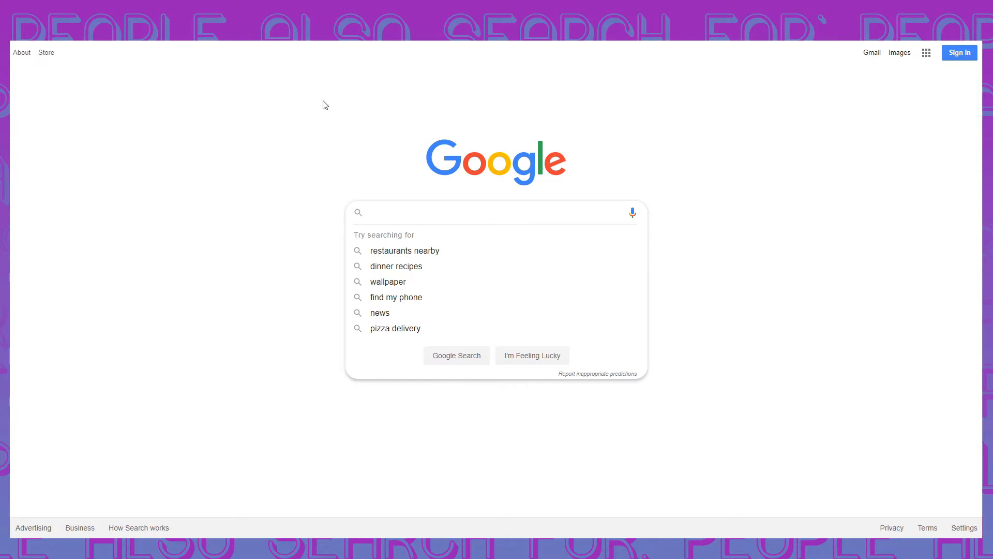
# Step: Enter the query 'whats the hottest camping spot in the us'
pyautogui.write('whats')
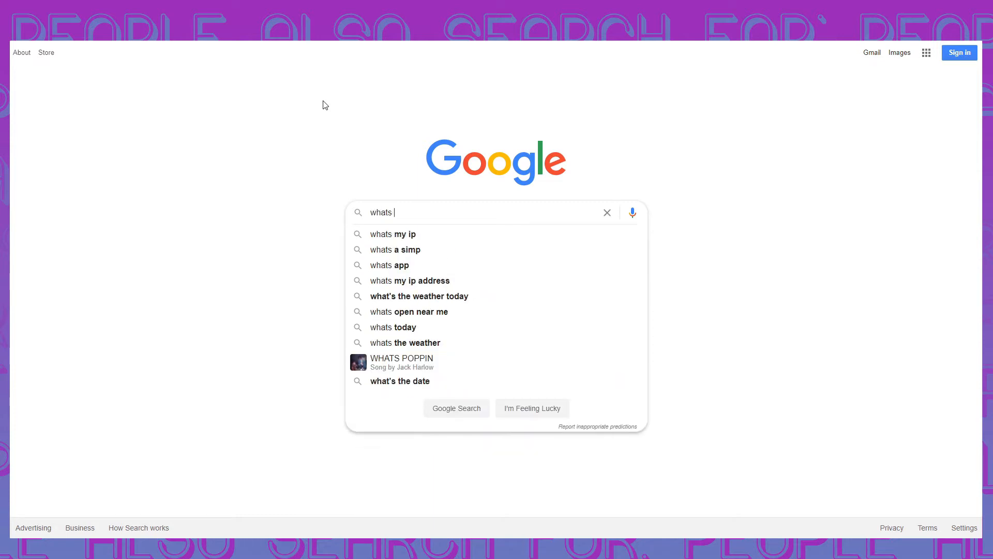
pyautogui.write('the hottest')
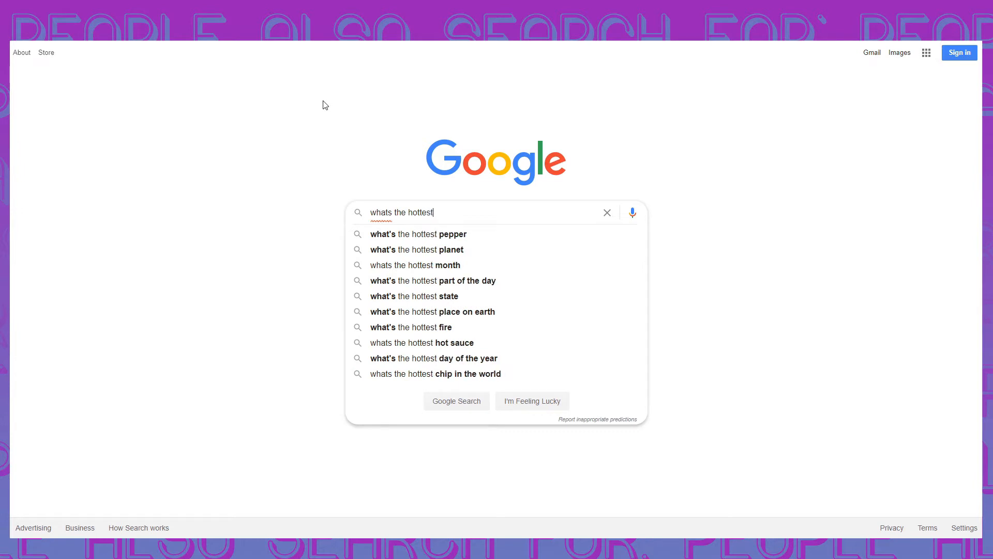
pyautogui.write('camping spot in the us')
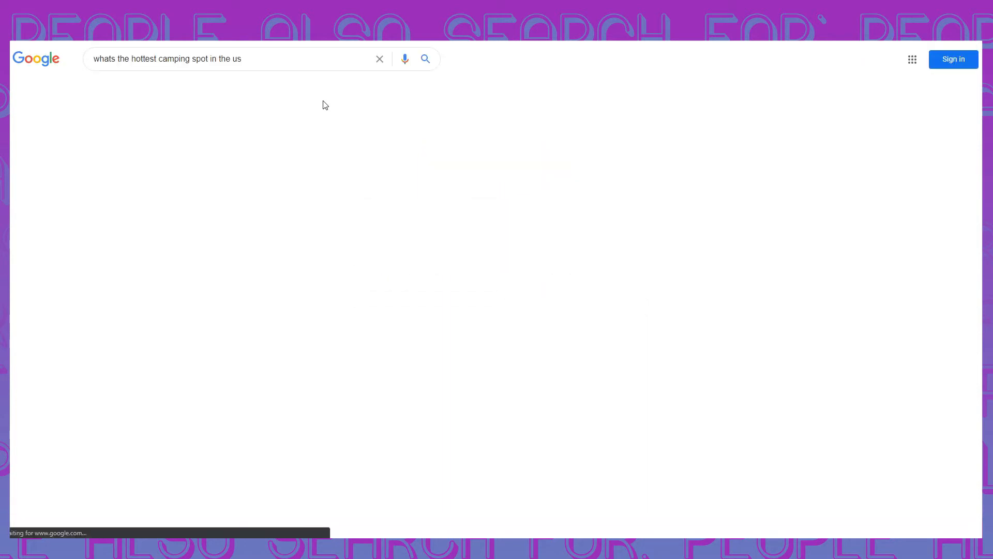
# Step: Submit the hottest US camping spot search and load its results
pyautogui.click(425, 59)
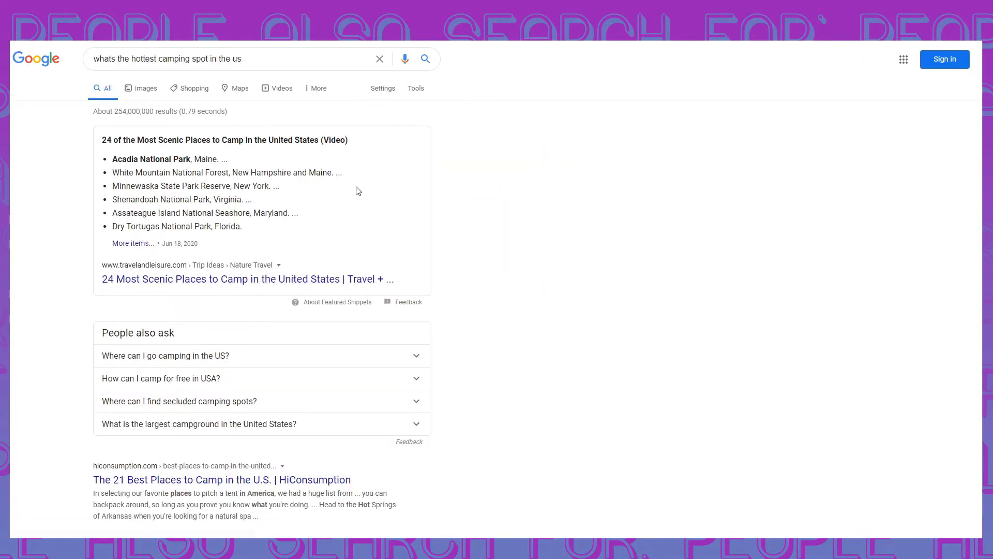
pyautogui.moveTo(475, 267)
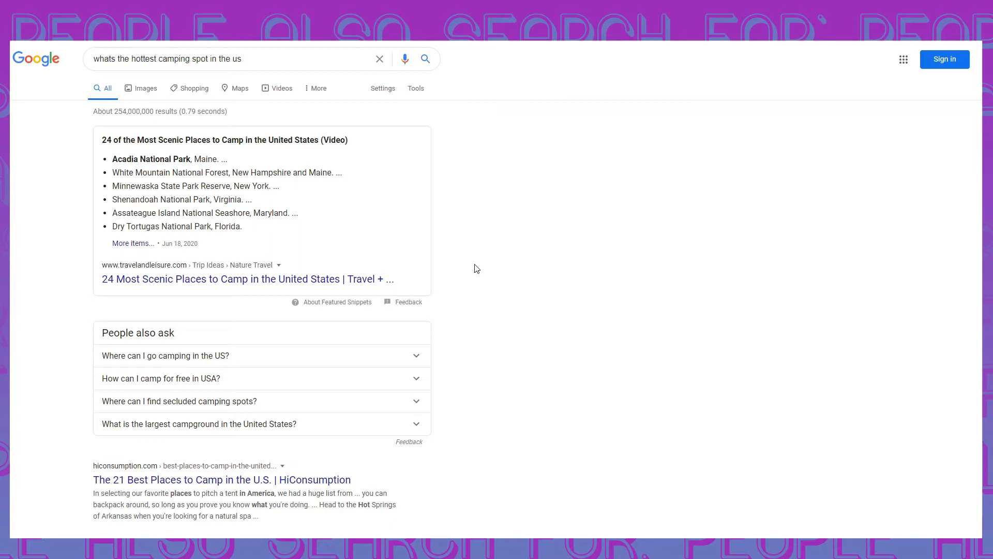
pyautogui.moveTo(461, 238)
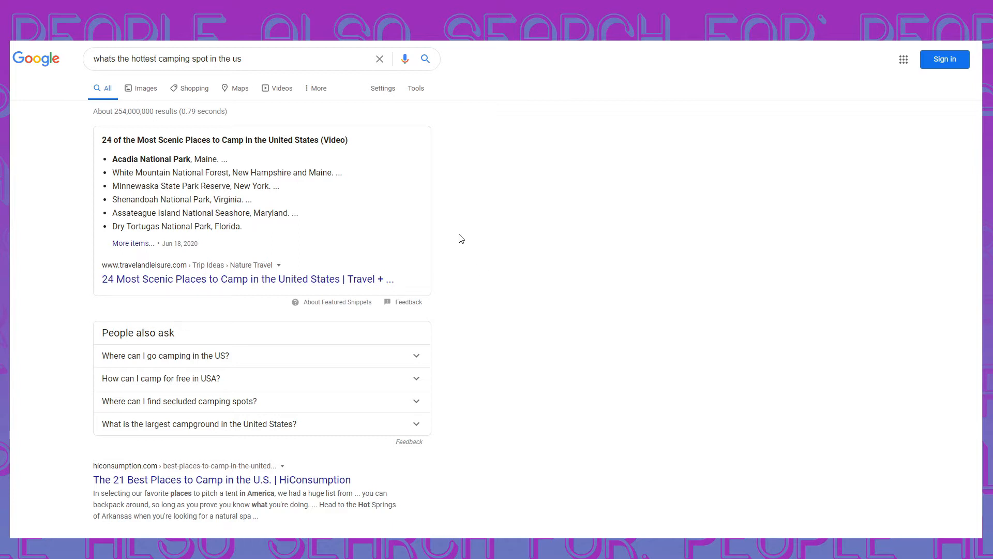
pyautogui.moveTo(112, 299)
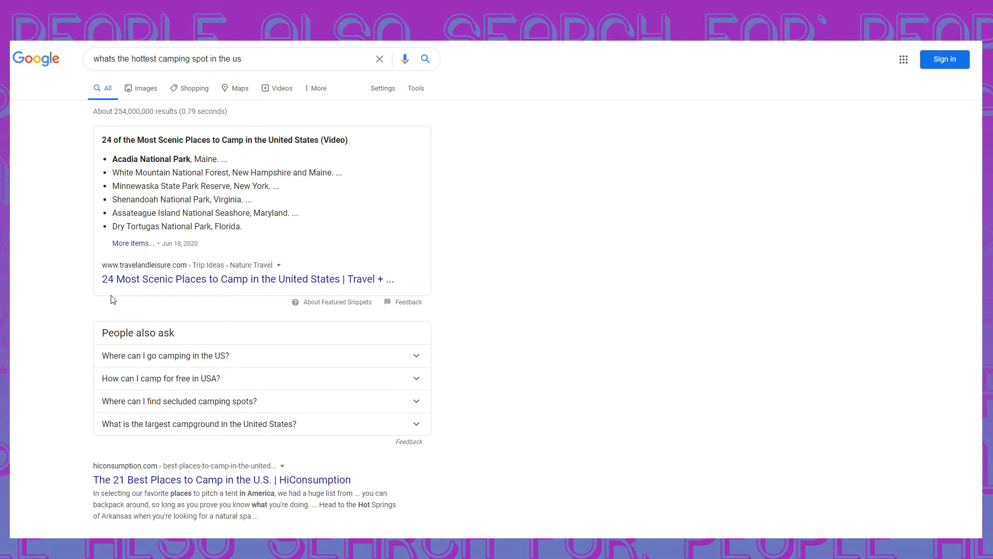
pyautogui.moveTo(130, 295)
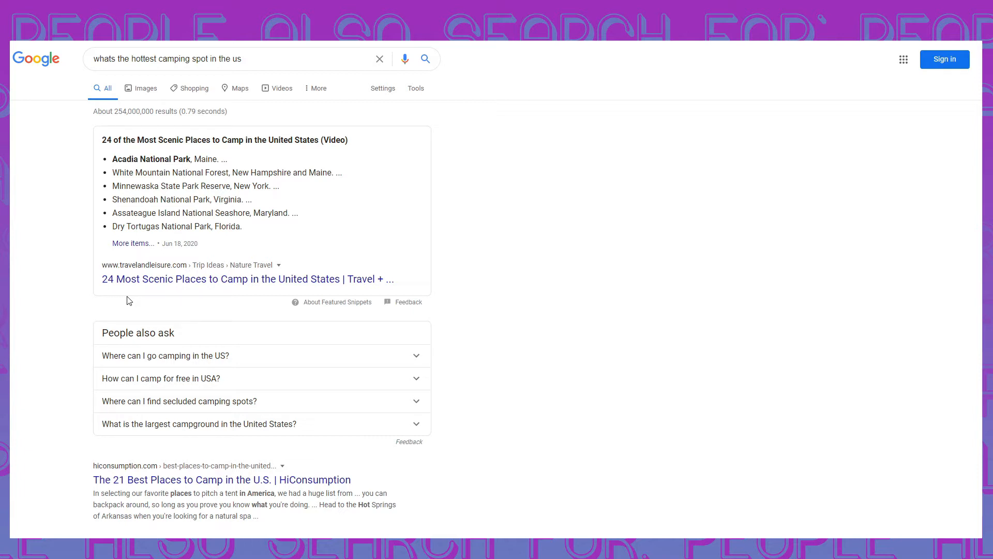
pyautogui.moveTo(132, 297)
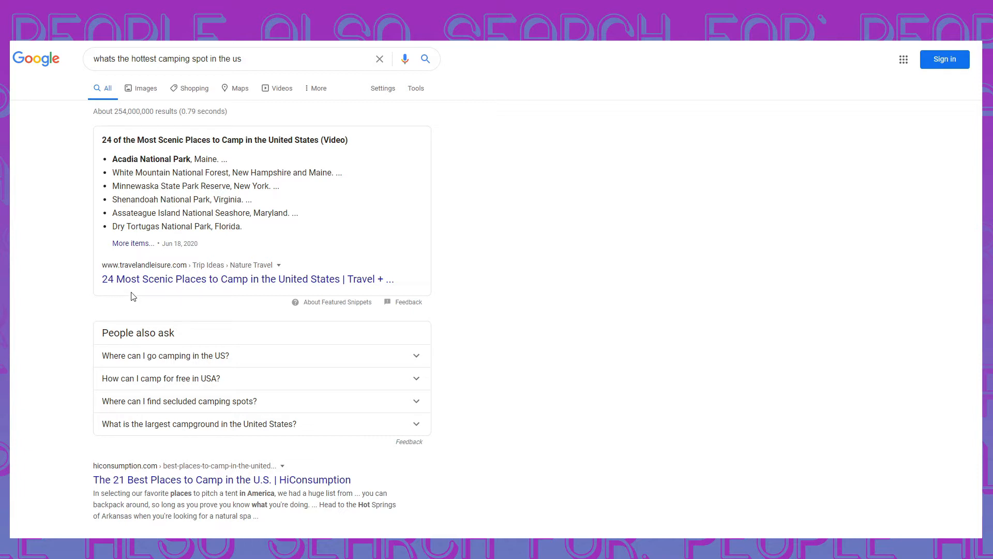
pyautogui.moveTo(150, 284)
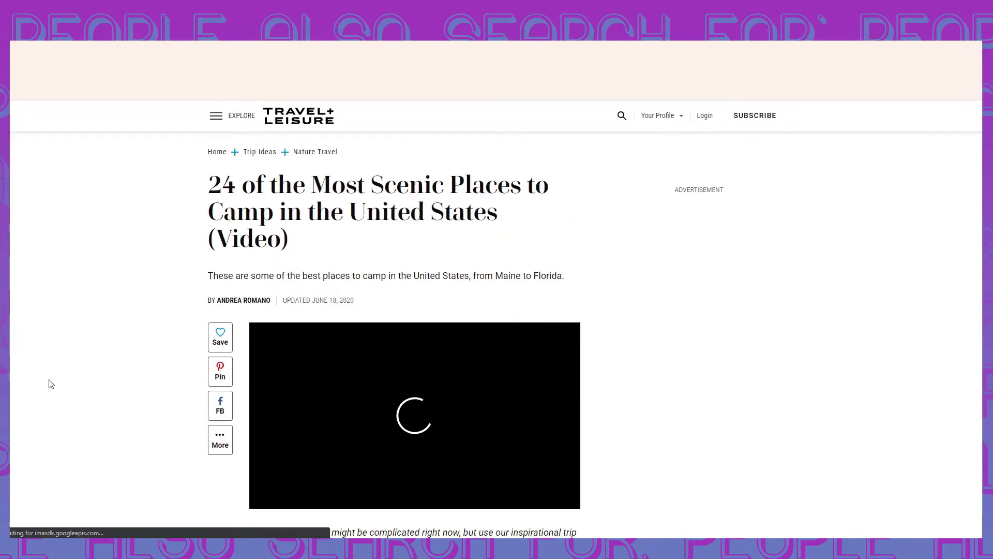
# Step: Scroll the Travel + Leisure scenic camping article down to the Acadia National Park, Maine entry
pyautogui.scroll(-3)
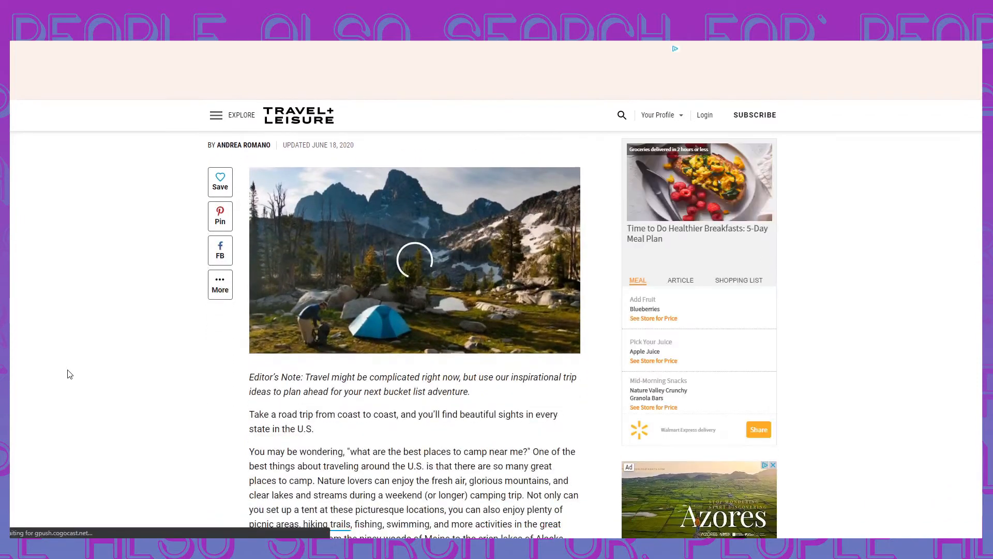
pyautogui.scroll(3)
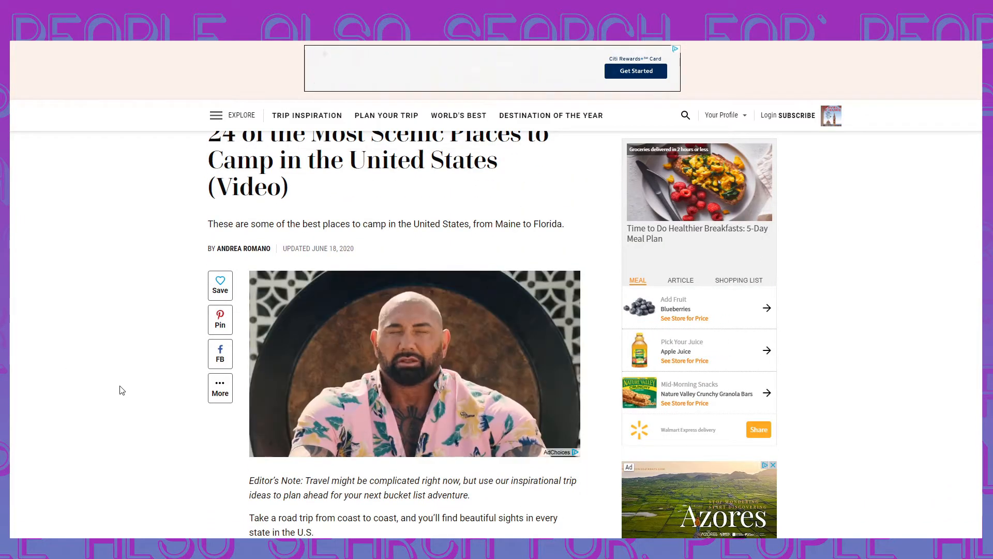
pyautogui.scroll(-3)
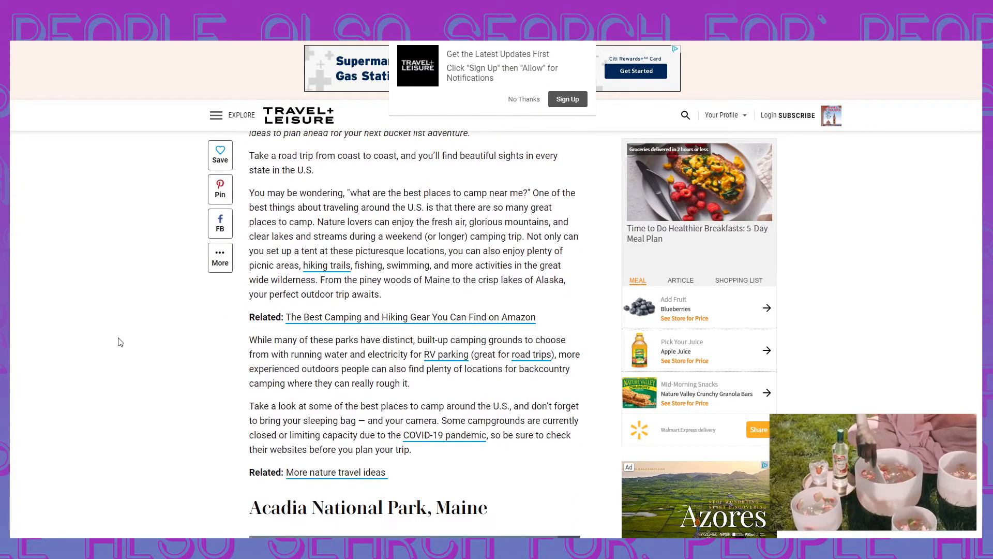
pyautogui.scroll(-3)
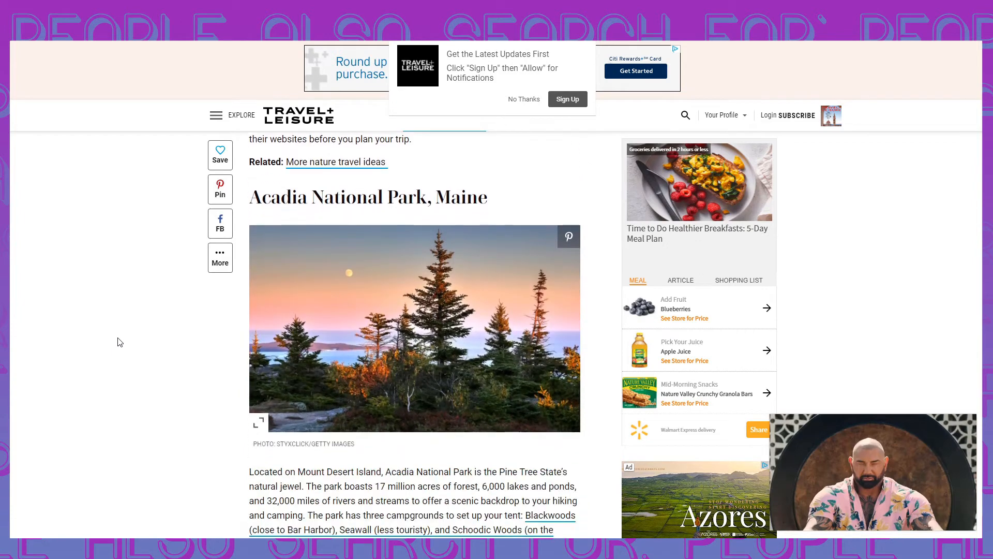
pyautogui.scroll(-3)
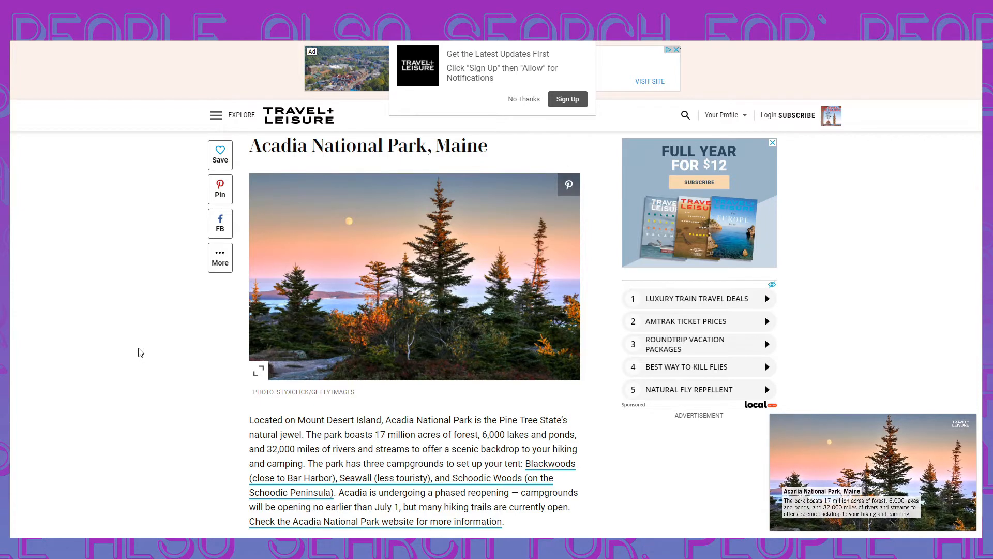
pyautogui.scroll(-3)
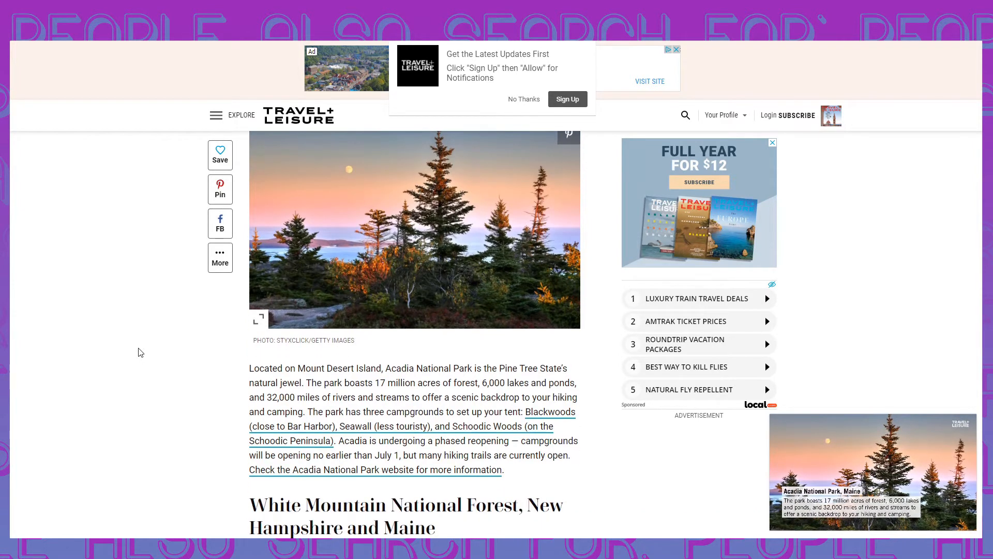
# Step: Scroll back up slightly within the Acadia National Park section
pyautogui.scroll(3)
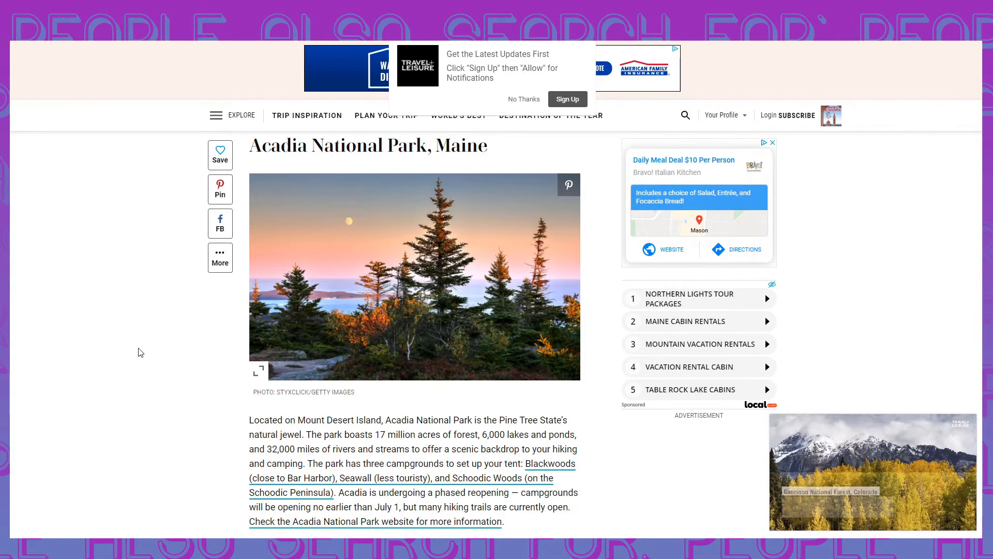
pyautogui.moveTo(105, 379)
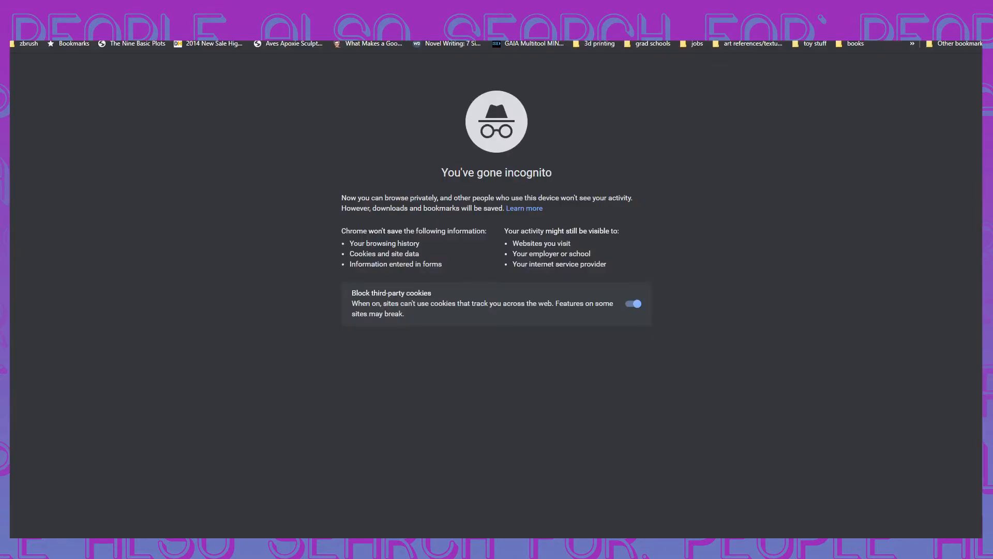
# Step: Start entering google.com in the incognito window's address bar
pyautogui.write('go')
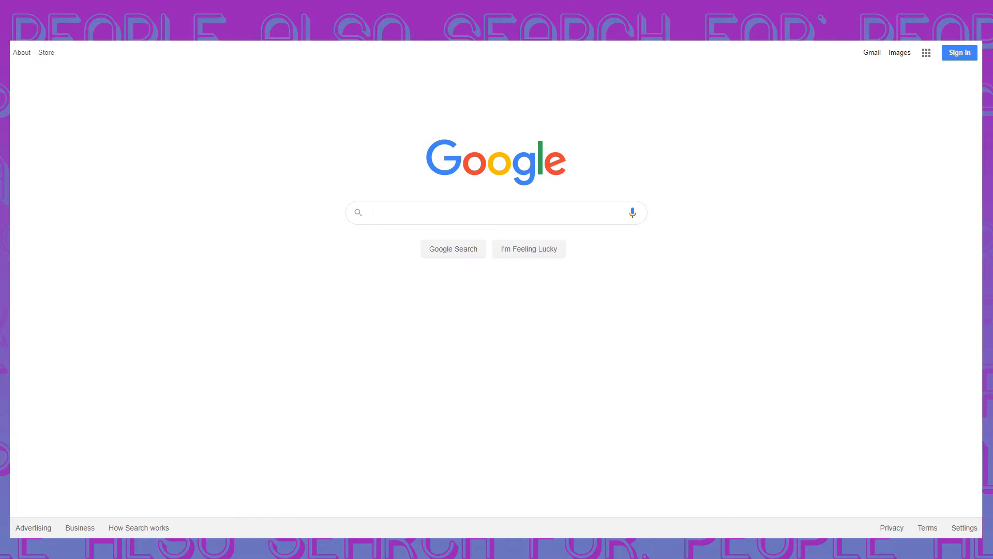
pyautogui.click(495, 212)
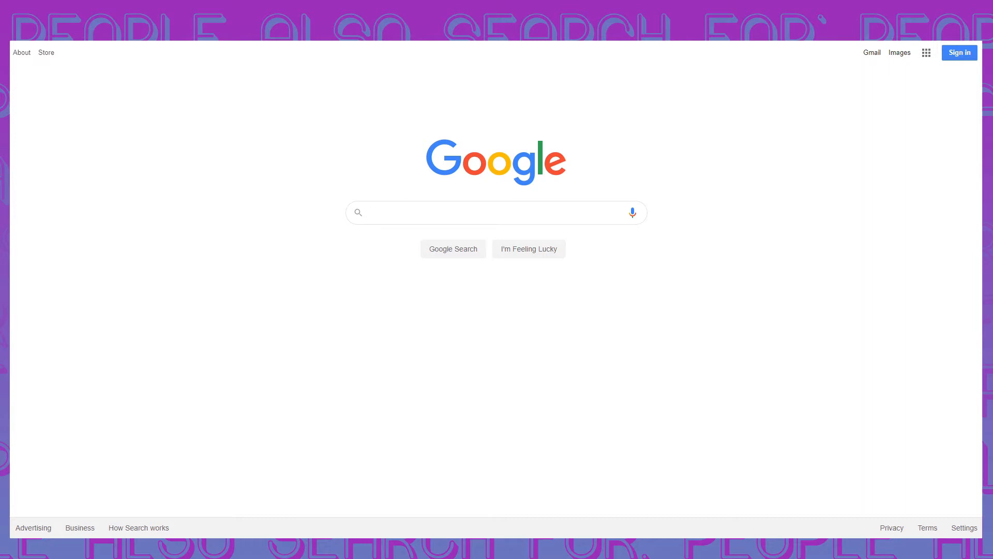
pyautogui.click(496, 212)
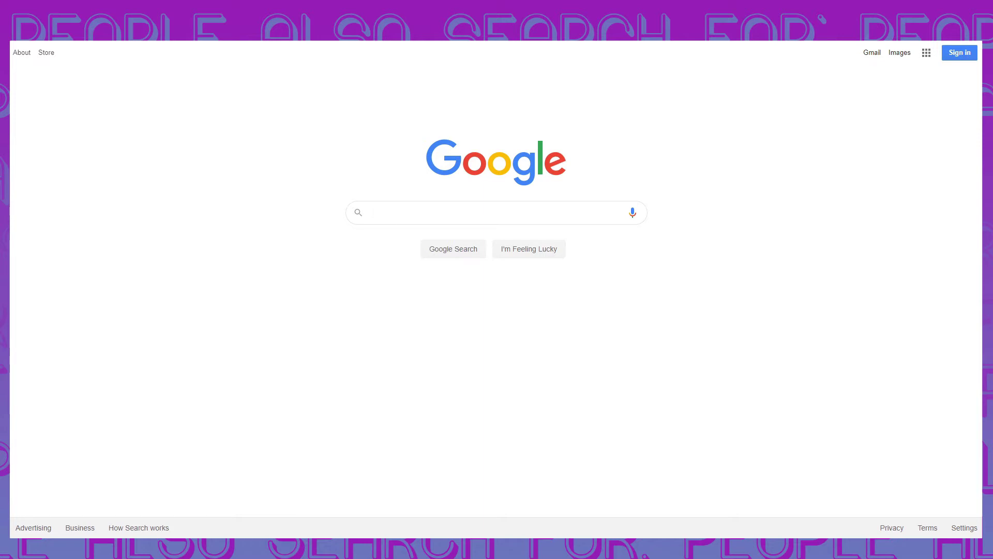
pyautogui.click(495, 212)
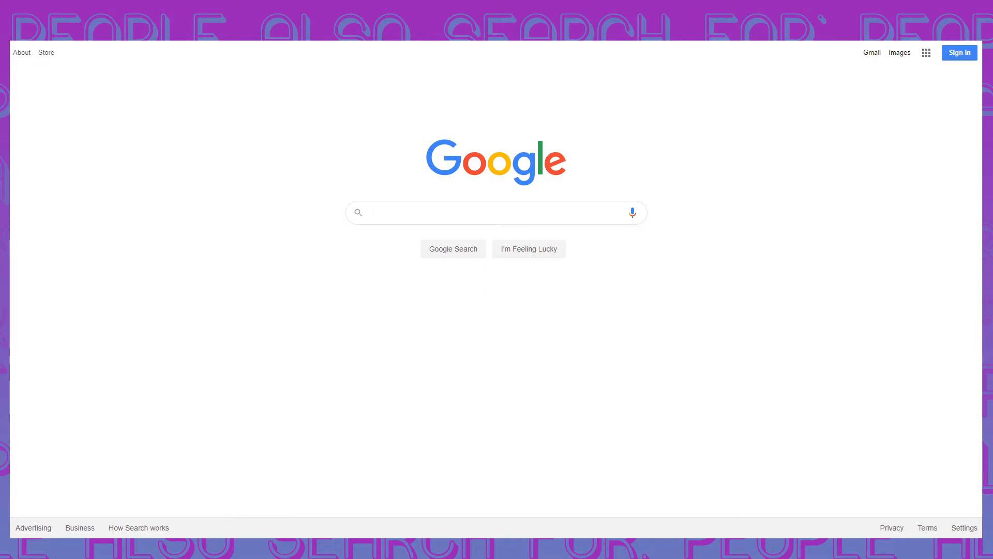
pyautogui.click(496, 212)
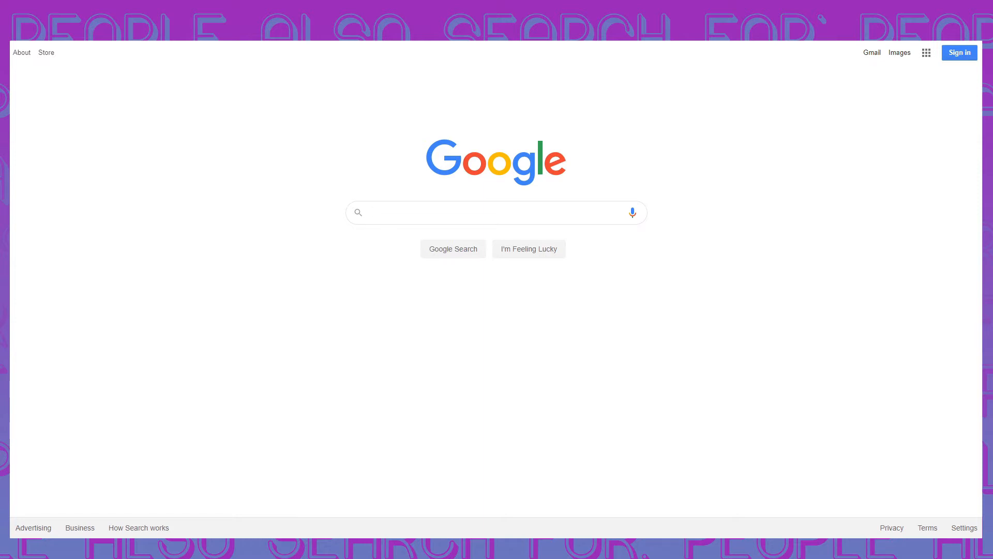
pyautogui.click(496, 212)
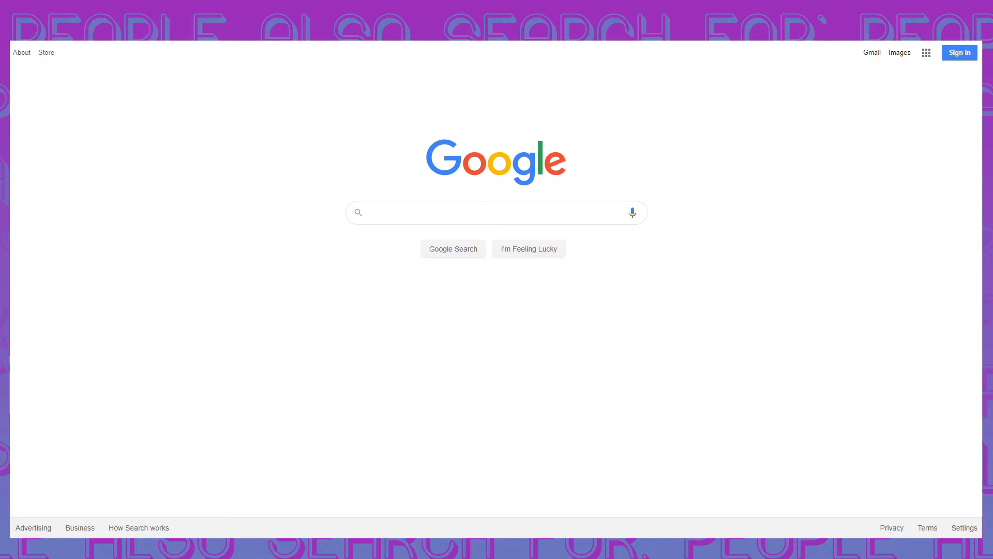
pyautogui.click(495, 212)
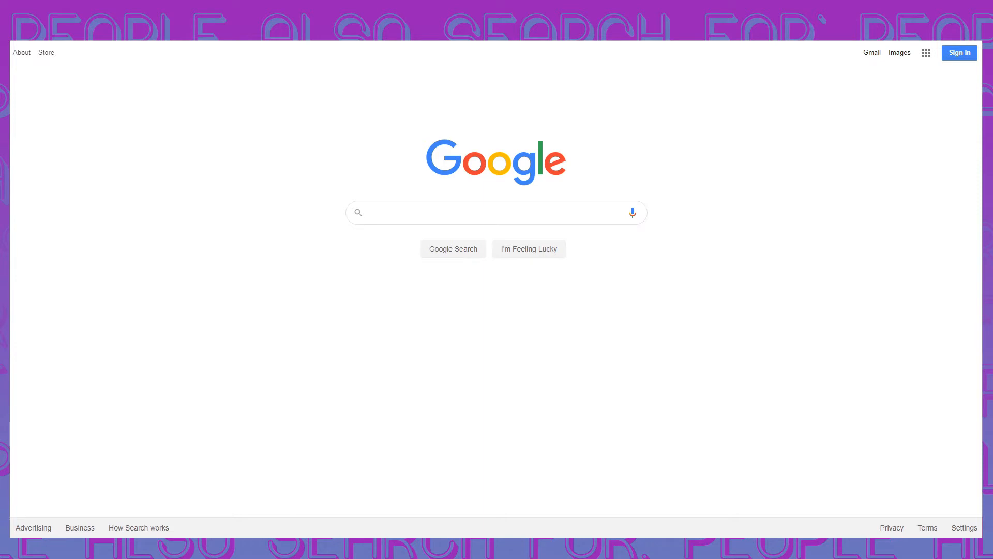
pyautogui.click(496, 212)
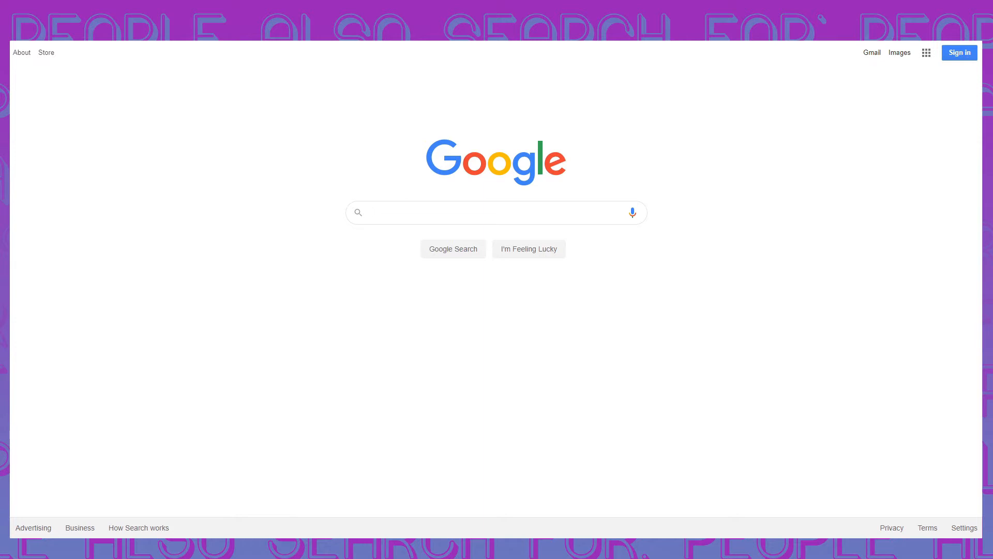
# Step: Search Google for 'how do set up a tent'
pyautogui.write('how')
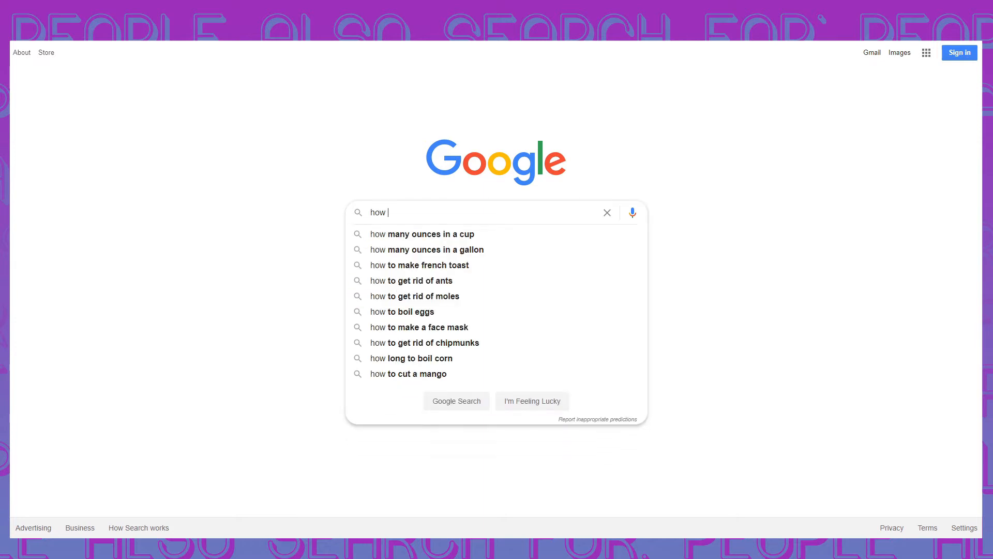
pyautogui.write('do')
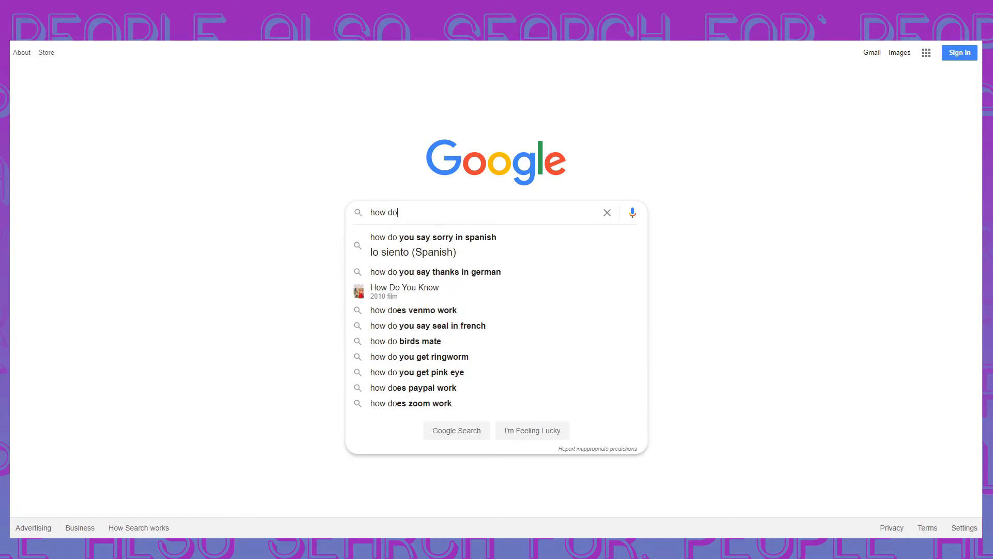
pyautogui.write('set')
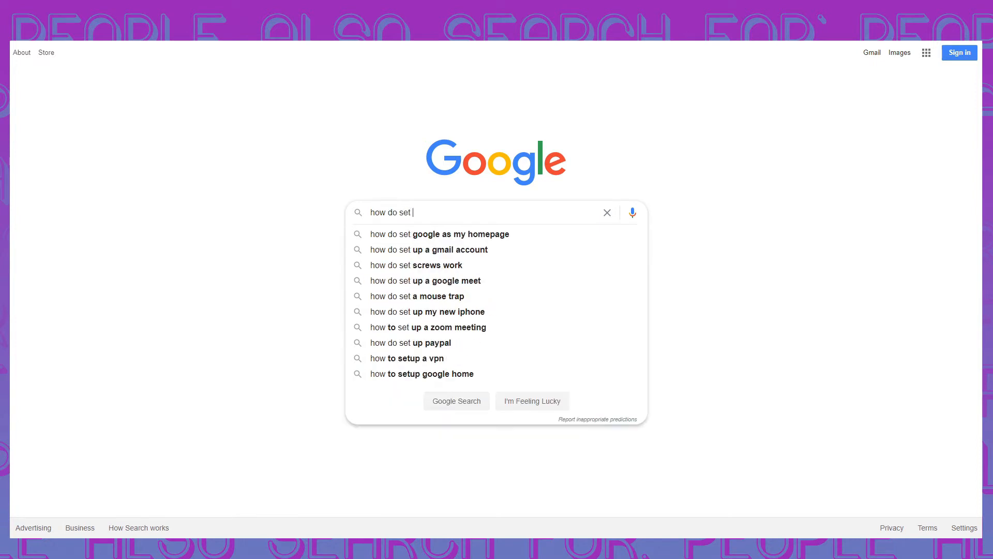
pyautogui.write('up a tent')
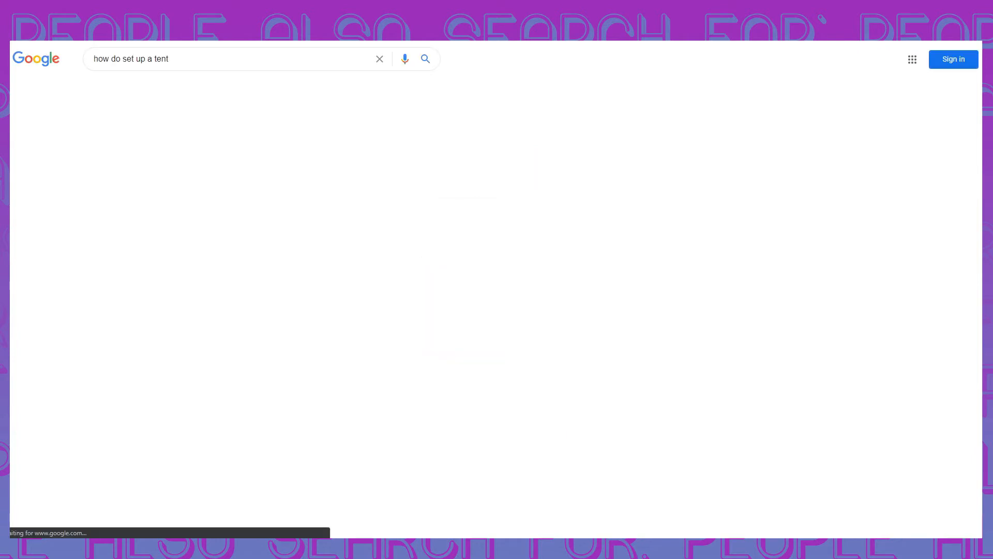
pyautogui.click(426, 58)
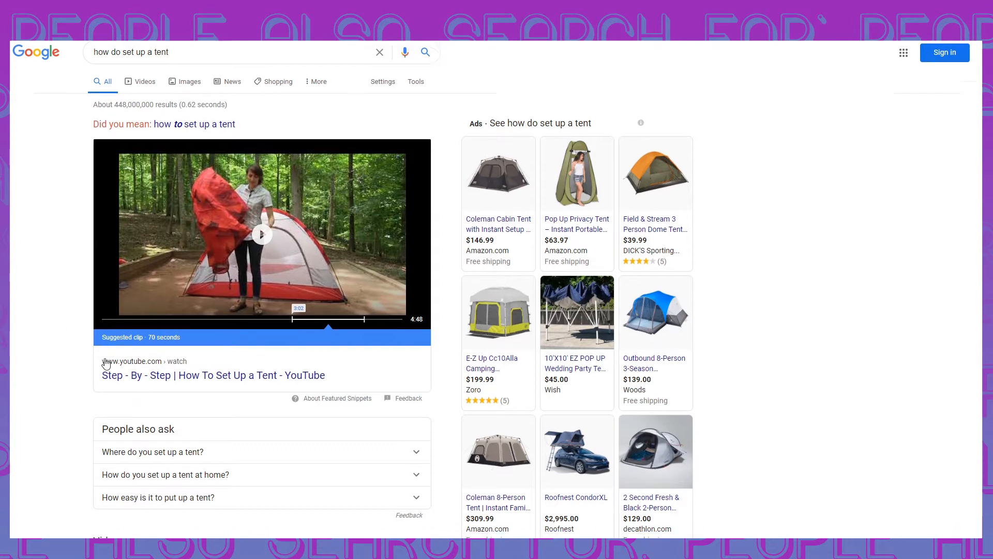
# Step: Scroll the tent-setup results down to the People also ask questions
pyautogui.scroll(-3)
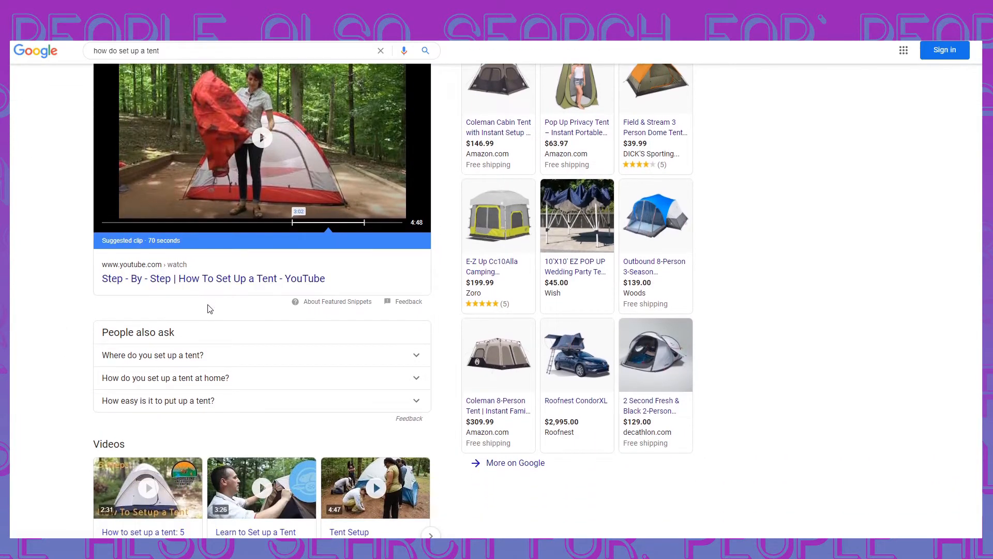
pyautogui.moveTo(249, 332)
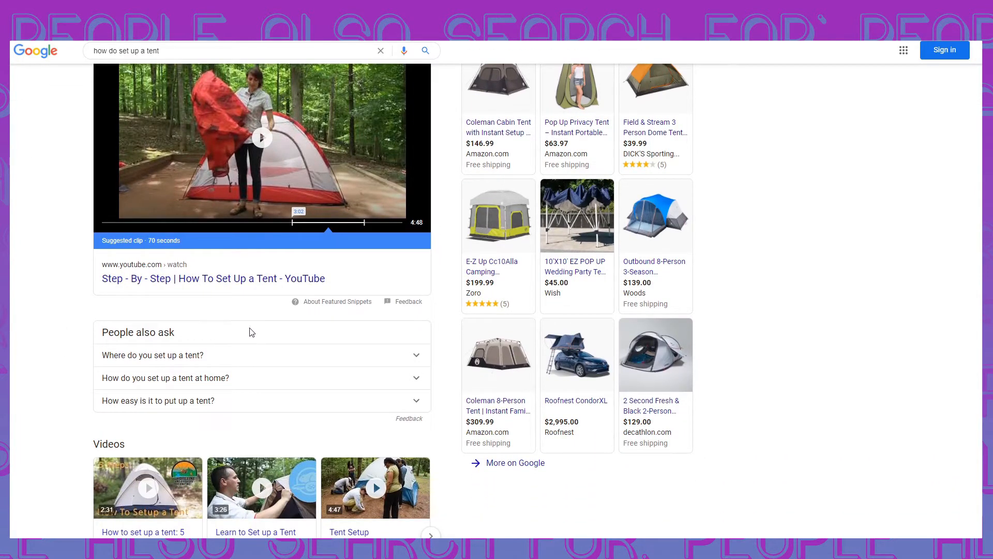
pyautogui.moveTo(330, 329)
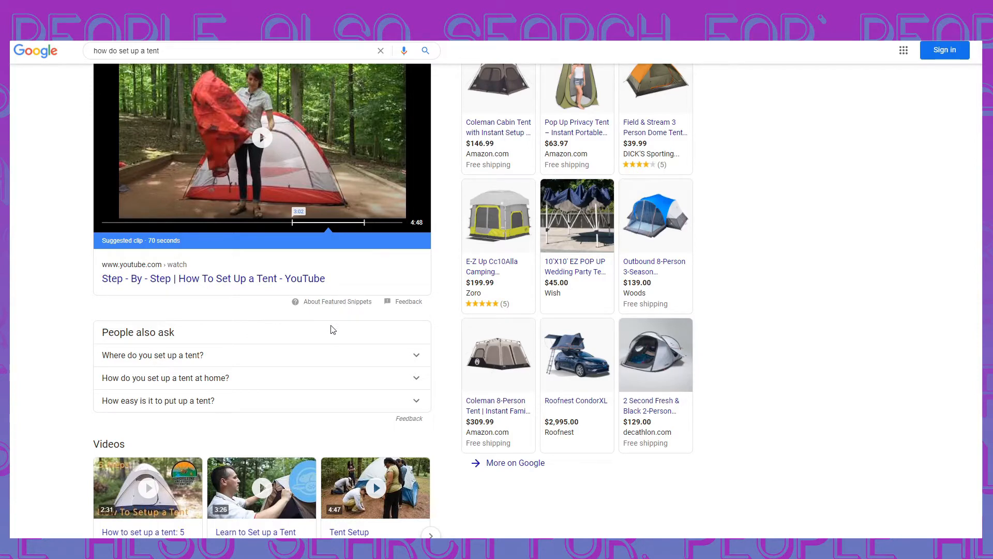
pyautogui.moveTo(252, 344)
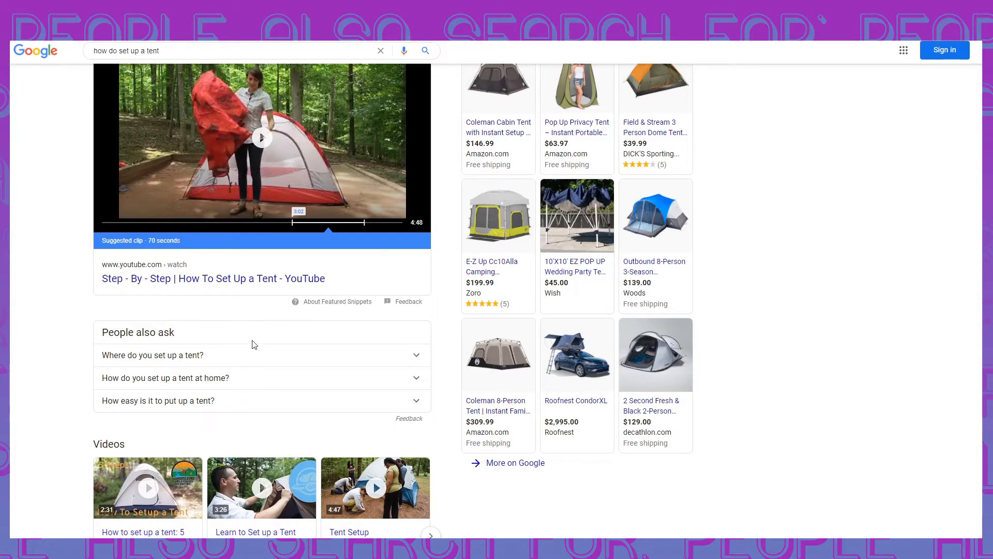
pyautogui.moveTo(263, 314)
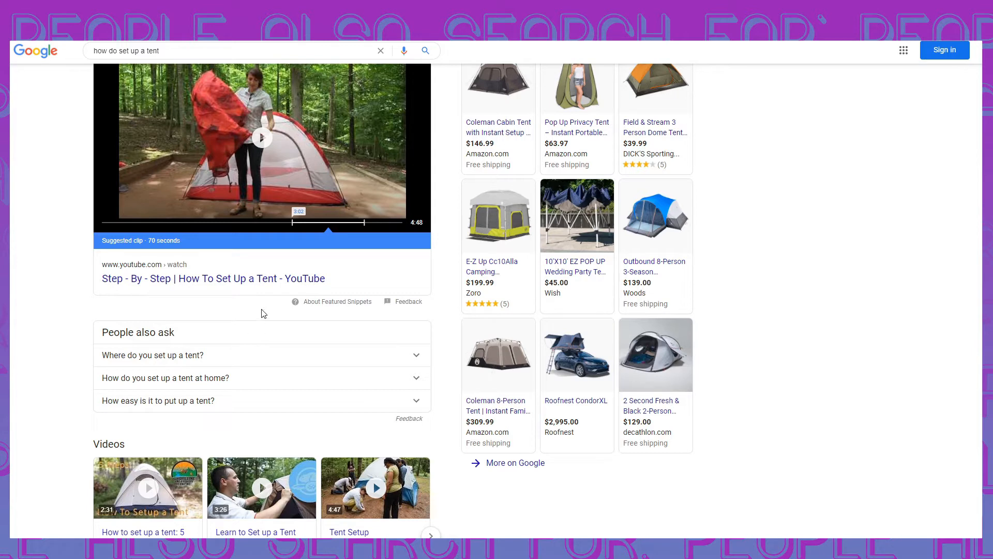
pyautogui.moveTo(177, 370)
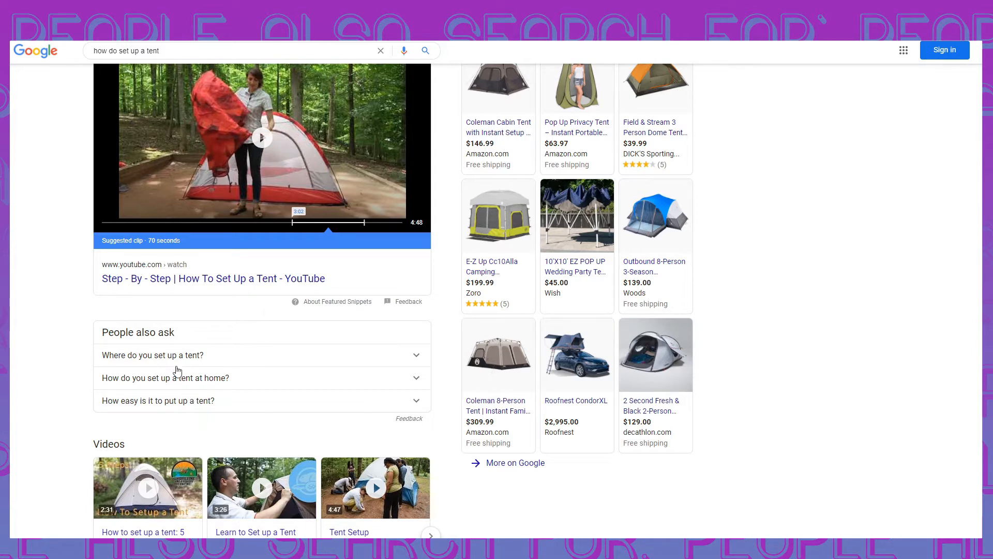
pyautogui.moveTo(409, 358)
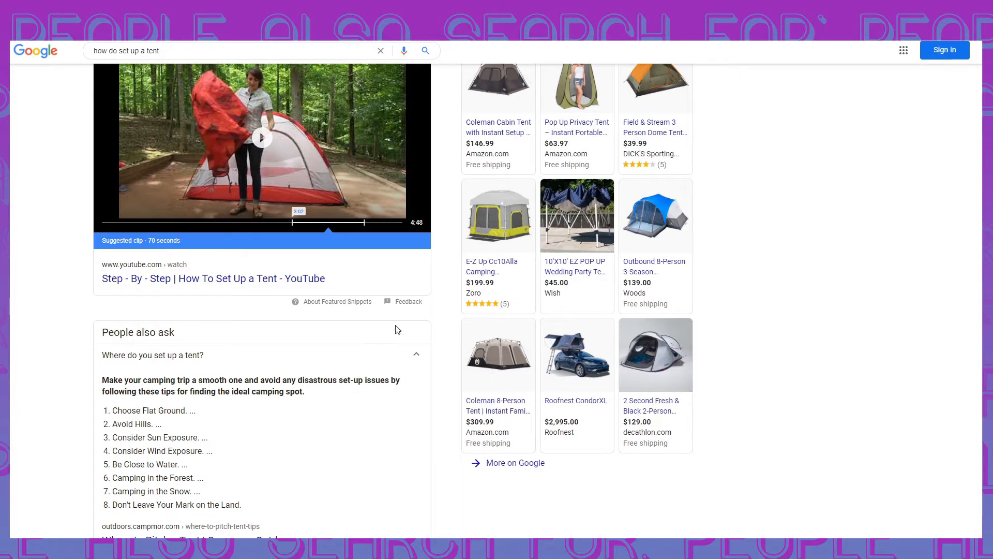
# Step: Scroll further through the expanded 'Where do you set up a tent?' answer
pyautogui.scroll(-3)
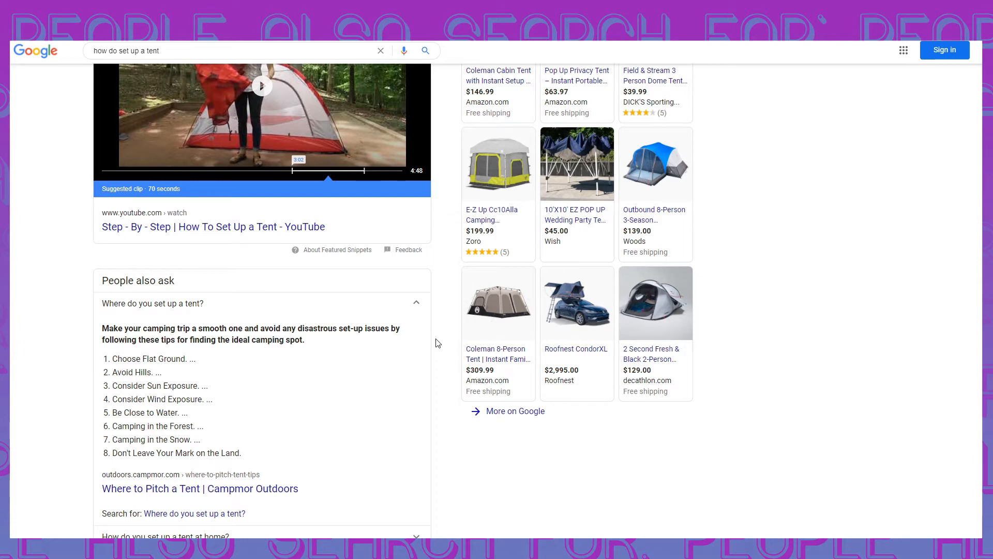
pyautogui.moveTo(437, 343)
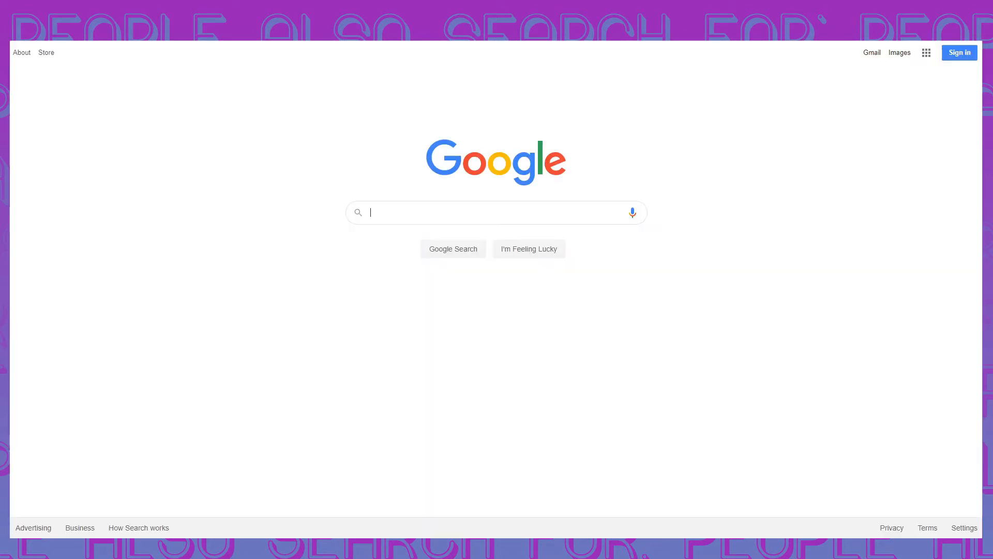
# Step: Search Google for 'leave only footprints take only memories' via the matching suggestion
pyautogui.write('leave only footpri')
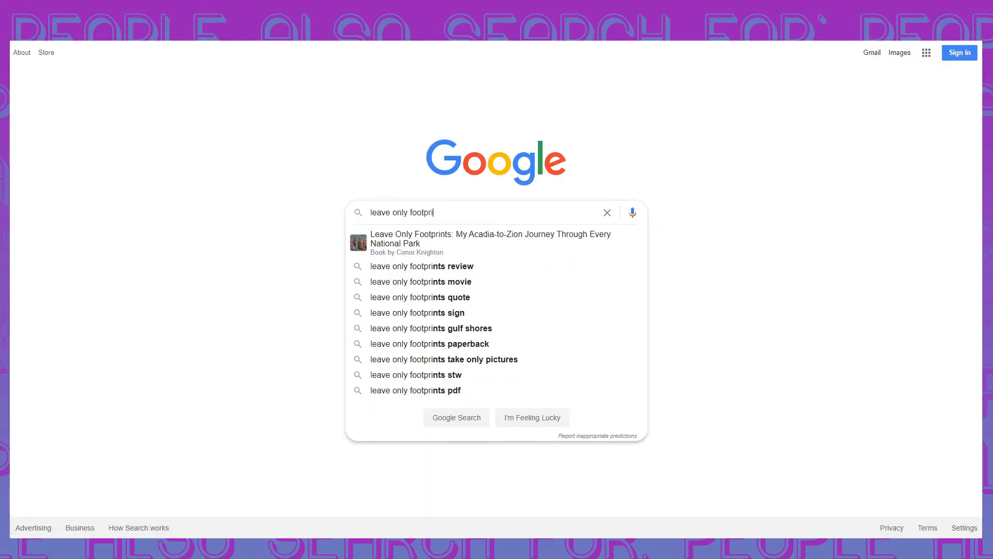
pyautogui.write('nts take only memories')
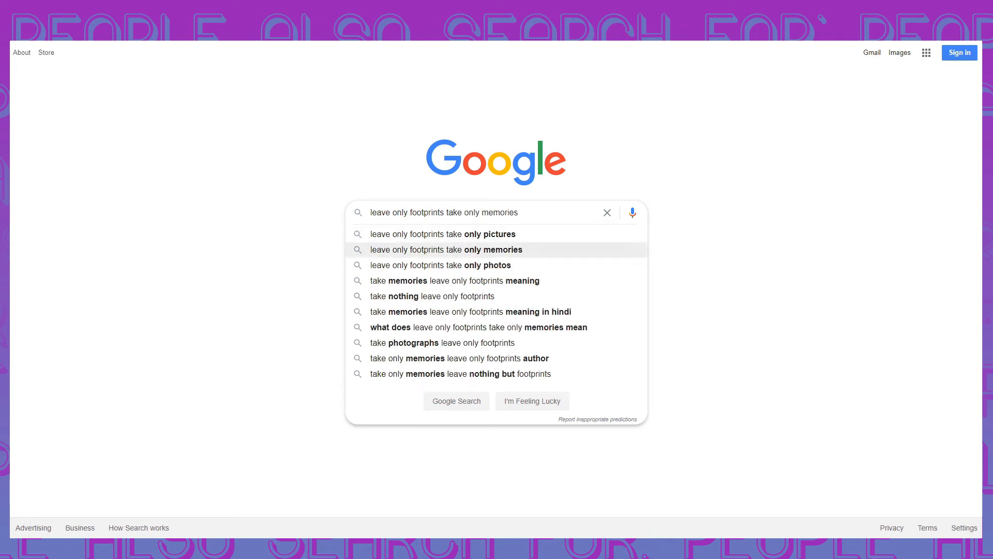
pyautogui.click(445, 249)
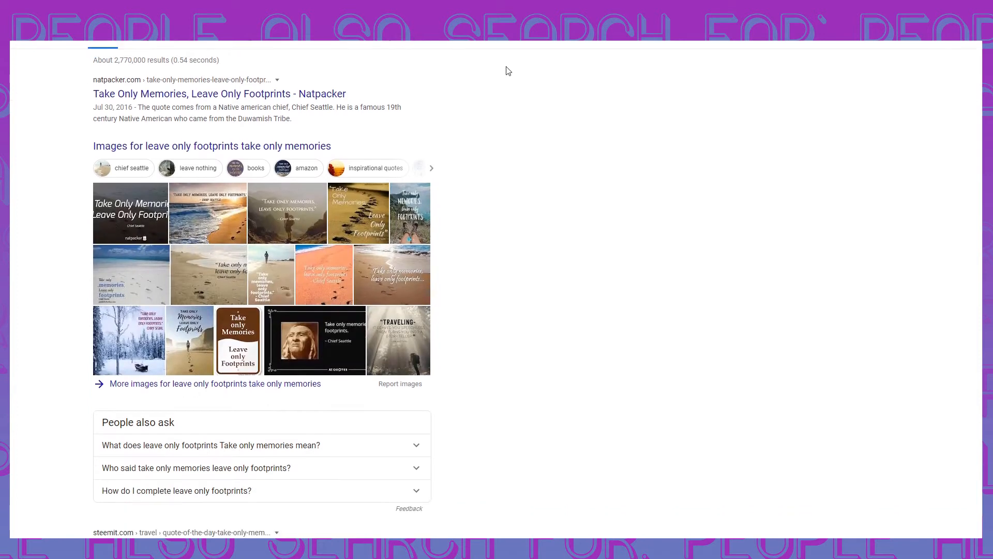
pyautogui.scroll(3)
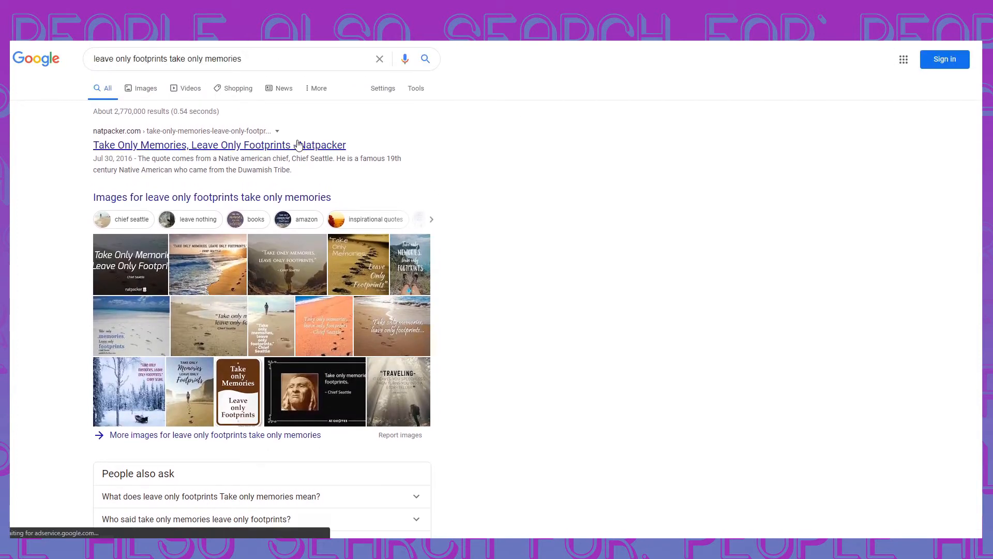
# Step: Read Natpacker's 'Take Only Memories, Leave Only Footprints' post down to the author bio
pyautogui.click(219, 145)
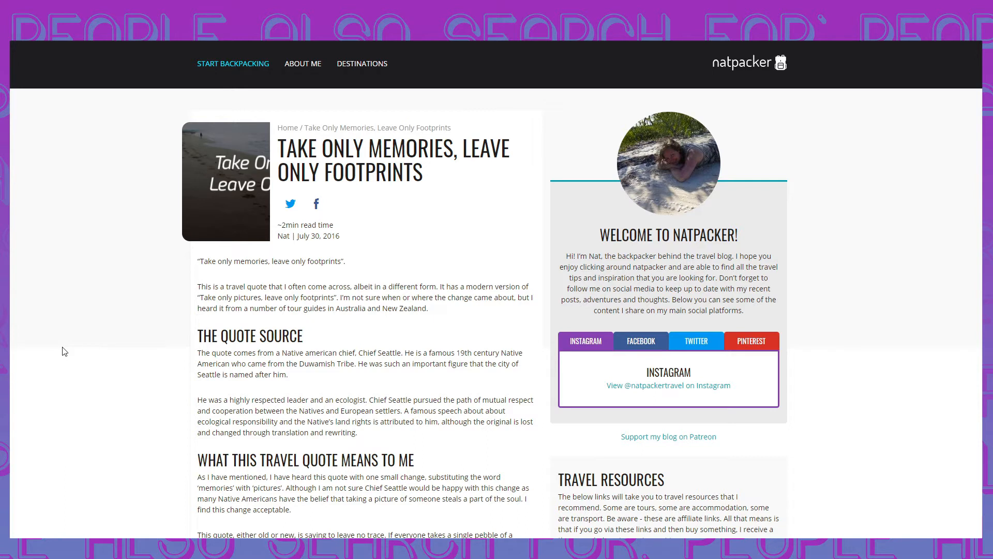
pyautogui.scroll(-3)
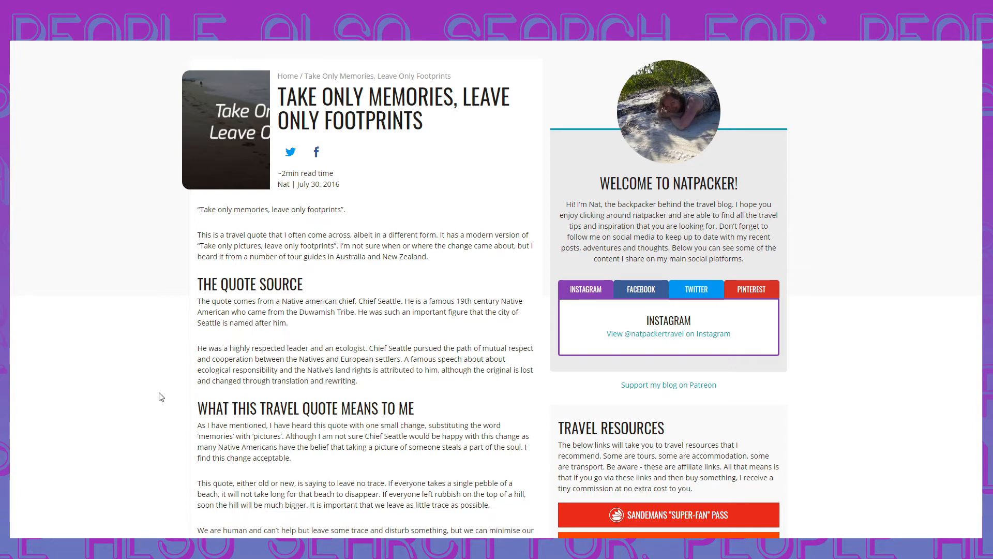
pyautogui.scroll(-3)
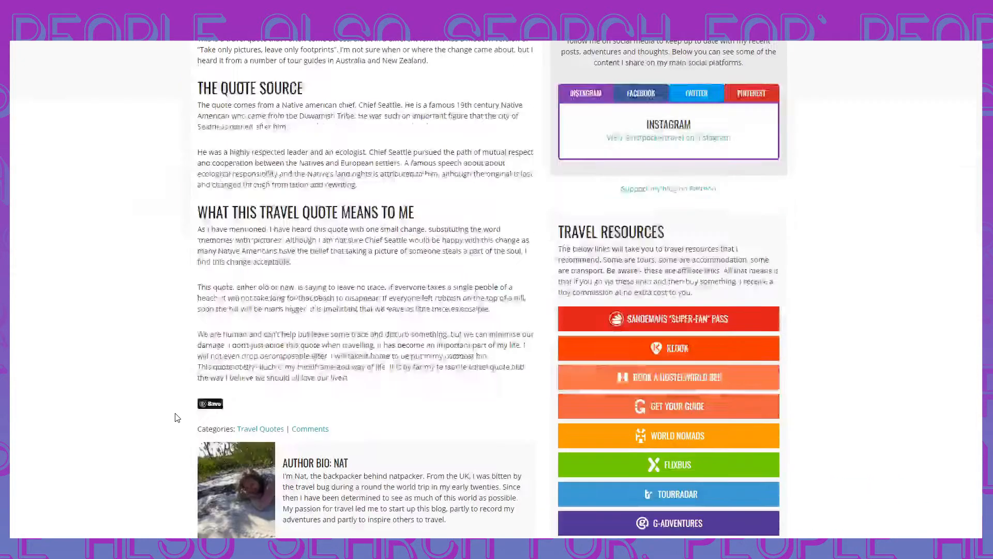
pyautogui.scroll(-3)
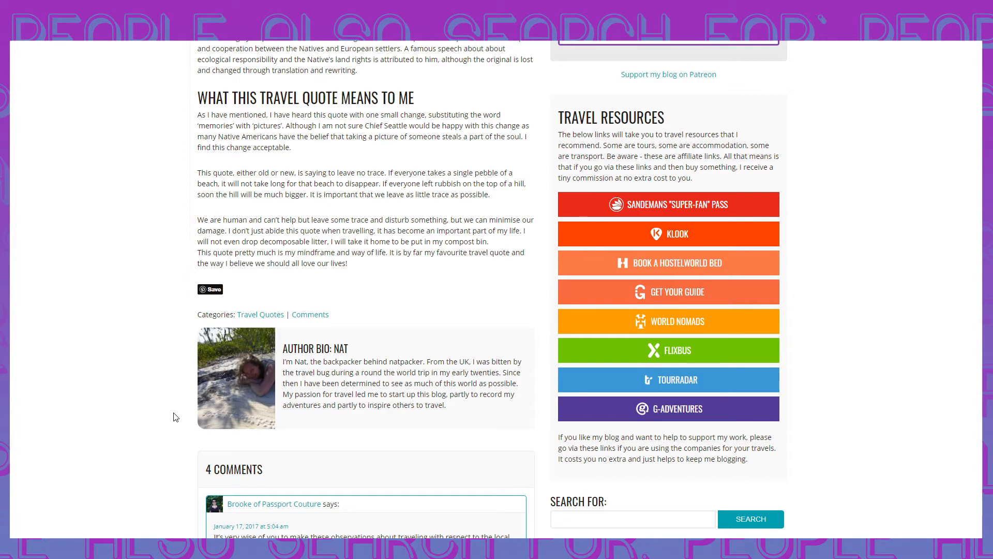
pyautogui.moveTo(199, 418)
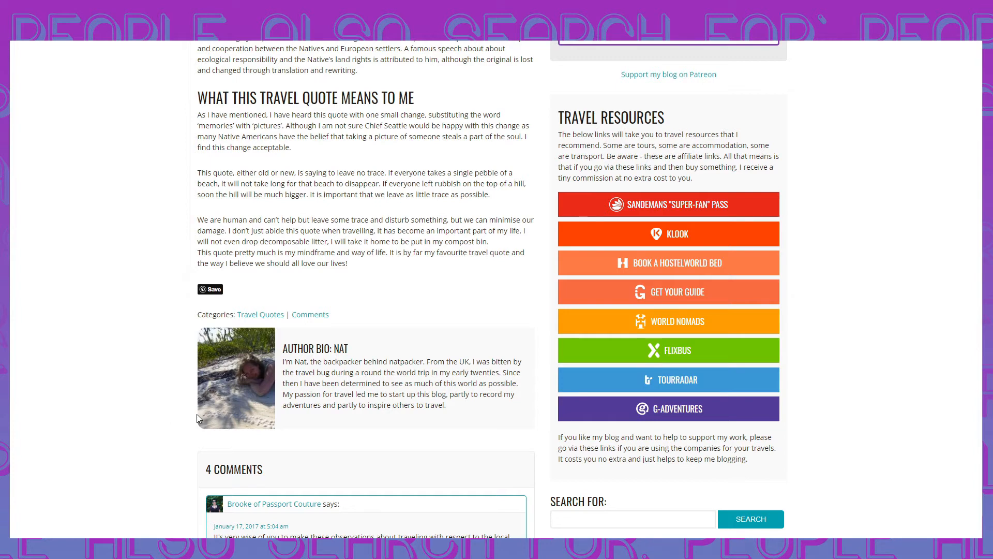
pyautogui.moveTo(364, 270)
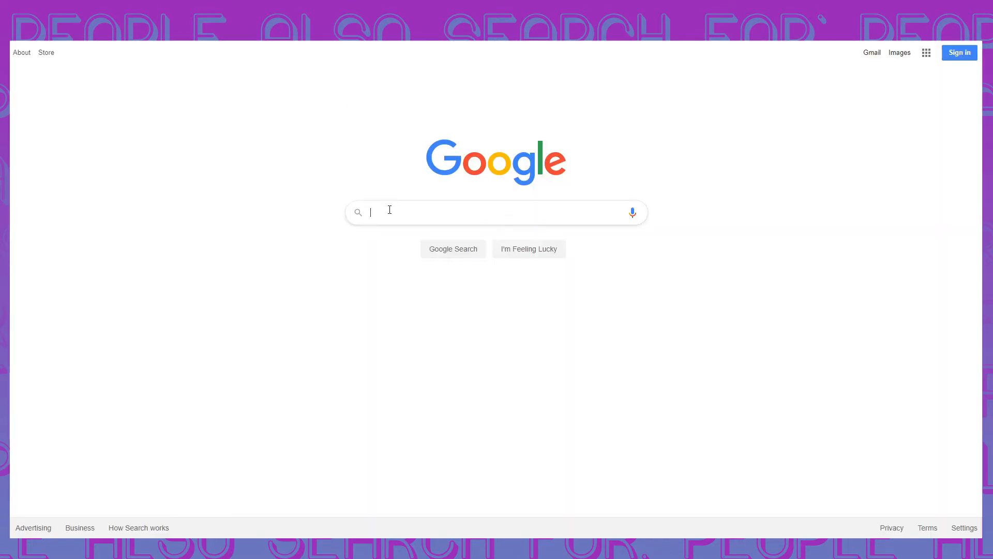
pyautogui.moveTo(412, 218)
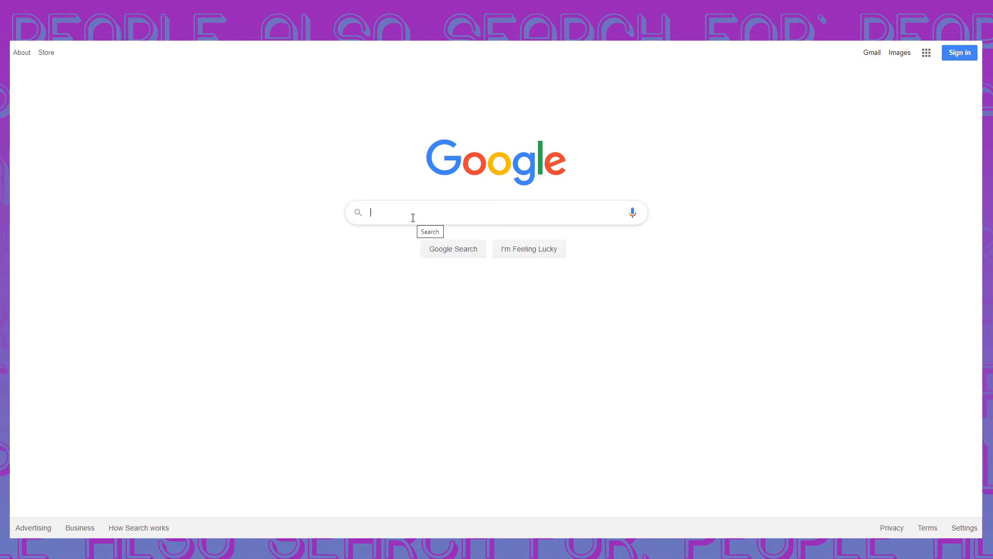
pyautogui.moveTo(355, 105)
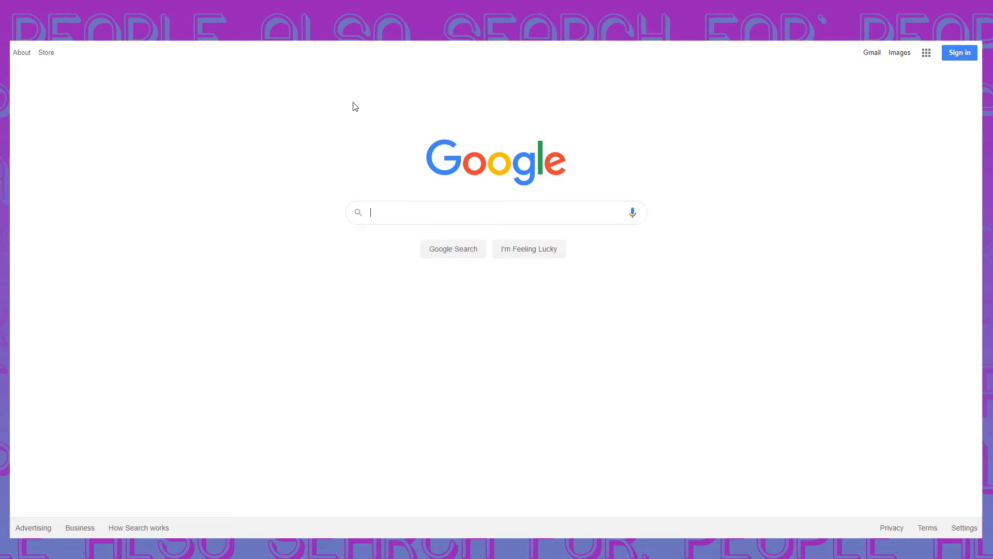
pyautogui.moveTo(352, 140)
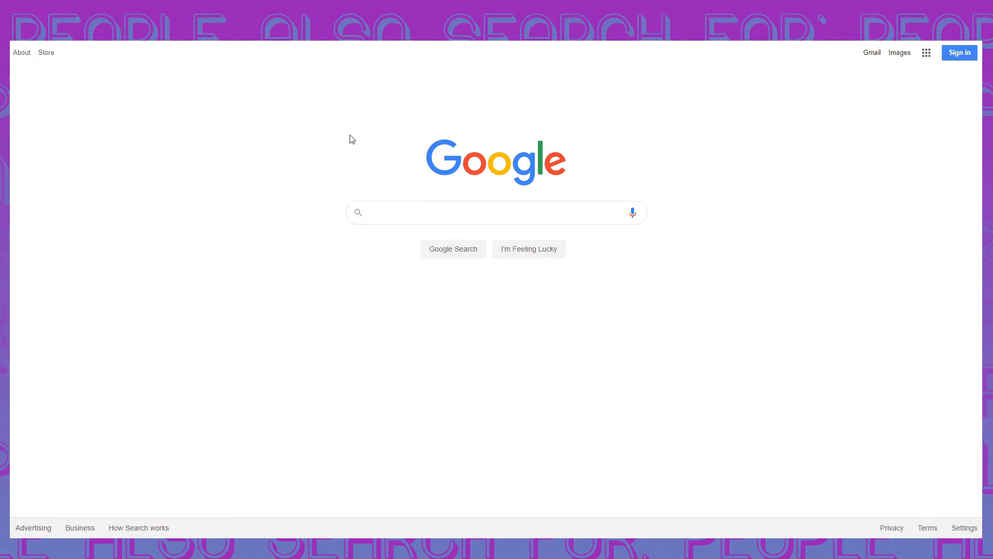
pyautogui.click(497, 212)
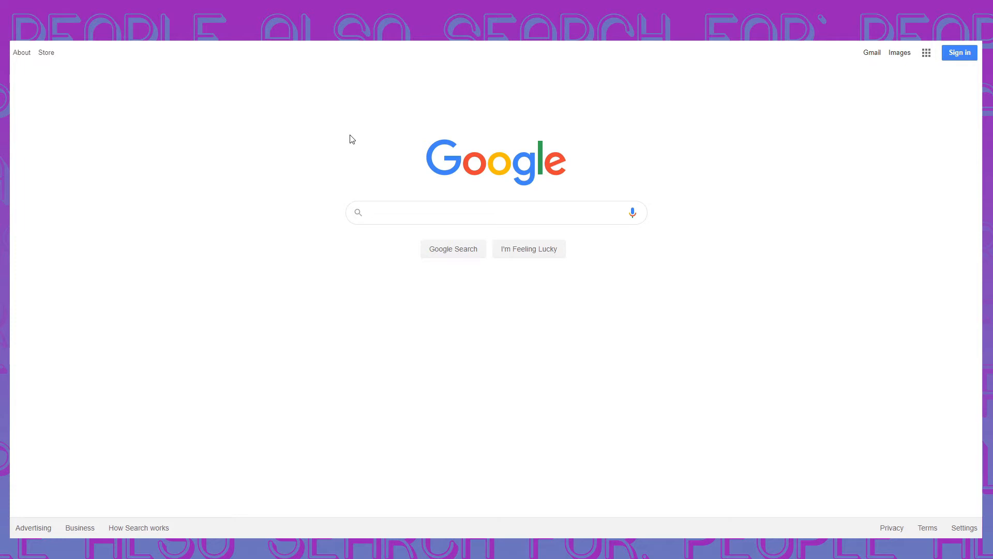
pyautogui.click(495, 212)
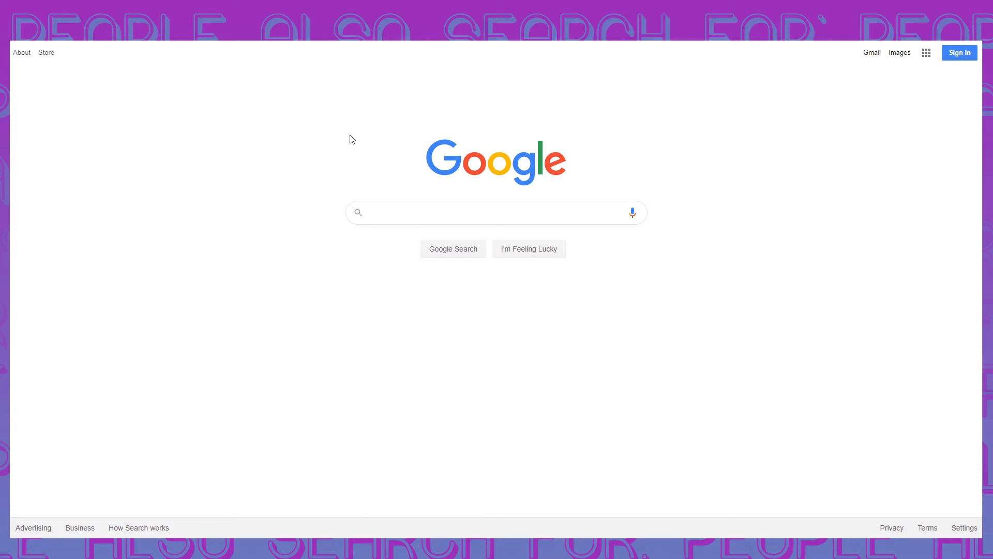
pyautogui.click(497, 212)
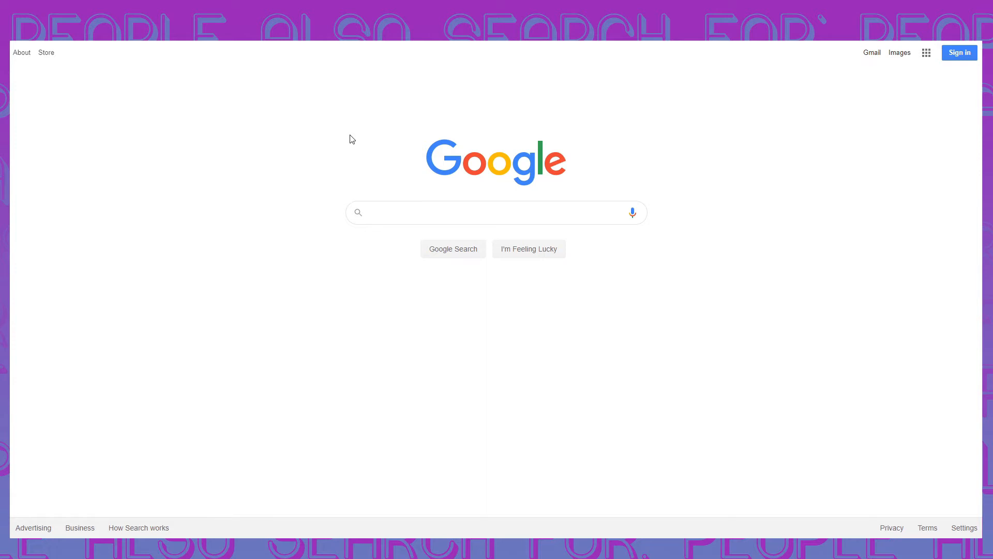
pyautogui.click(496, 212)
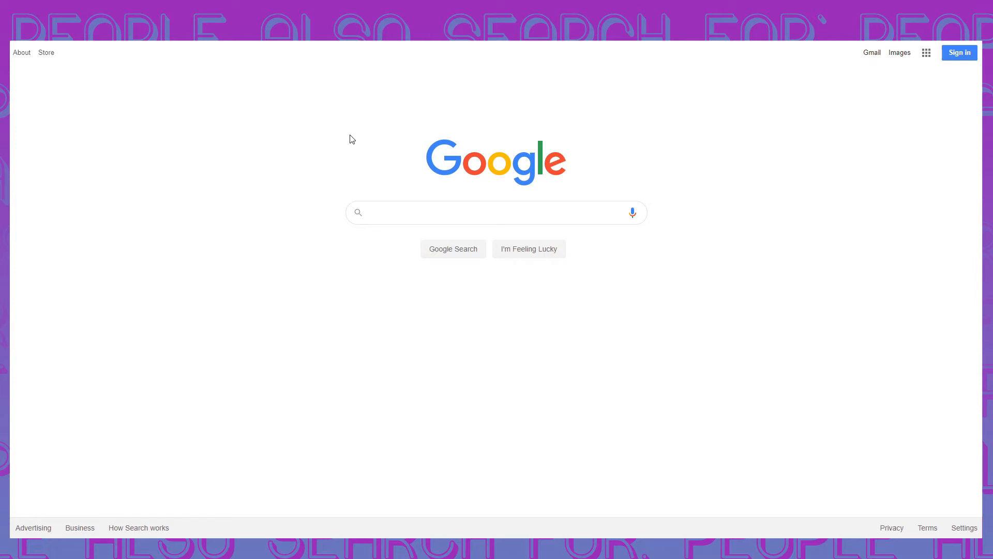
pyautogui.click(496, 212)
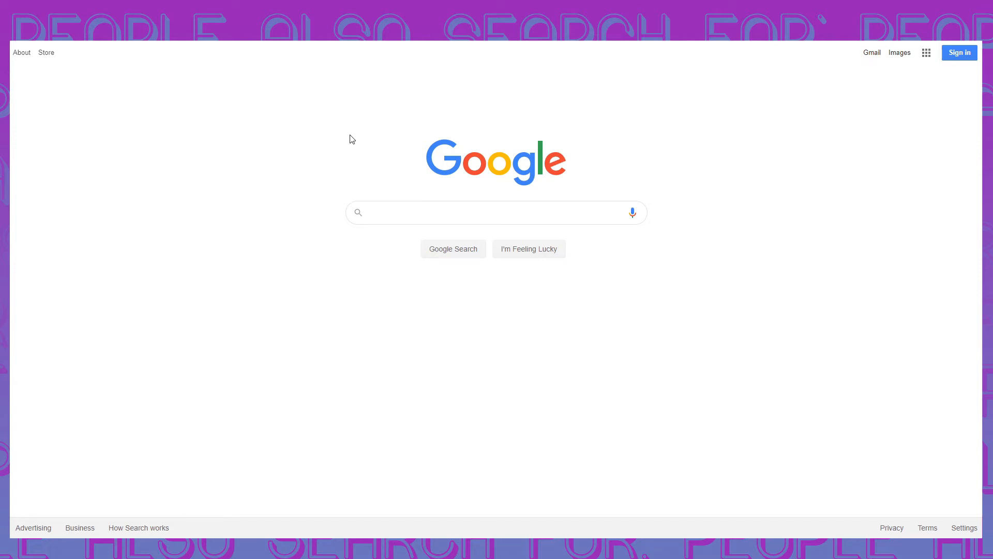
pyautogui.click(496, 212)
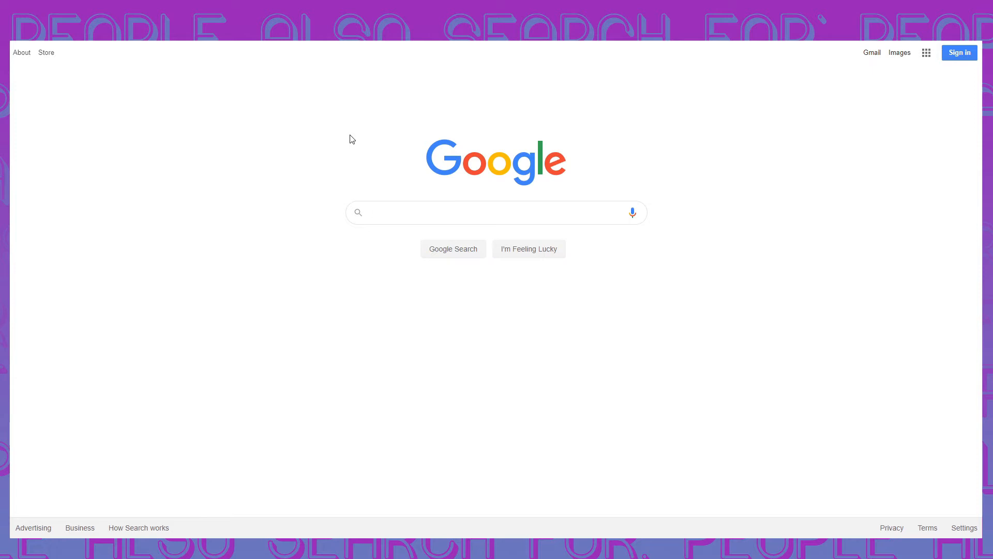
pyautogui.click(496, 213)
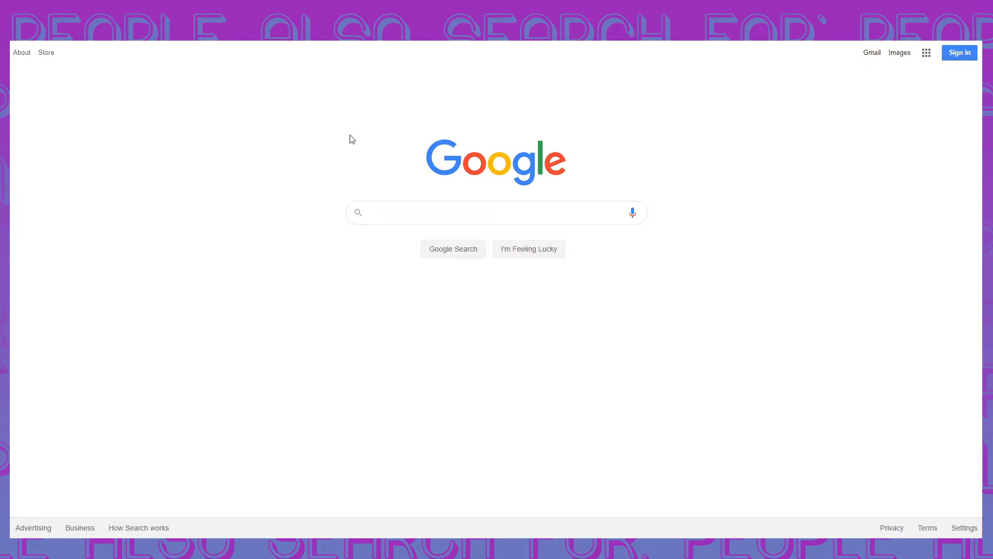
pyautogui.click(495, 212)
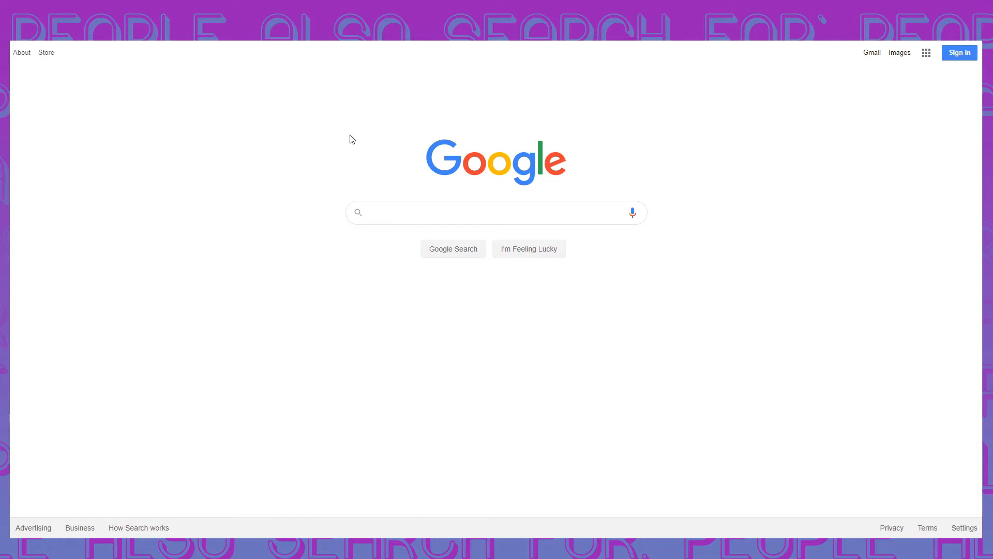
pyautogui.click(496, 212)
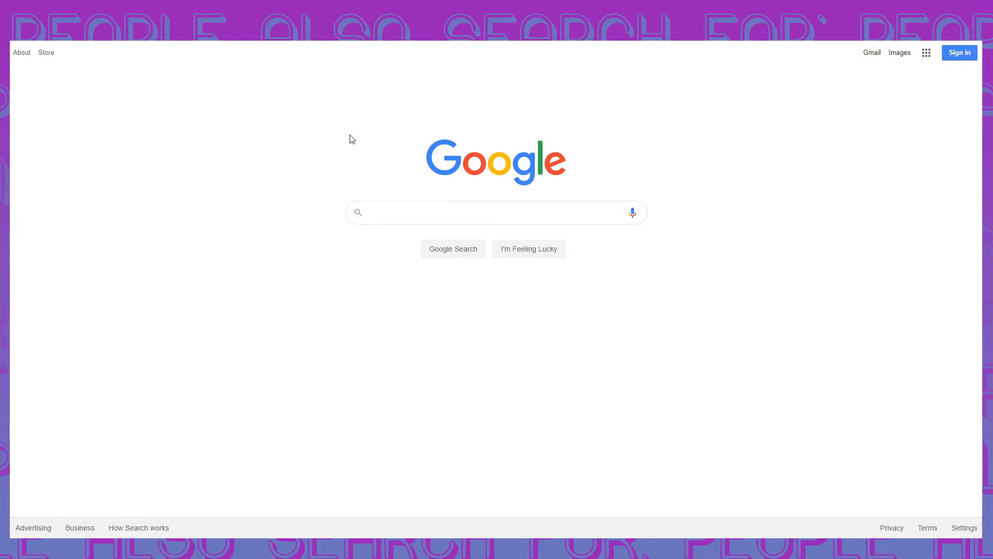
pyautogui.click(495, 212)
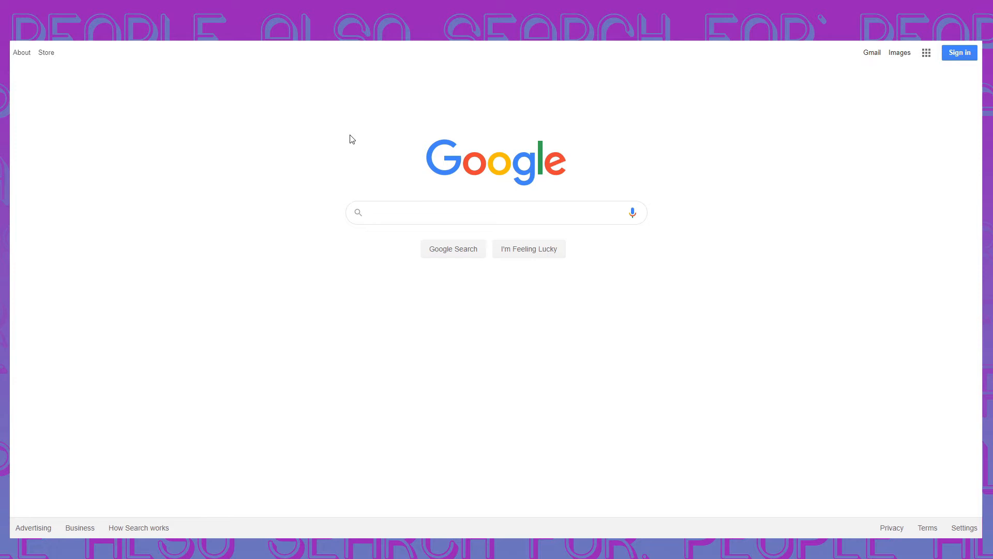
pyautogui.click(496, 212)
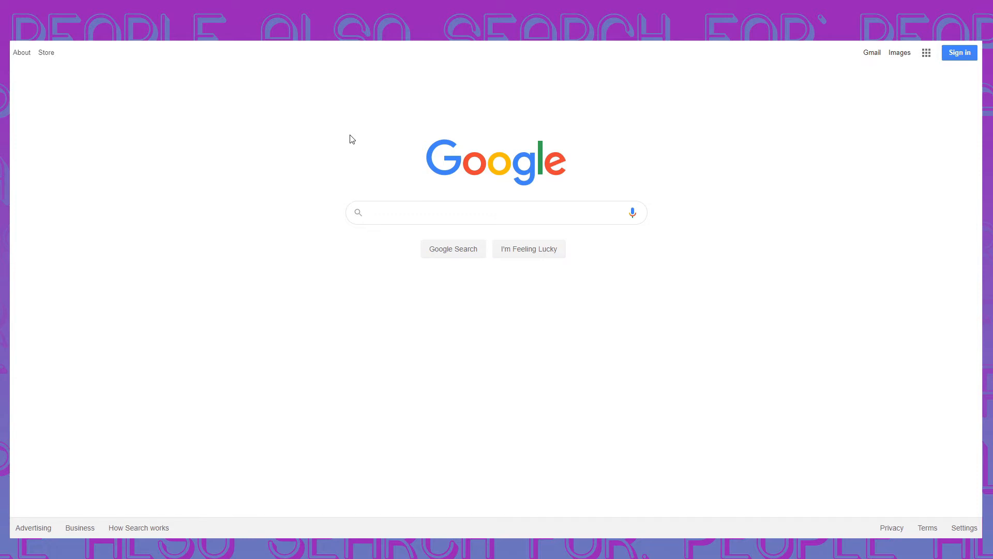
pyautogui.click(495, 212)
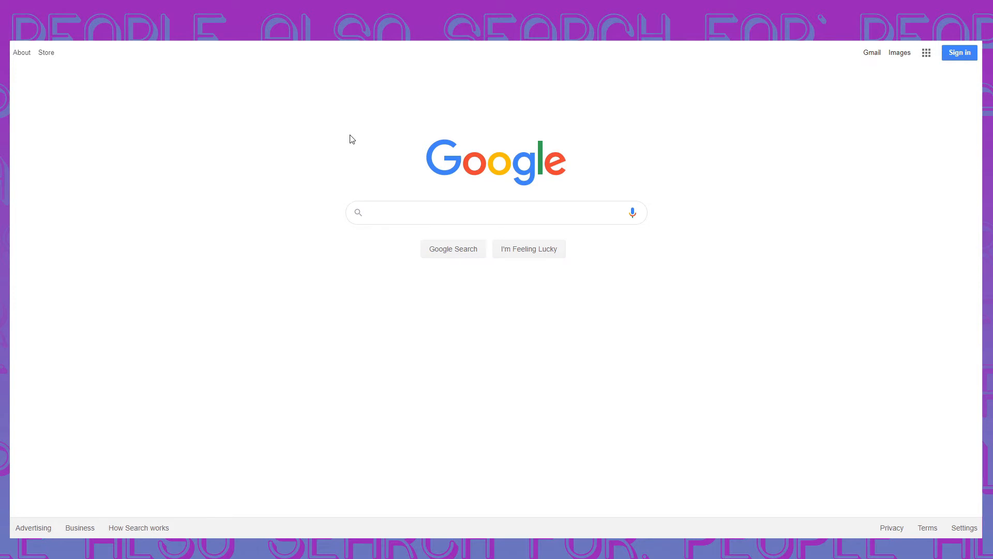
pyautogui.click(496, 213)
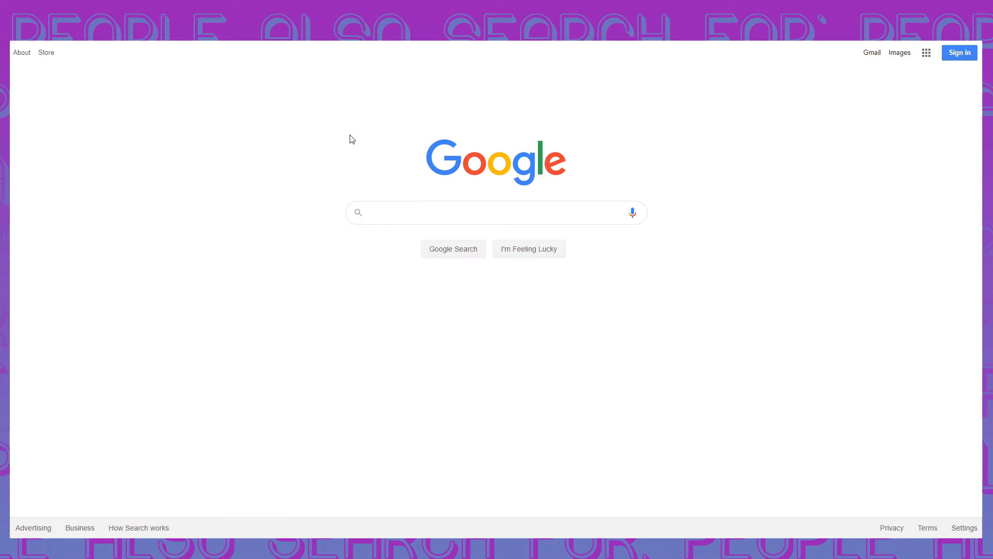
pyautogui.click(496, 213)
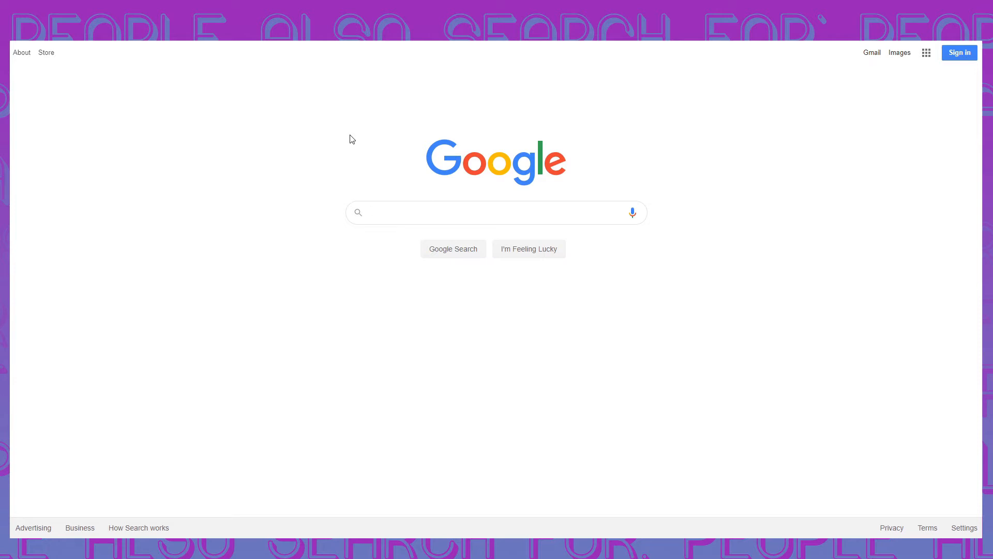
pyautogui.click(496, 213)
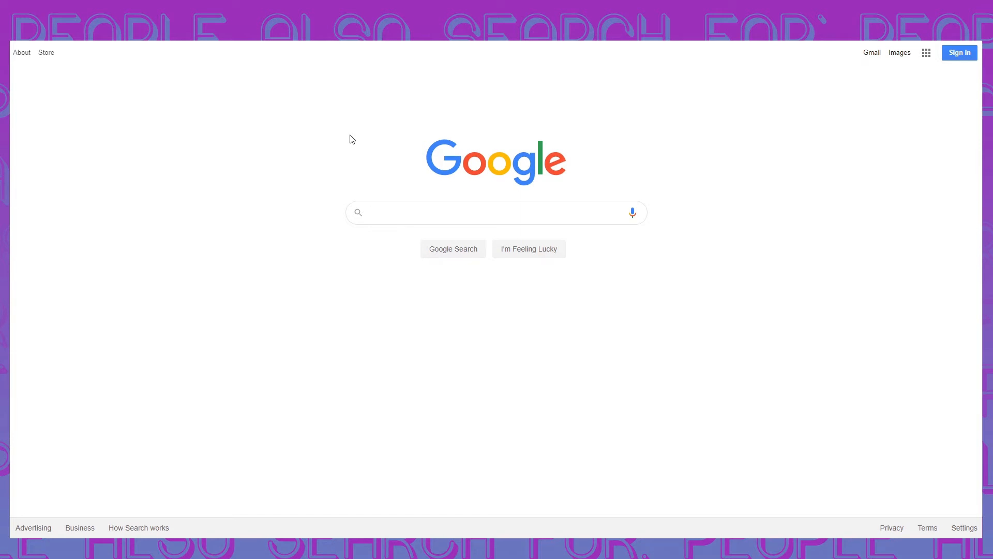
pyautogui.click(495, 212)
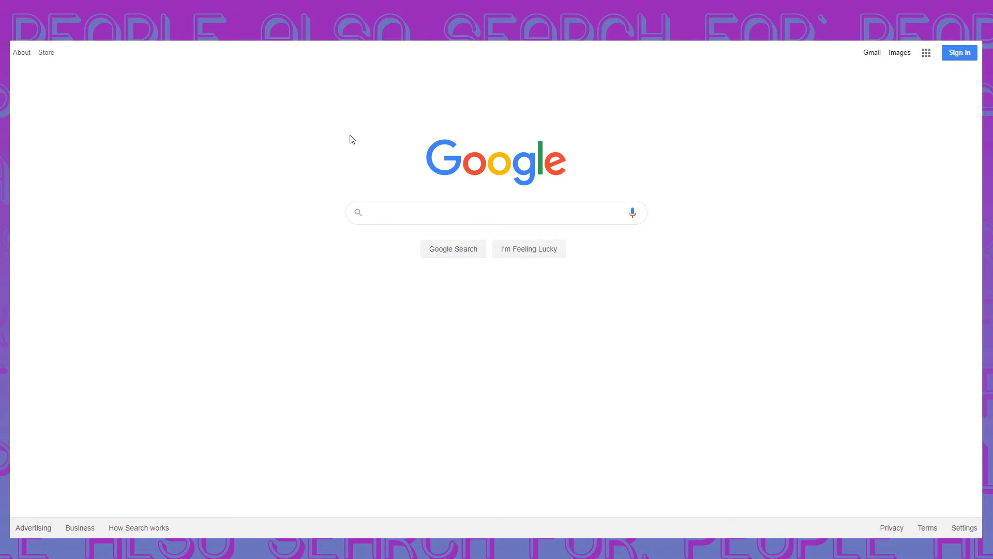
pyautogui.click(496, 212)
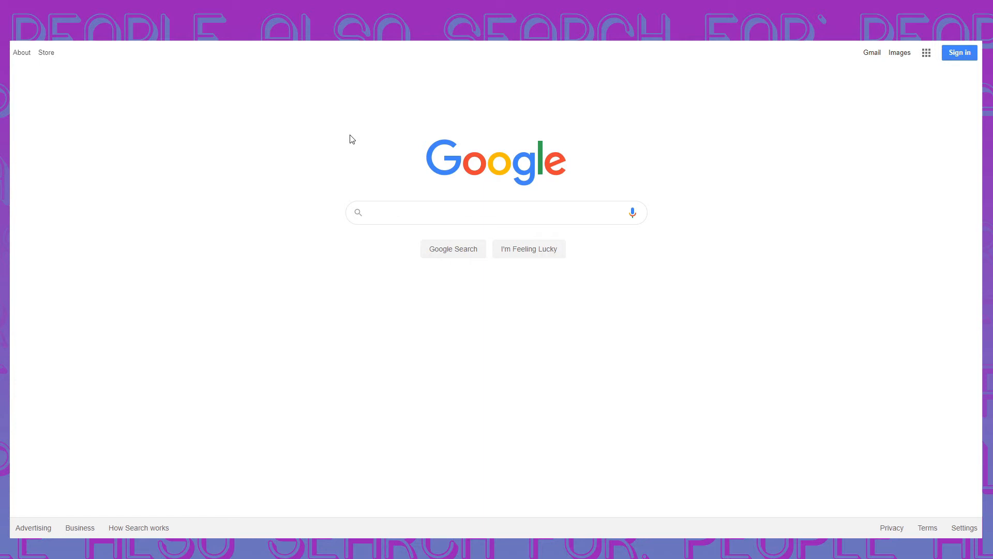
pyautogui.click(496, 212)
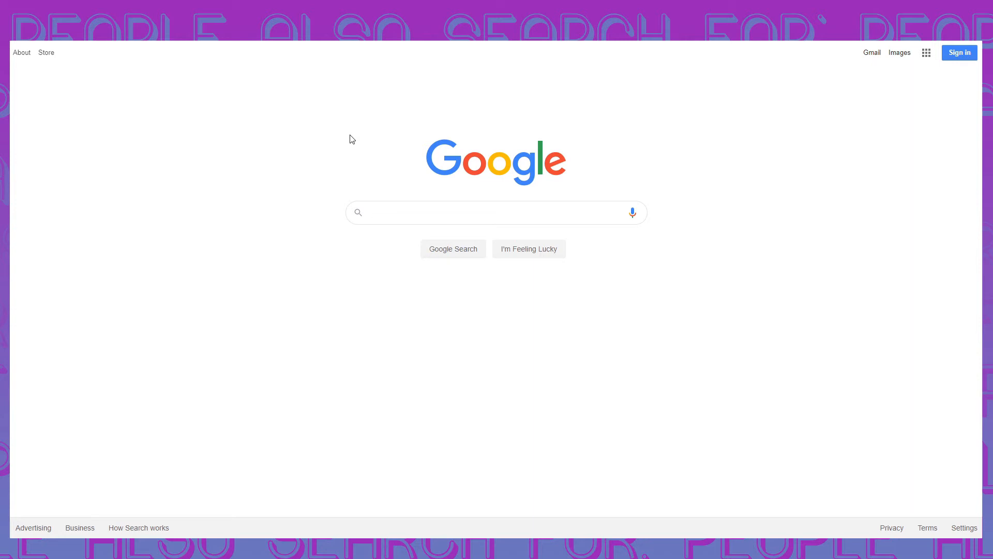
pyautogui.click(496, 213)
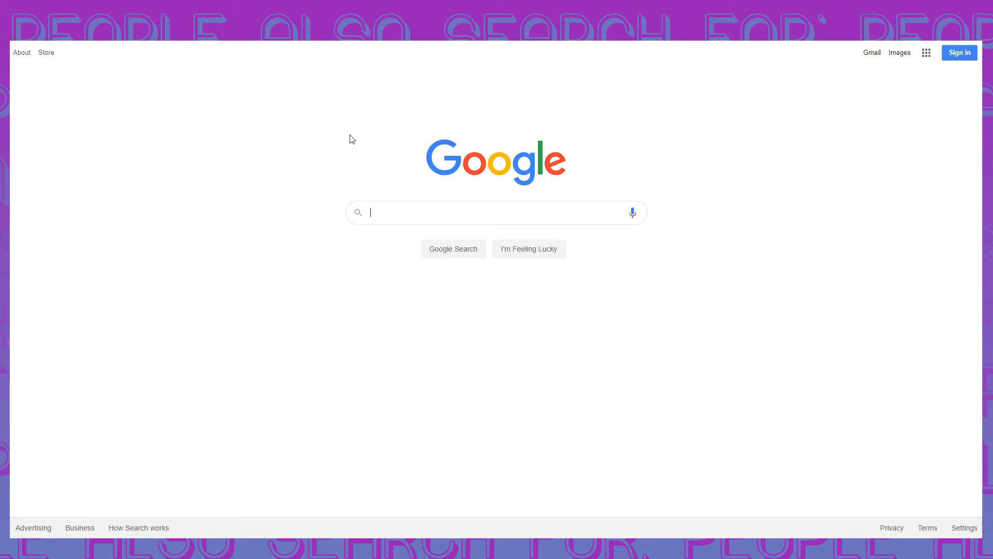
# Step: Enter a search query about the best Taco Bell toys
pyautogui.write('taco')
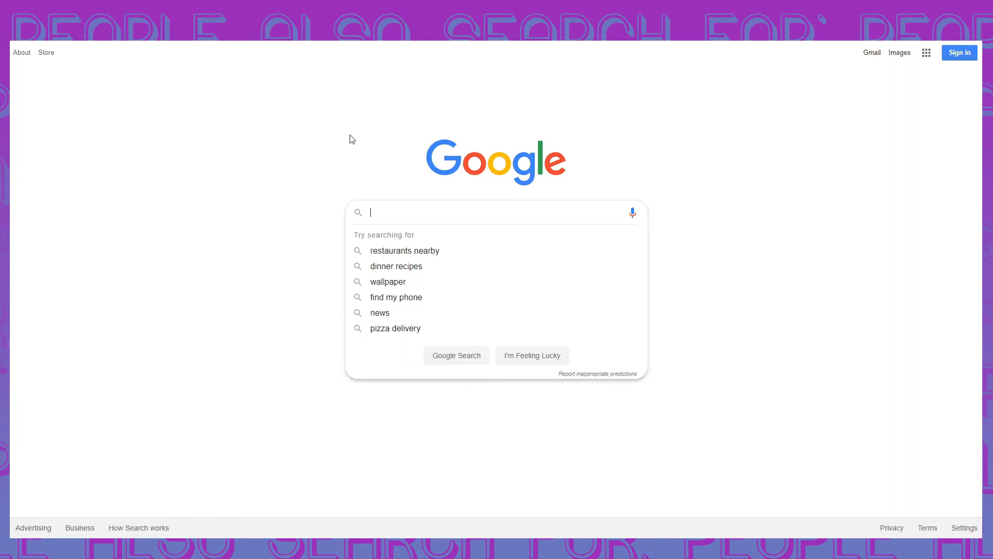
pyautogui.write('best taco bell toys')
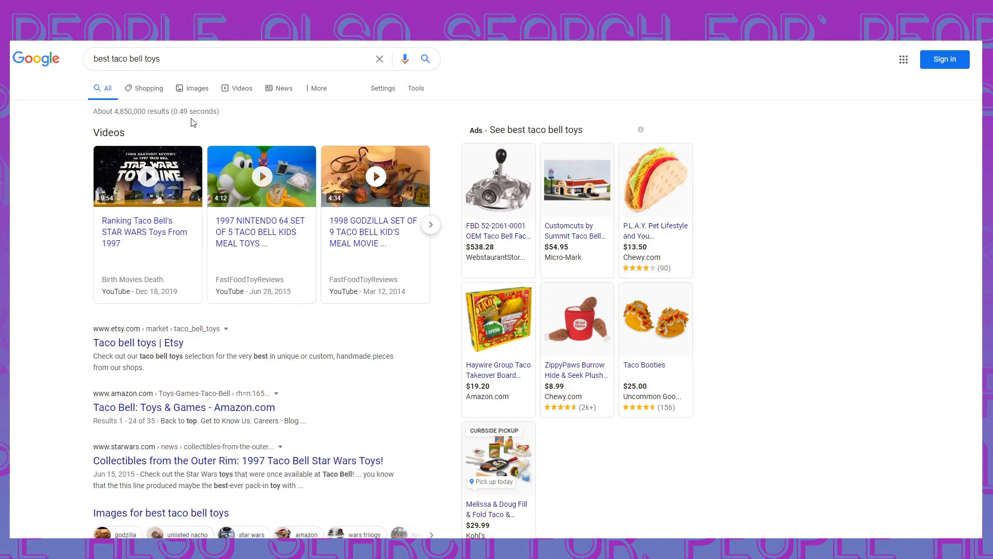
pyautogui.moveTo(241, 86)
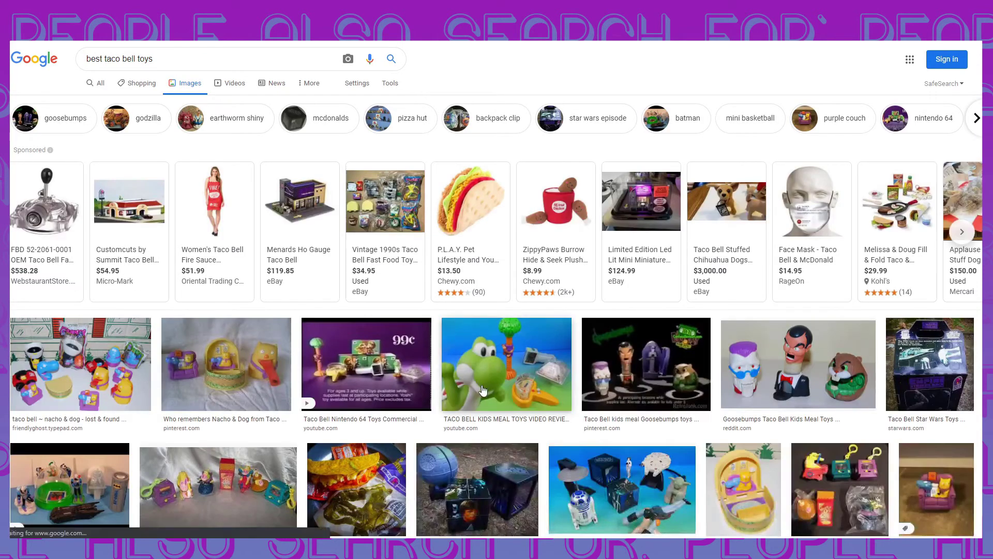
# Step: Scroll down the Taco Bell toy image results and preview the free Chalupa Cravings Boxes image
pyautogui.scroll(-3)
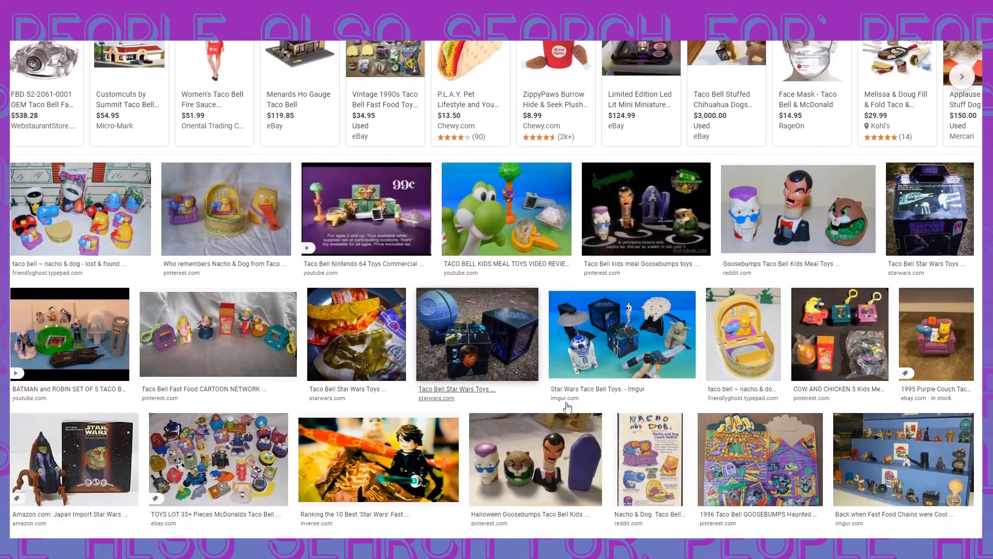
pyautogui.moveTo(749, 388)
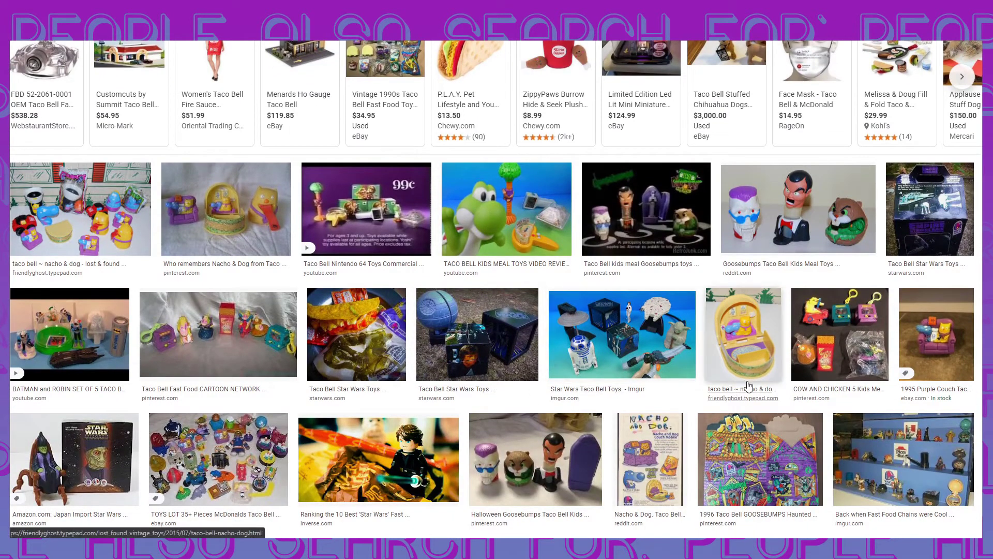
pyautogui.scroll(-3)
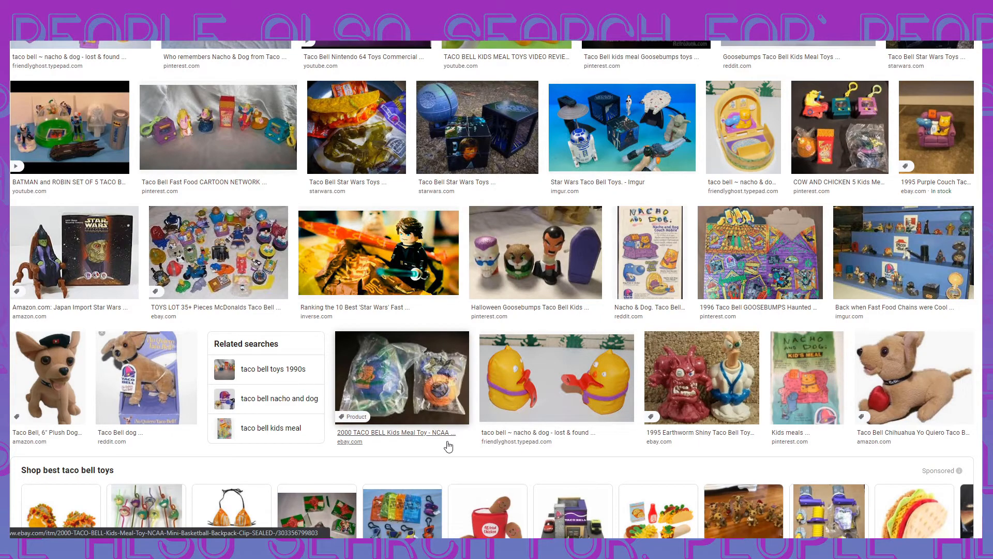
pyautogui.scroll(-3)
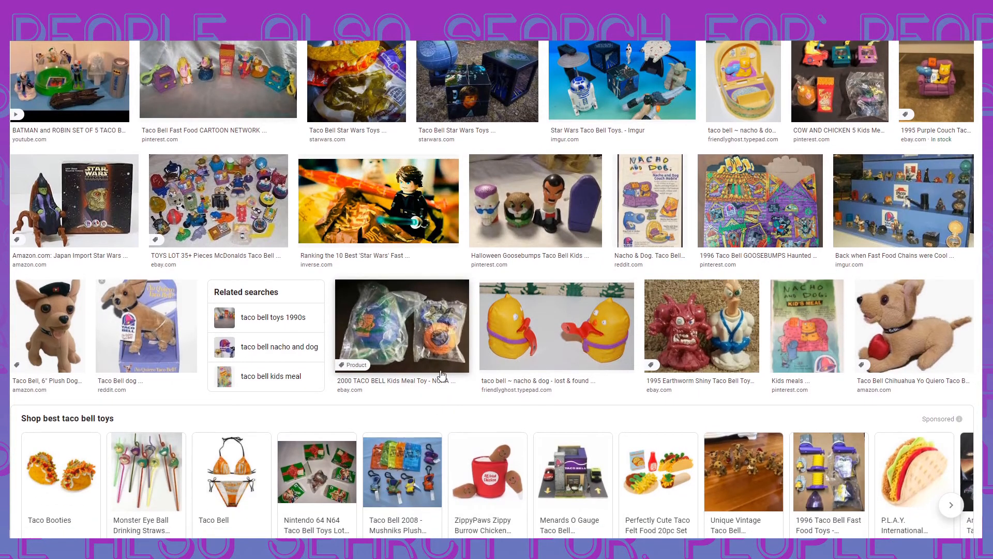
pyautogui.scroll(-3)
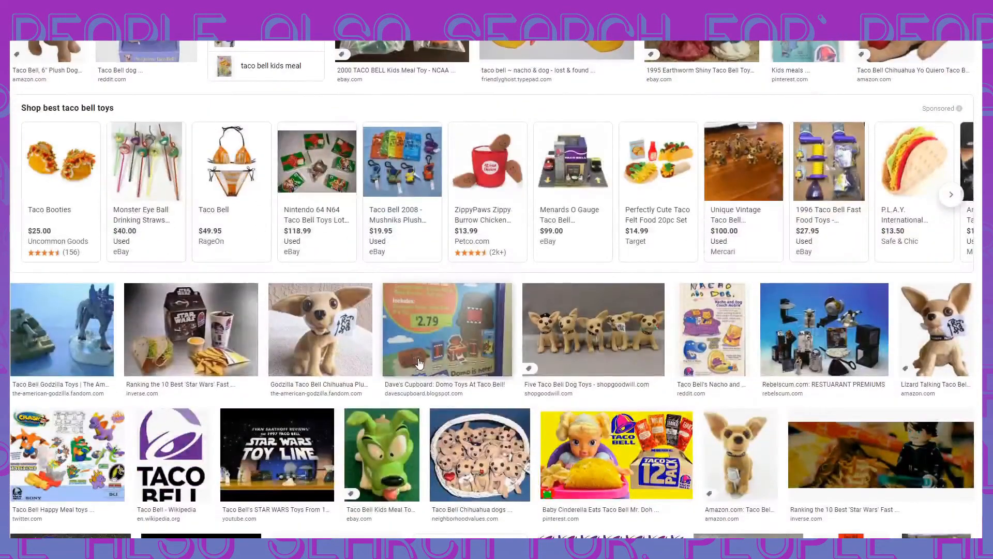
pyautogui.scroll(-3)
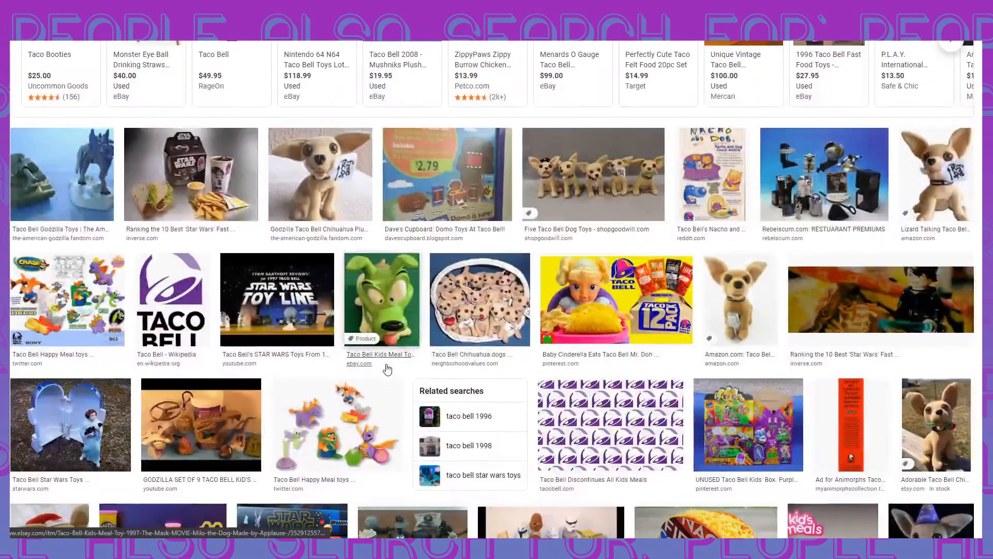
pyautogui.scroll(-3)
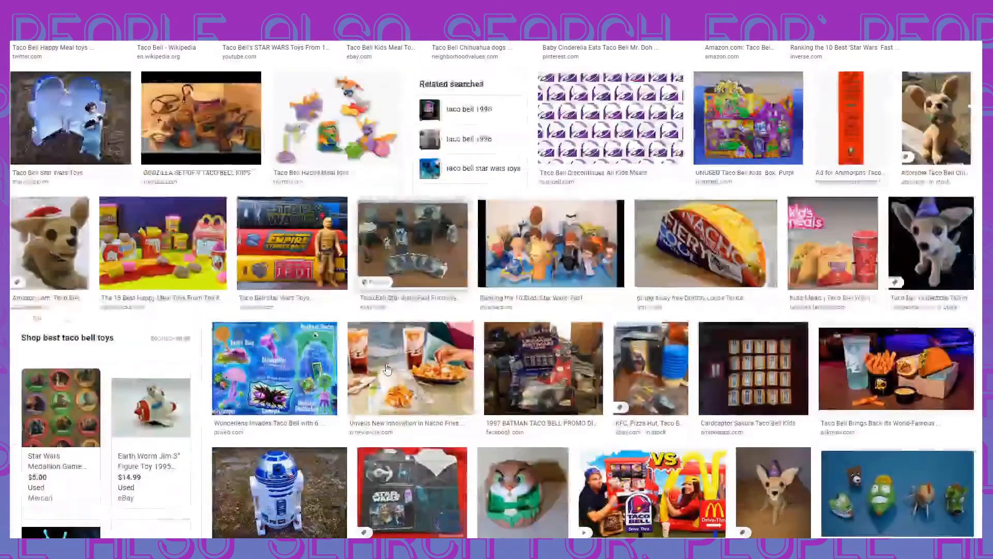
pyautogui.scroll(-3)
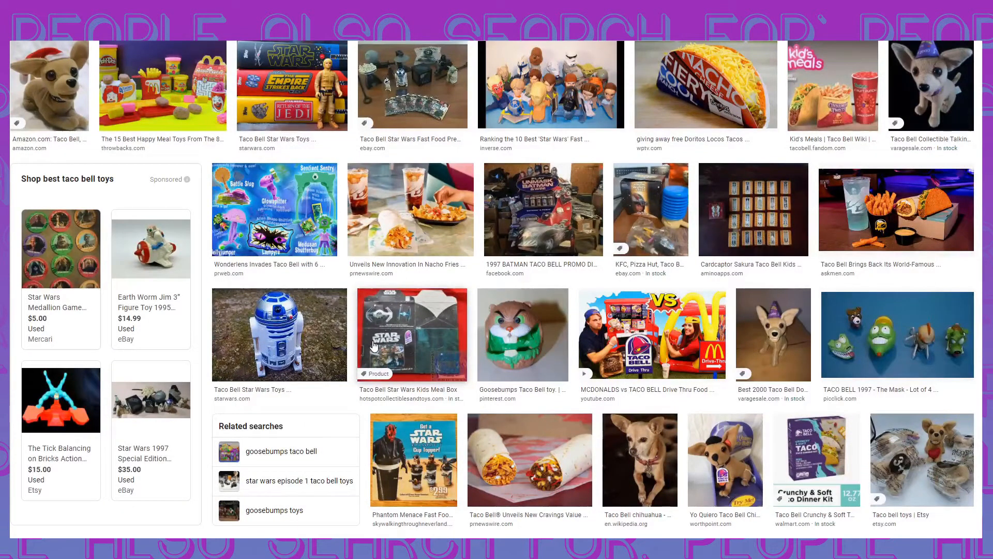
pyautogui.moveTo(427, 320)
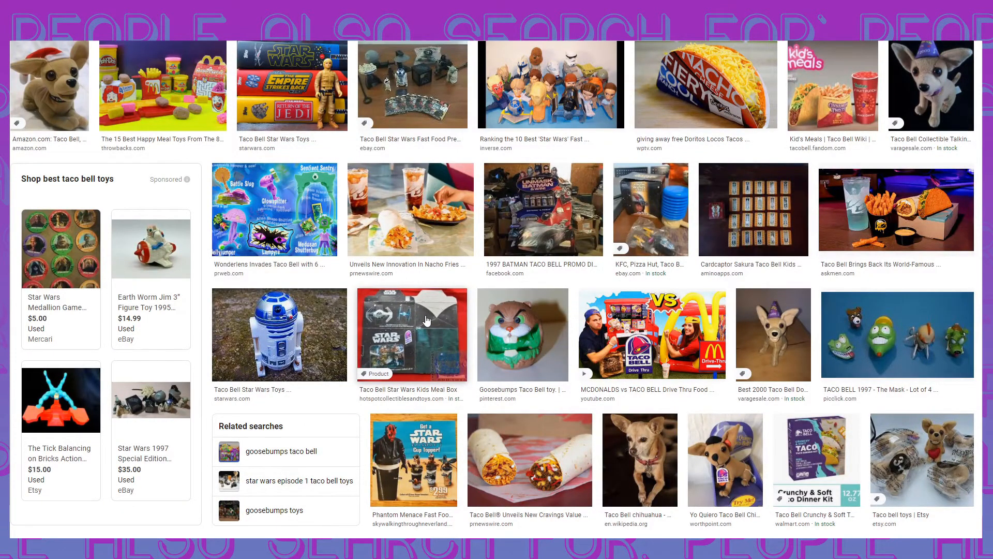
pyautogui.scroll(-3)
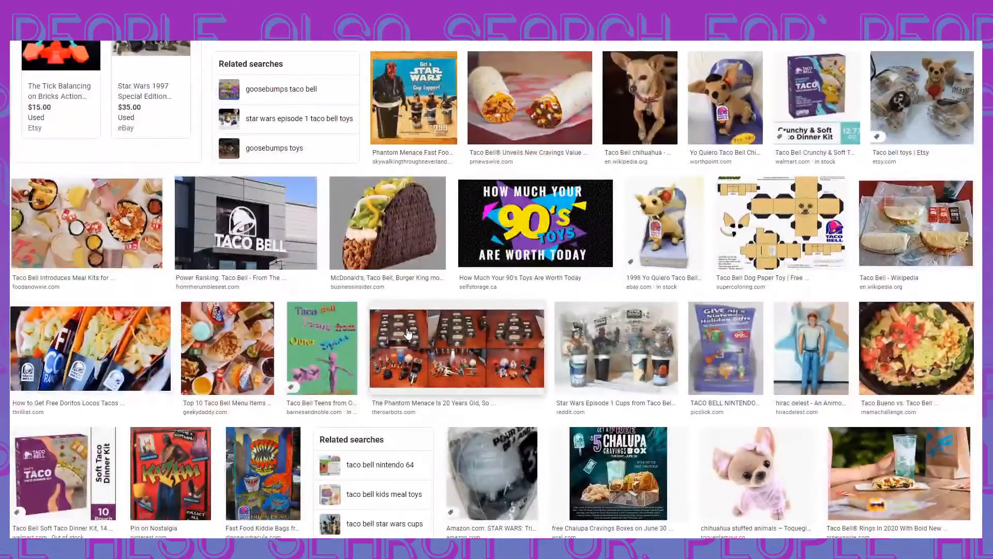
pyautogui.scroll(-3)
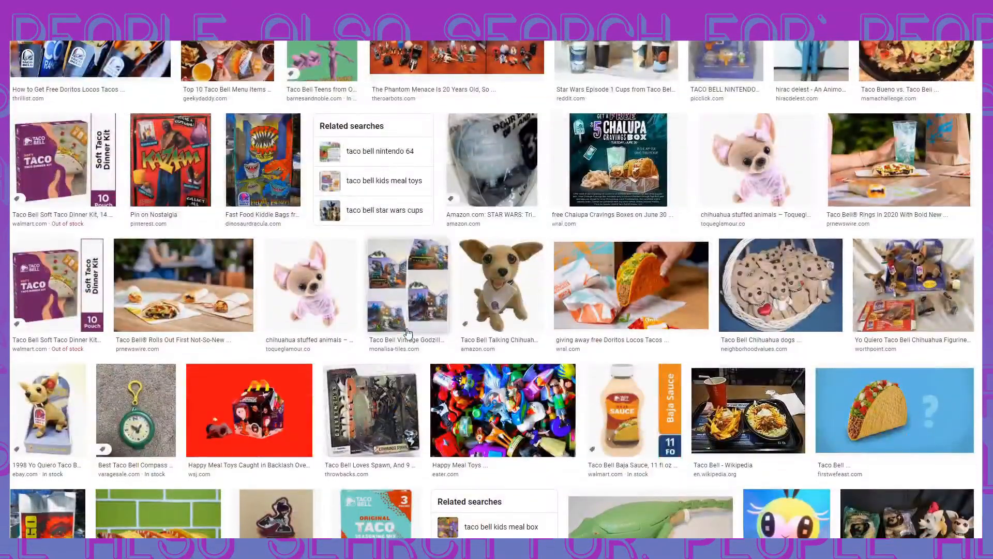
pyautogui.scroll(-3)
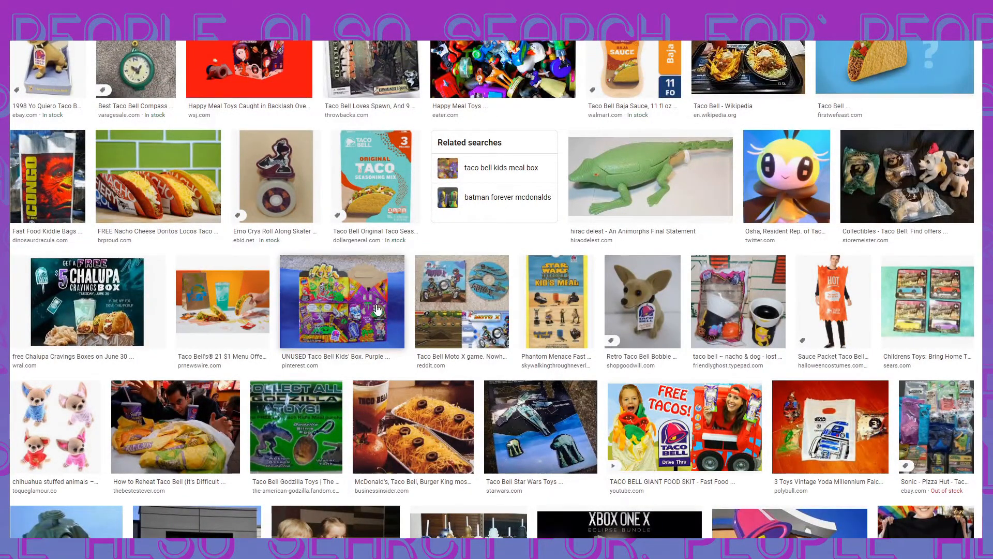
pyautogui.scroll(-3)
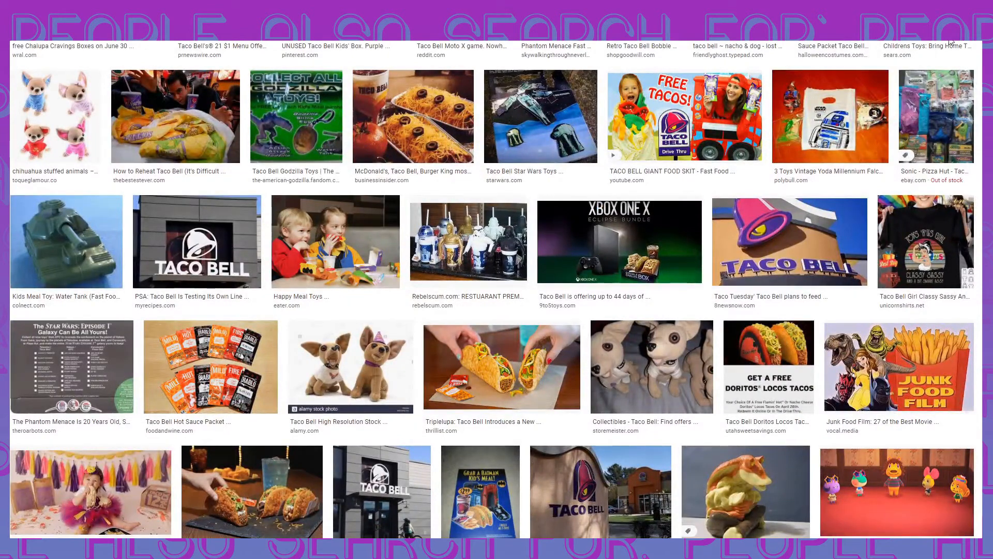
pyautogui.moveTo(740, 156)
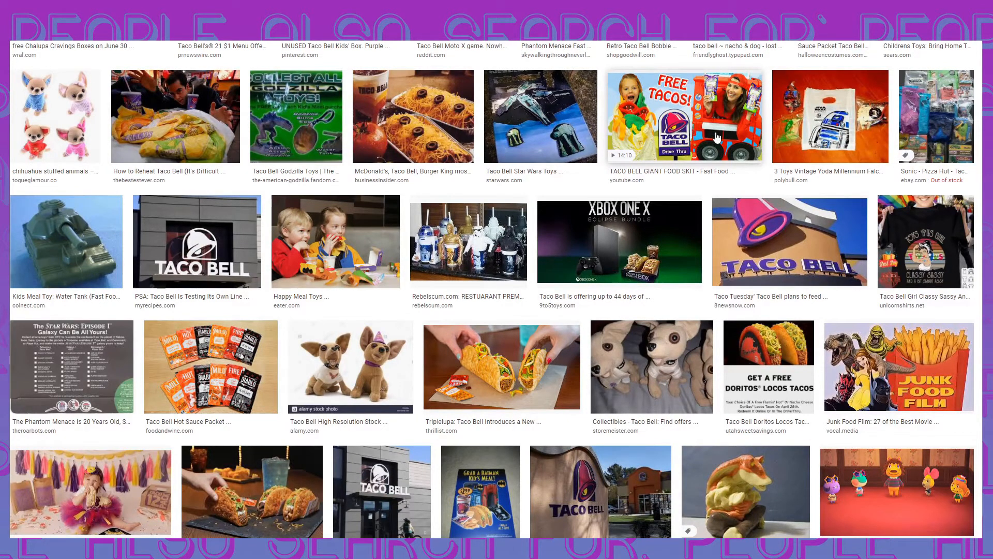
pyautogui.scroll(-3)
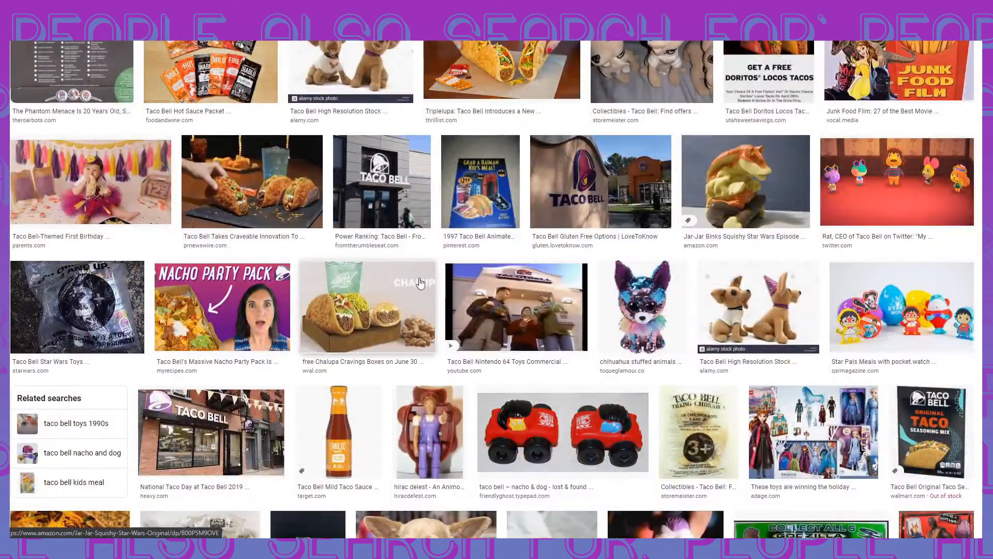
pyautogui.click(367, 306)
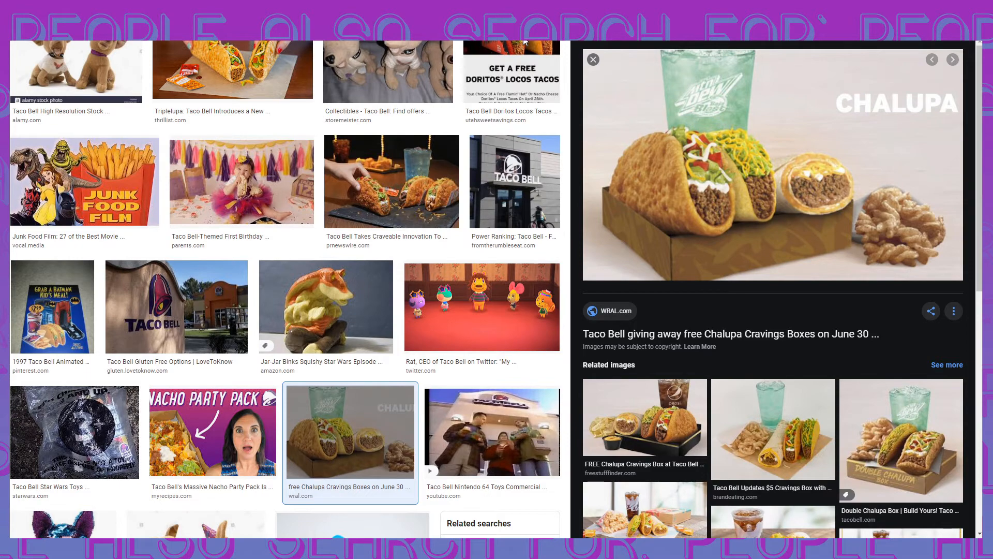
pyautogui.moveTo(505, 86)
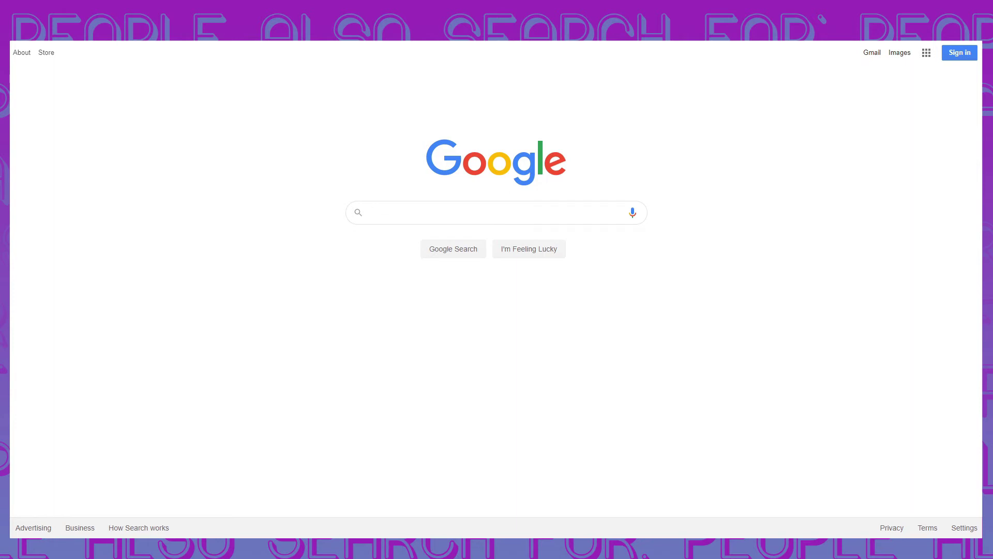
pyautogui.click(496, 212)
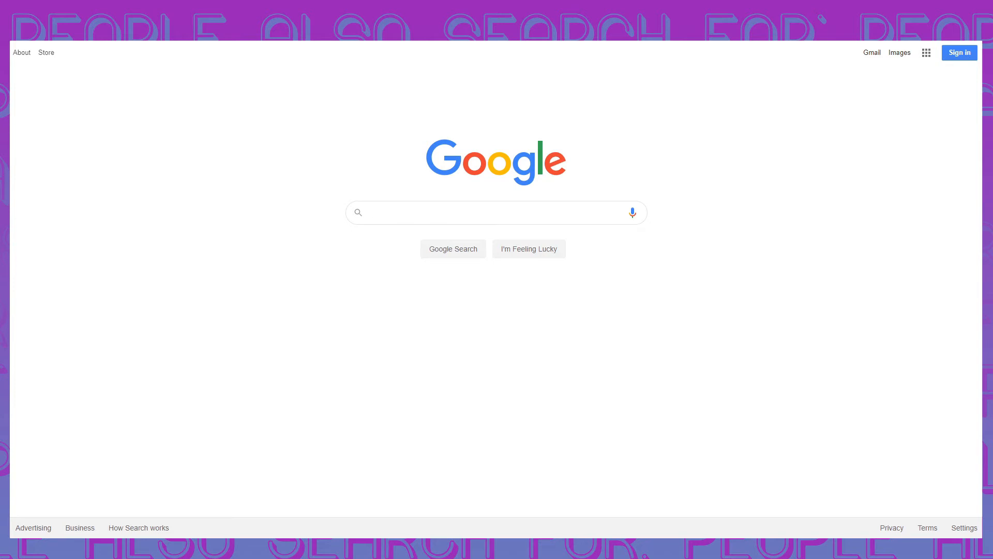
pyautogui.click(497, 212)
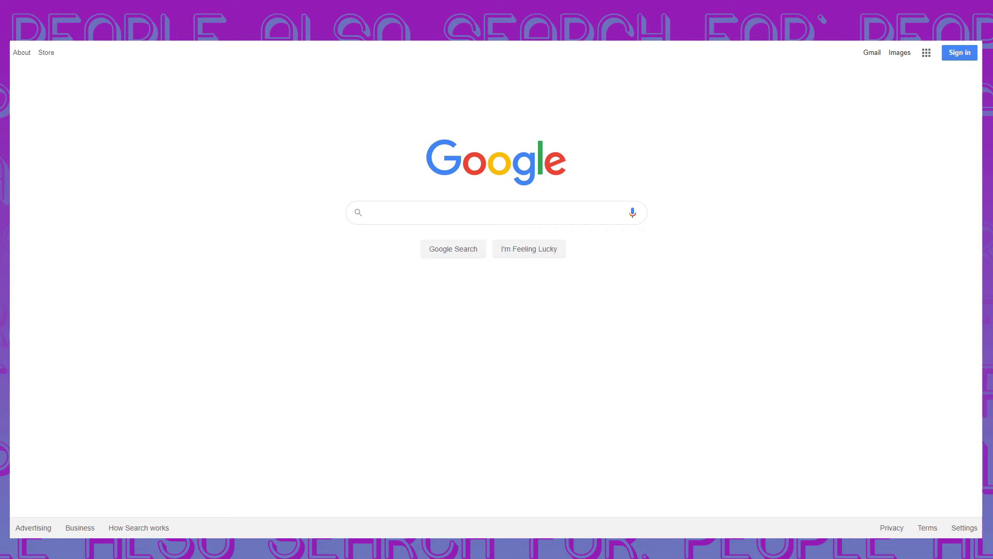
pyautogui.click(496, 212)
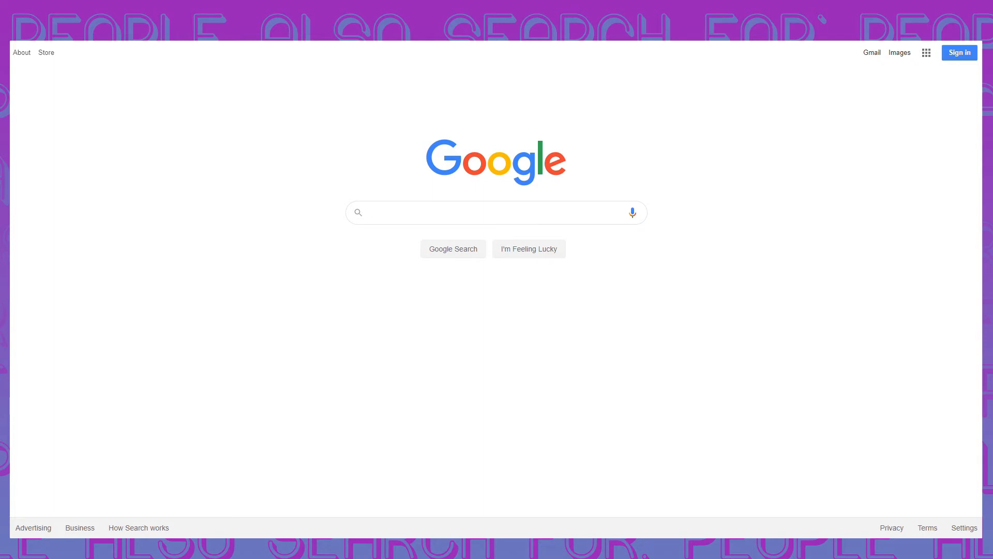
pyautogui.click(496, 213)
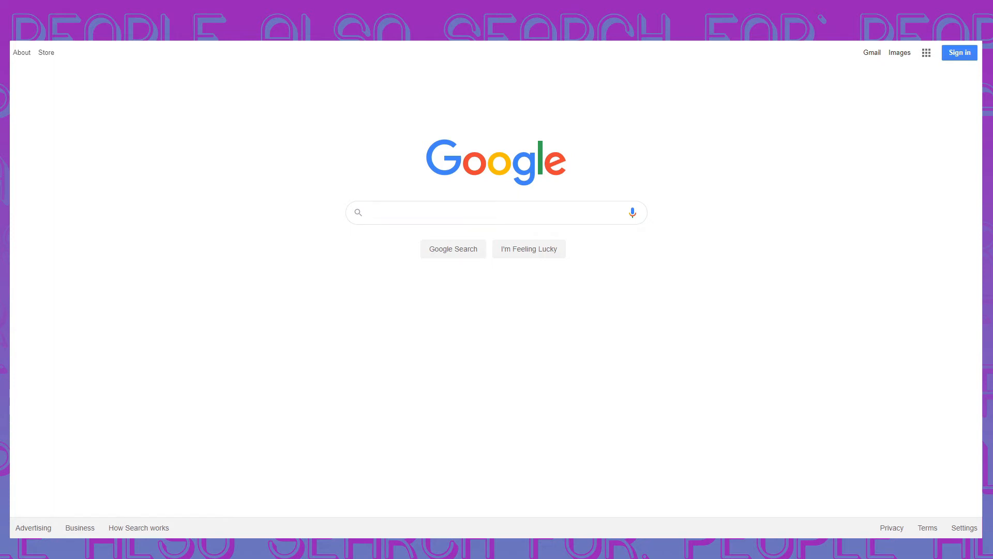
pyautogui.click(496, 212)
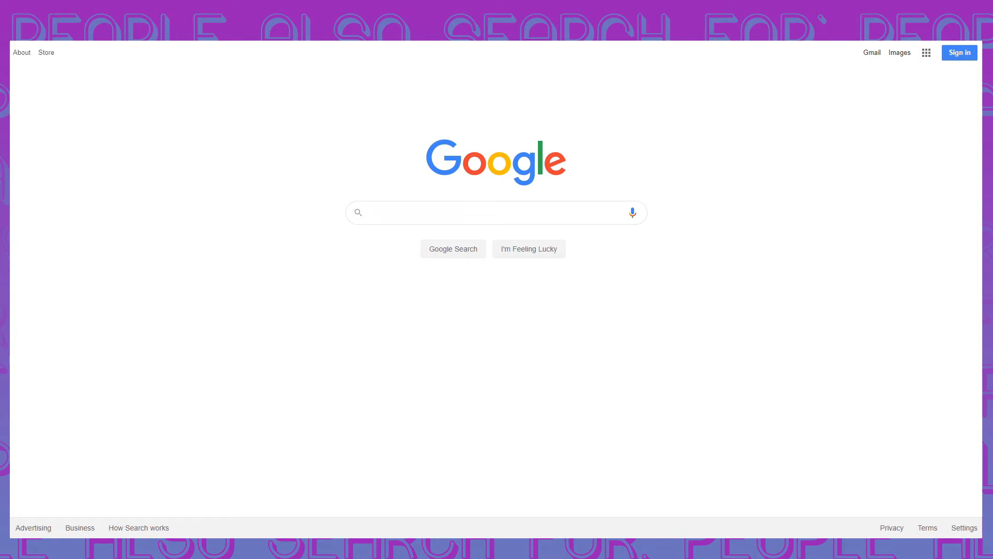
pyautogui.click(496, 212)
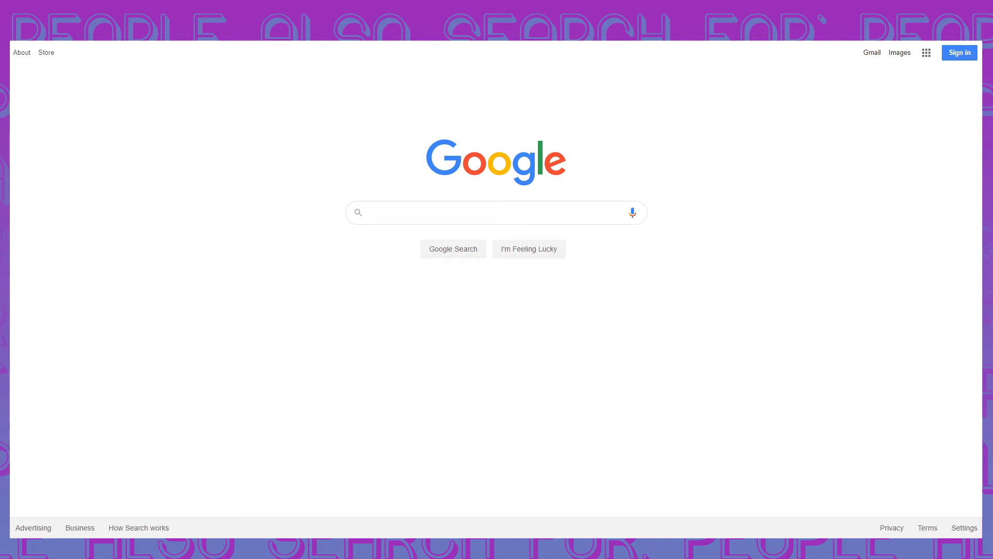
pyautogui.click(496, 213)
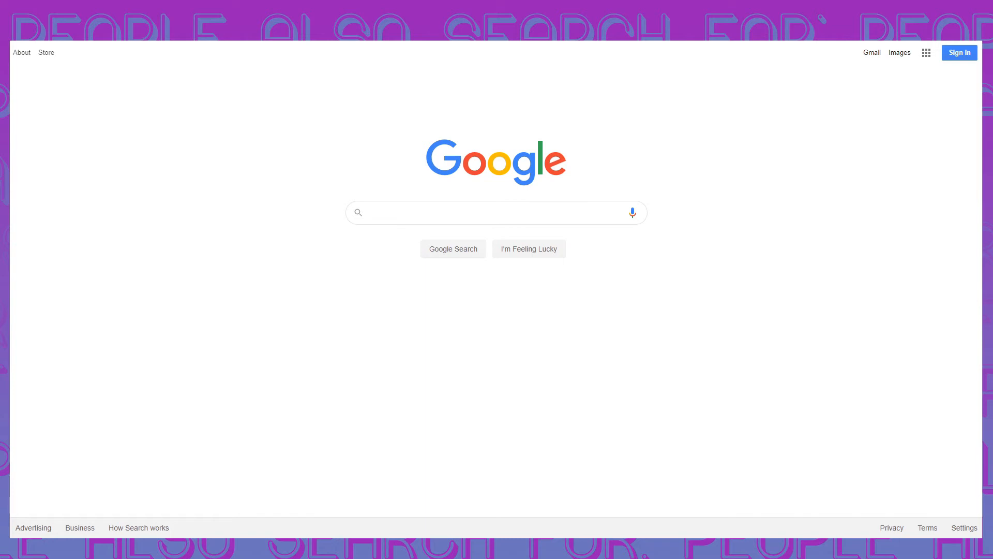
pyautogui.click(496, 213)
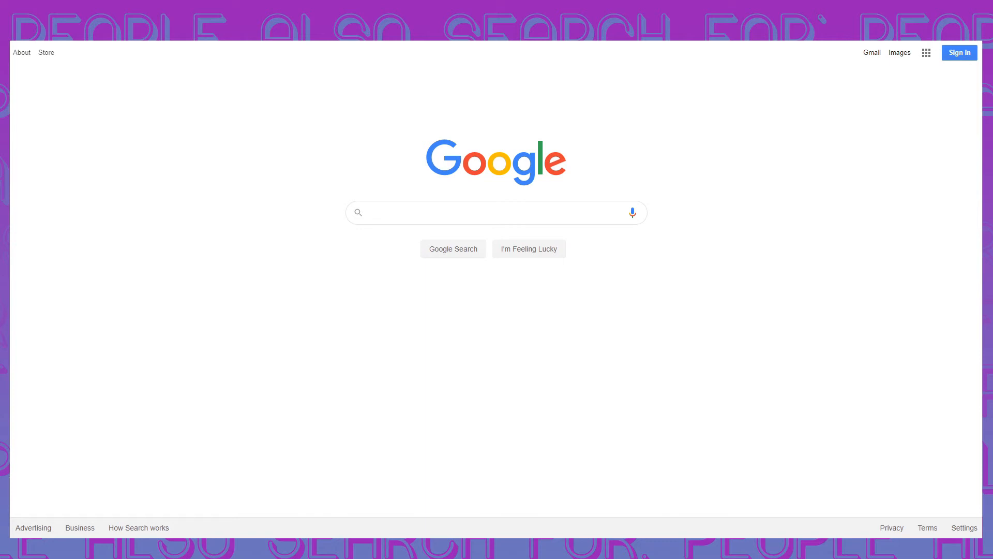
pyautogui.click(495, 213)
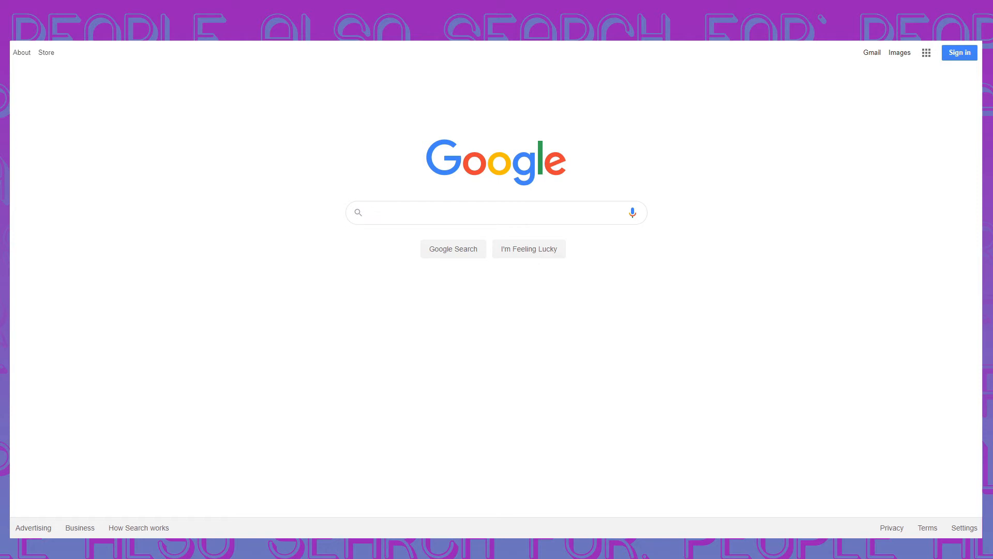
pyautogui.click(495, 212)
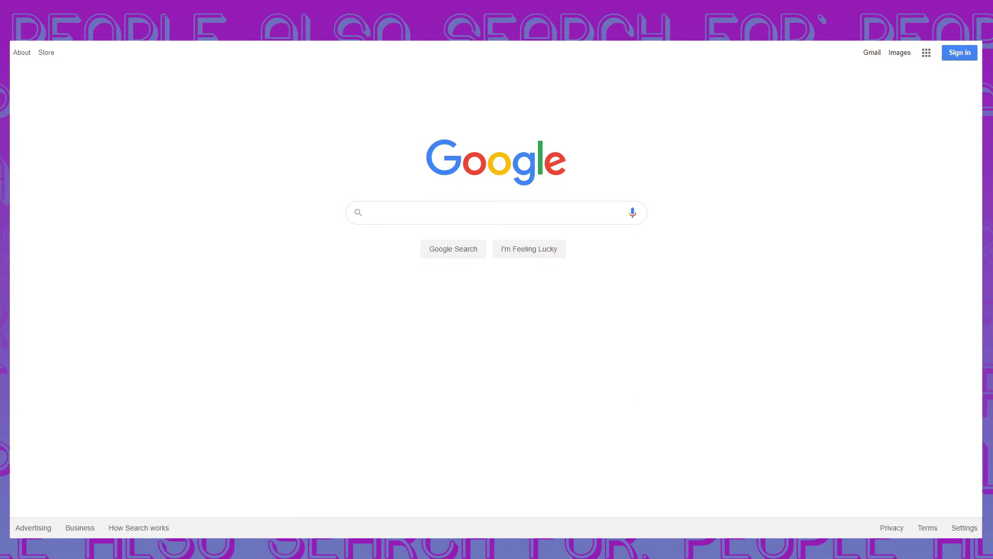
pyautogui.click(496, 212)
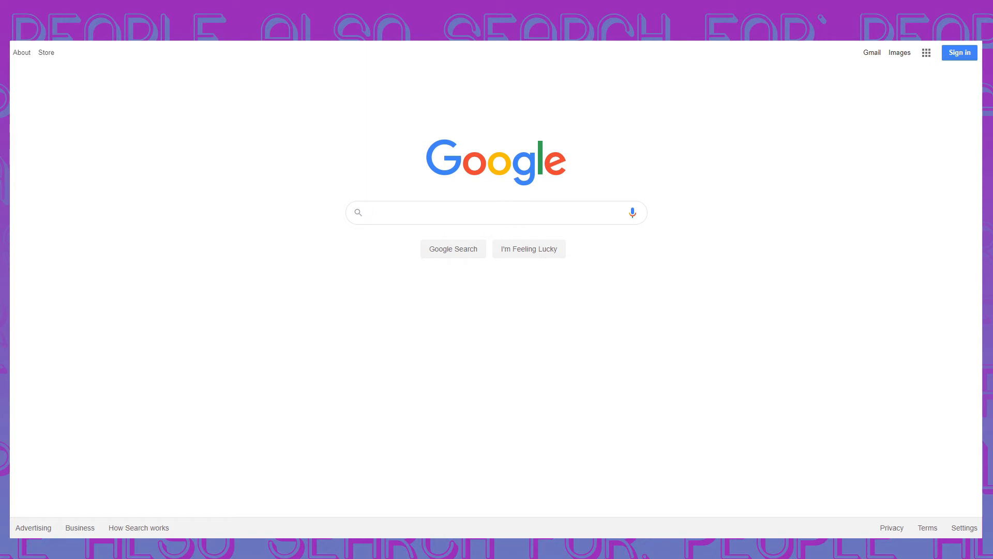
pyautogui.click(496, 212)
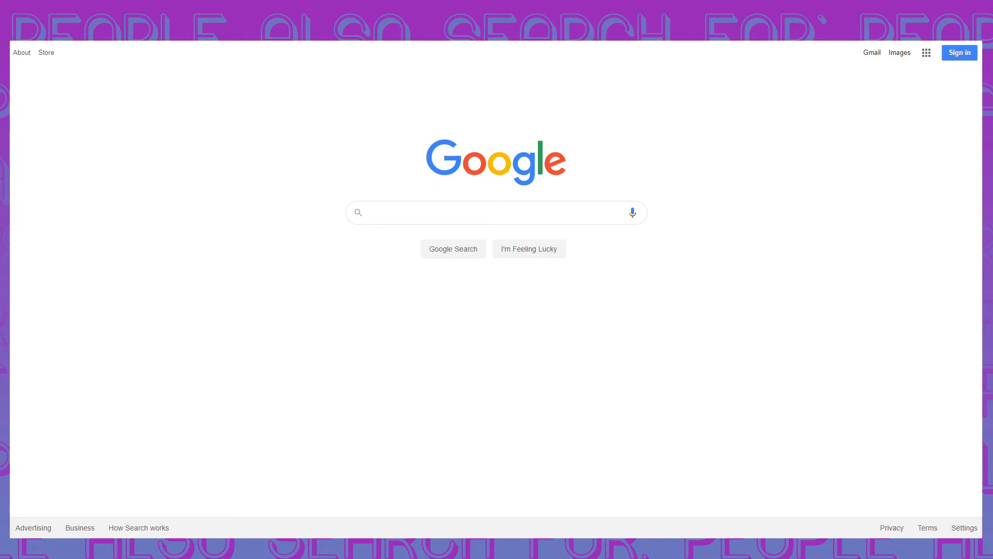
pyautogui.click(495, 212)
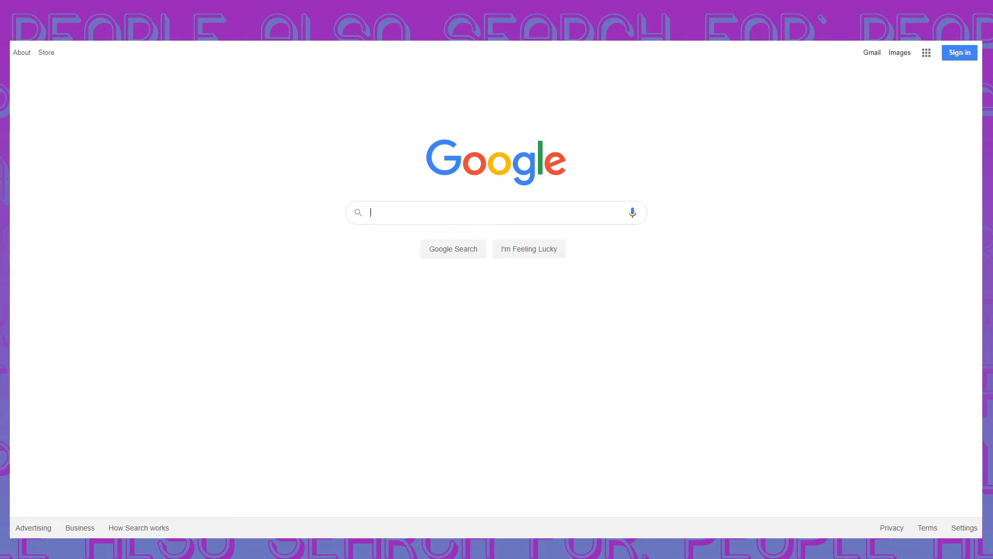
# Step: Enter the query 'worlds oldest mcdonalds sandwehich' in the Google search box
pyautogui.write('worlds oldest mc')
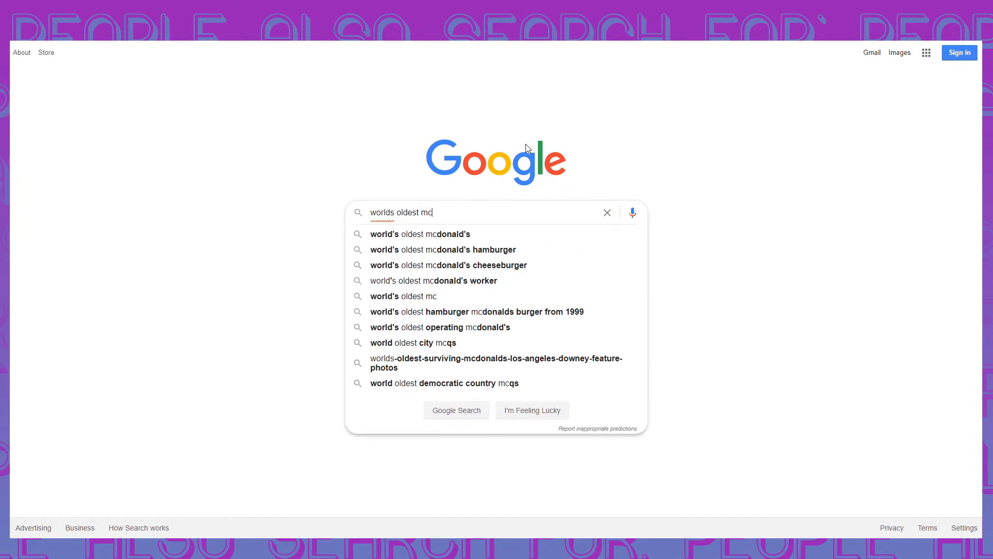
pyautogui.write('donalds')
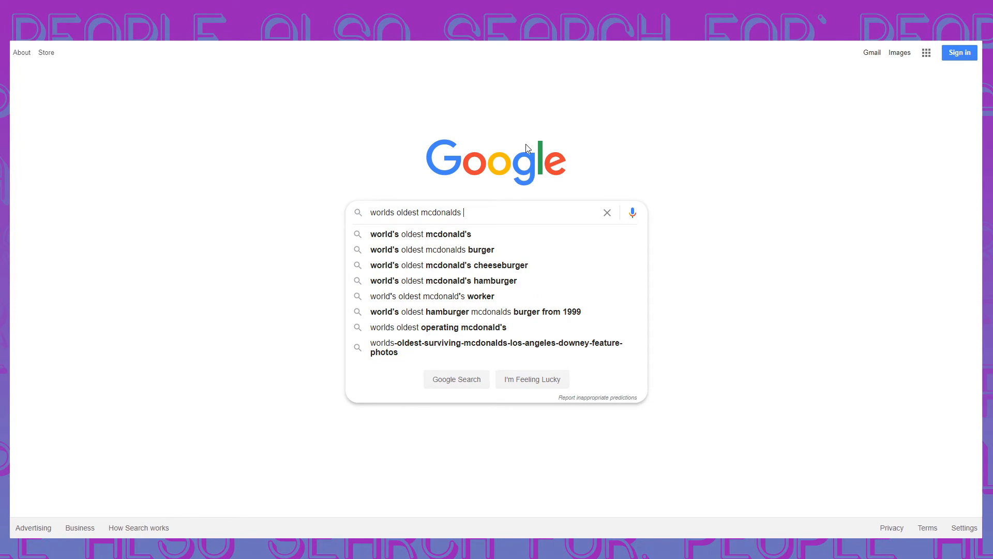
pyautogui.write('sandwehich')
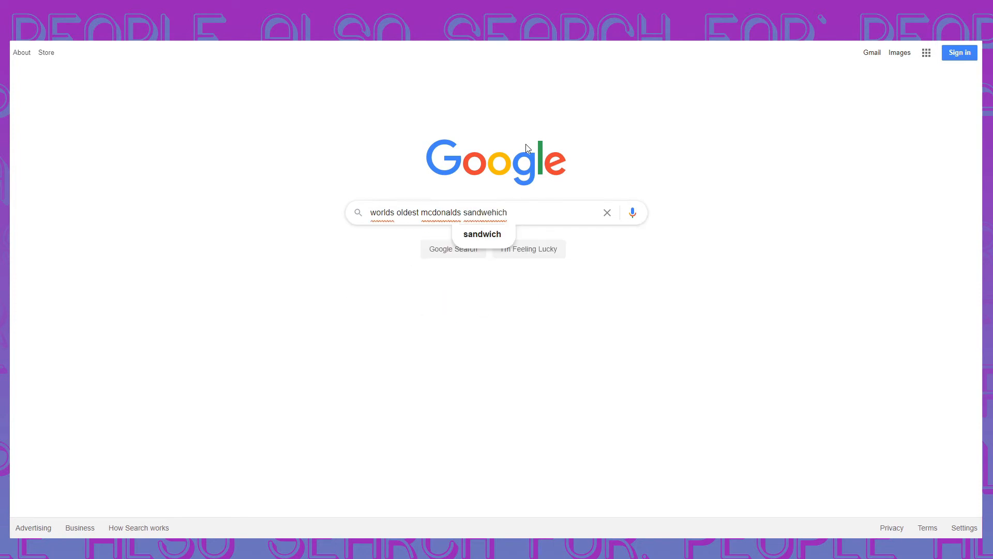
# Step: Run the search with the corrected spelling 'sandwich'
pyautogui.click(481, 234)
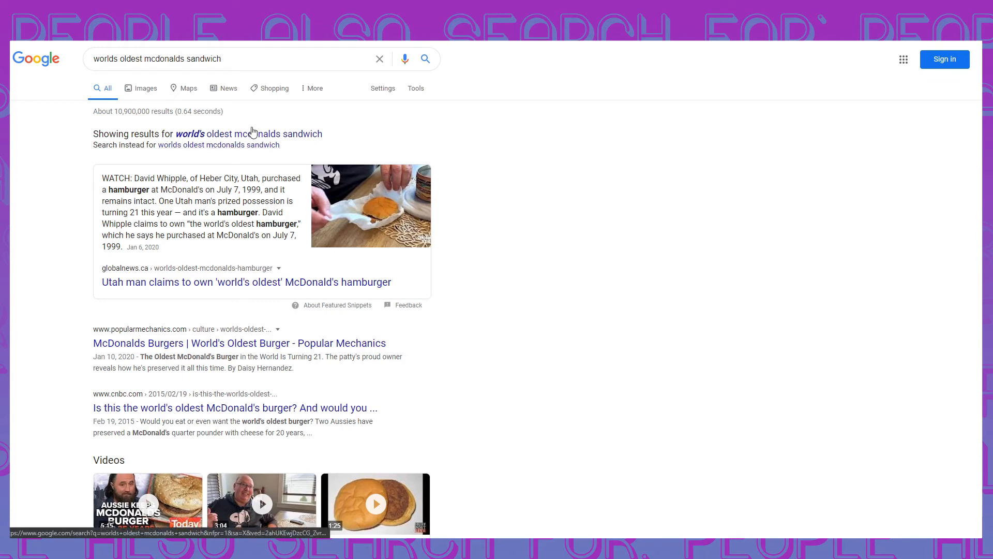
pyautogui.moveTo(319, 114)
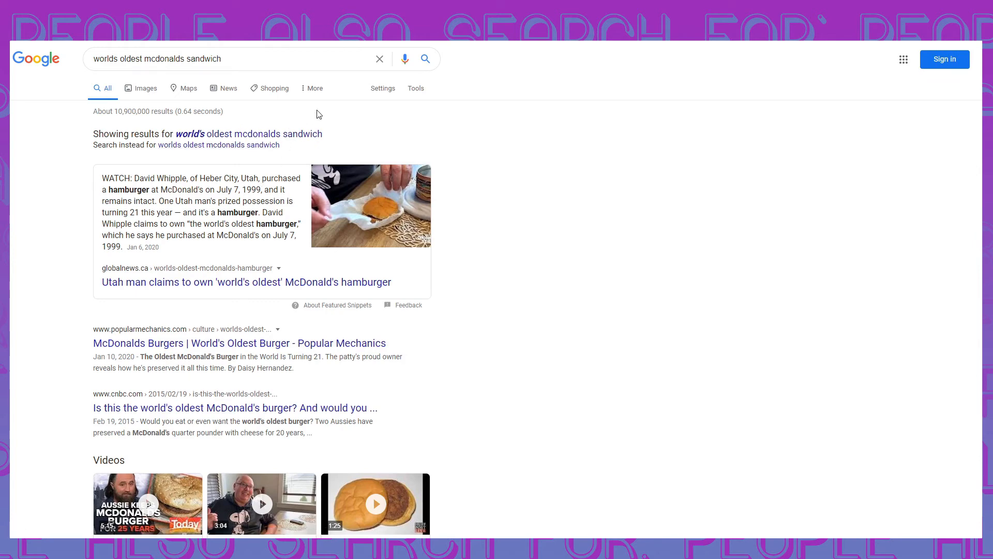
pyautogui.moveTo(220, 296)
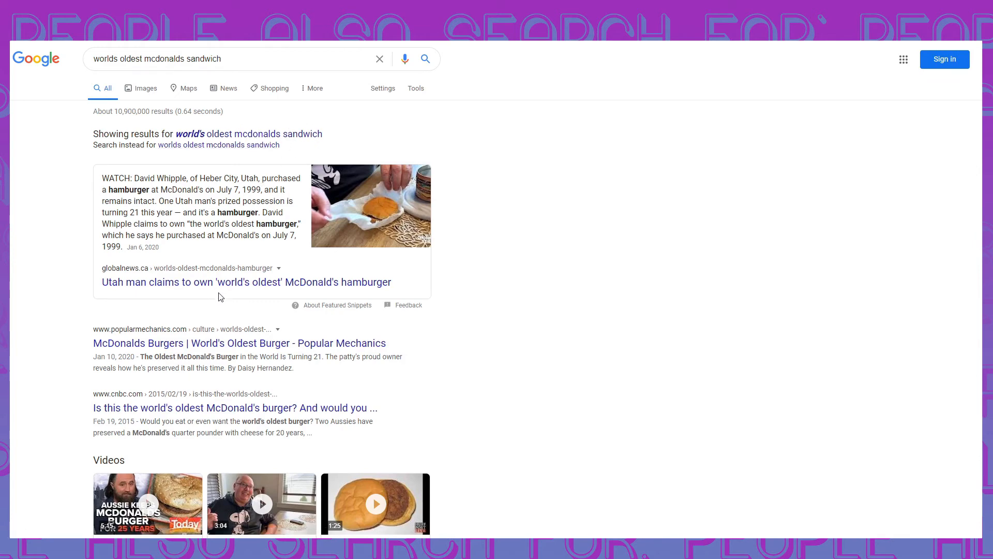
pyautogui.moveTo(247, 282)
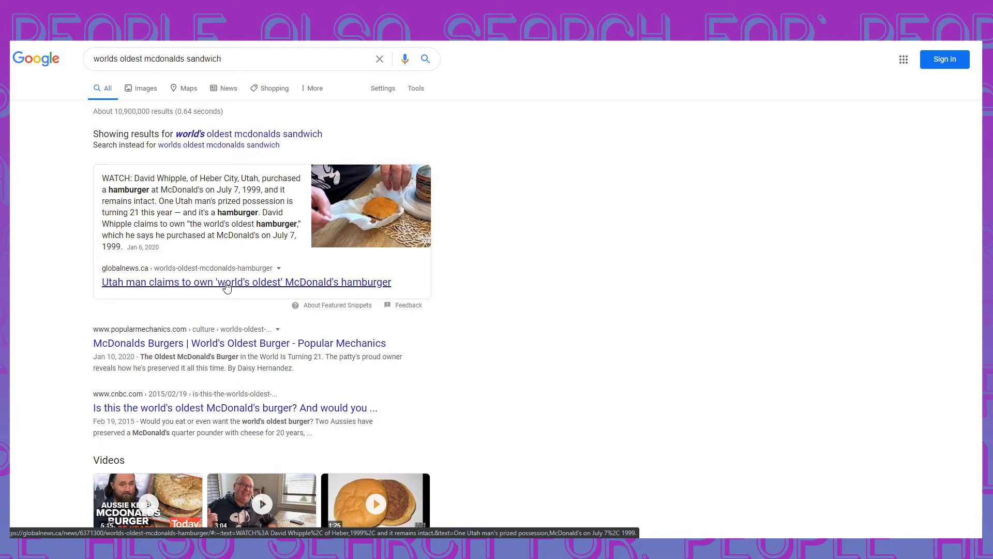
pyautogui.moveTo(413, 161)
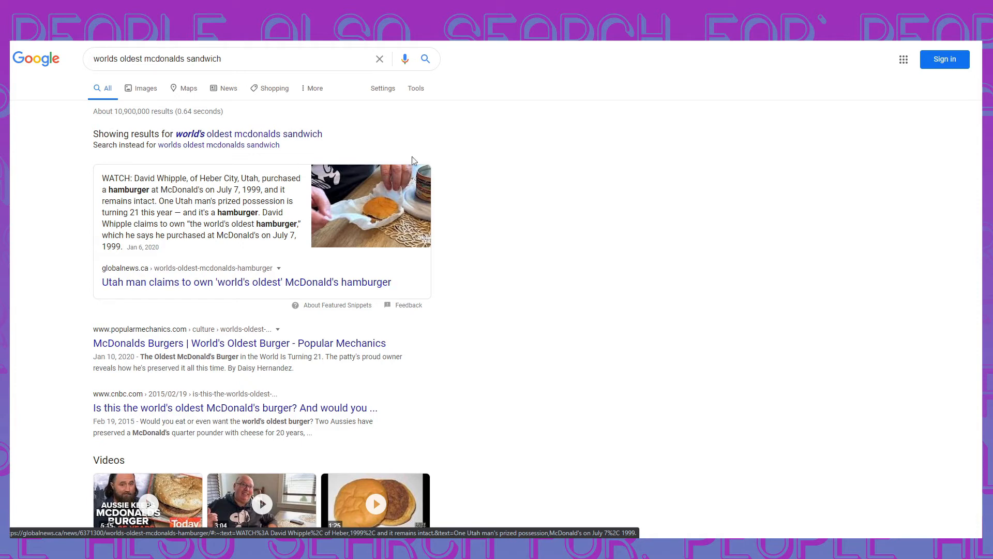
# Step: View image results, previewing the Utah man's hamburger photo and the Popular Mechanics burger decomposition photo
pyautogui.click(141, 88)
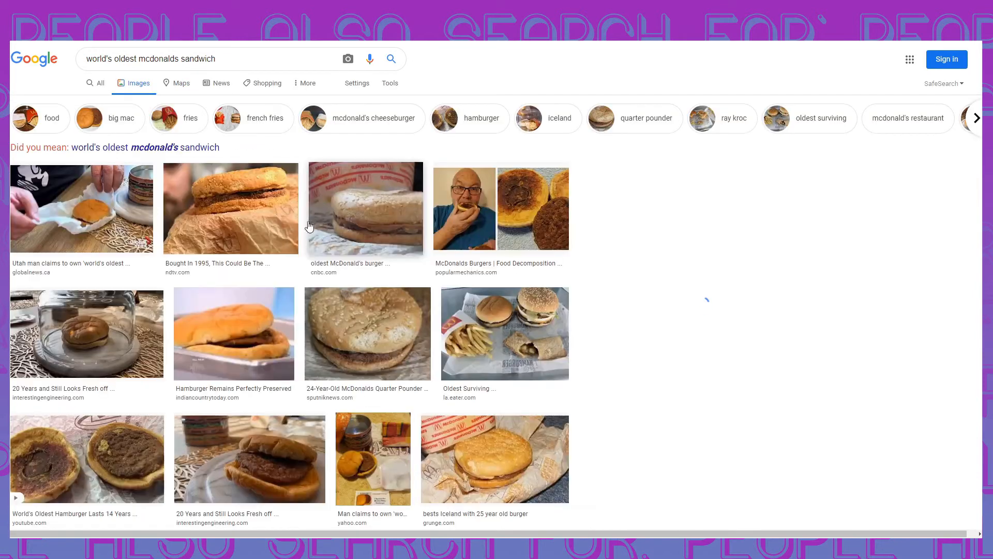
pyautogui.click(80, 208)
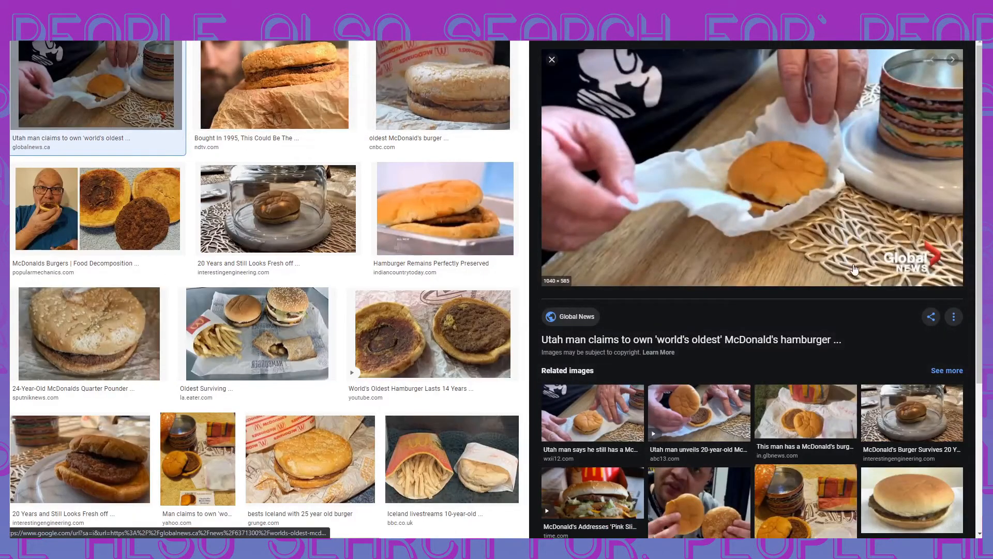
pyautogui.scroll(3)
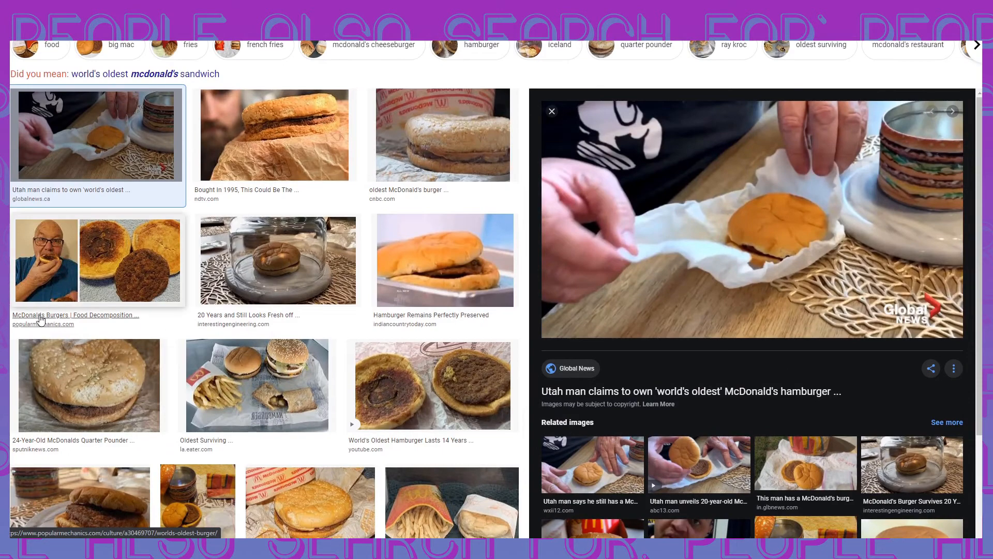
pyautogui.click(97, 260)
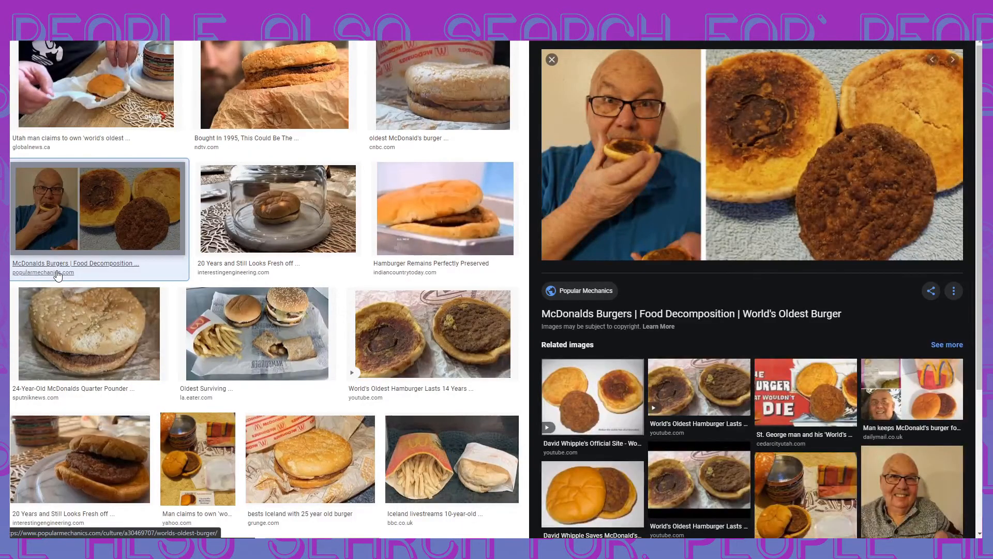
pyautogui.moveTo(529, 382)
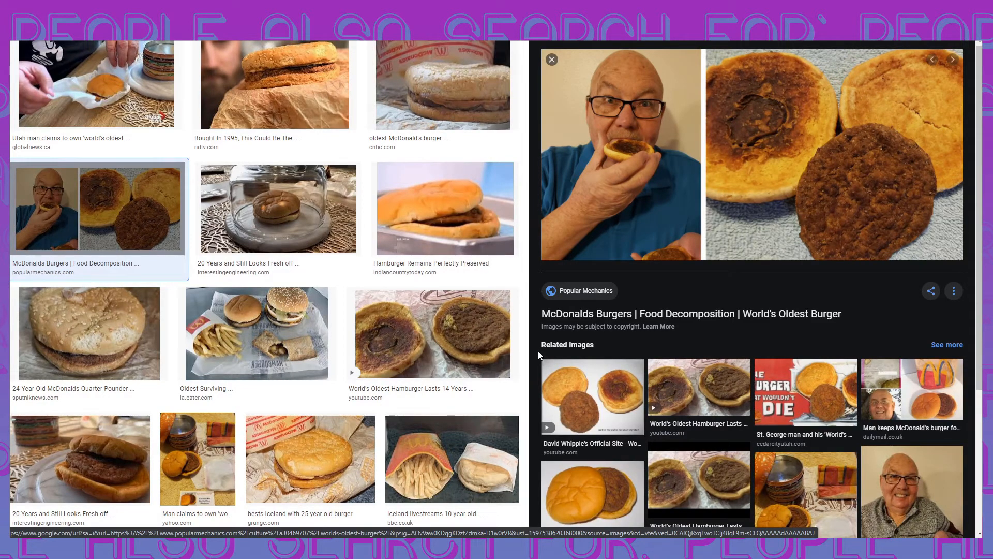
pyautogui.moveTo(226, 424)
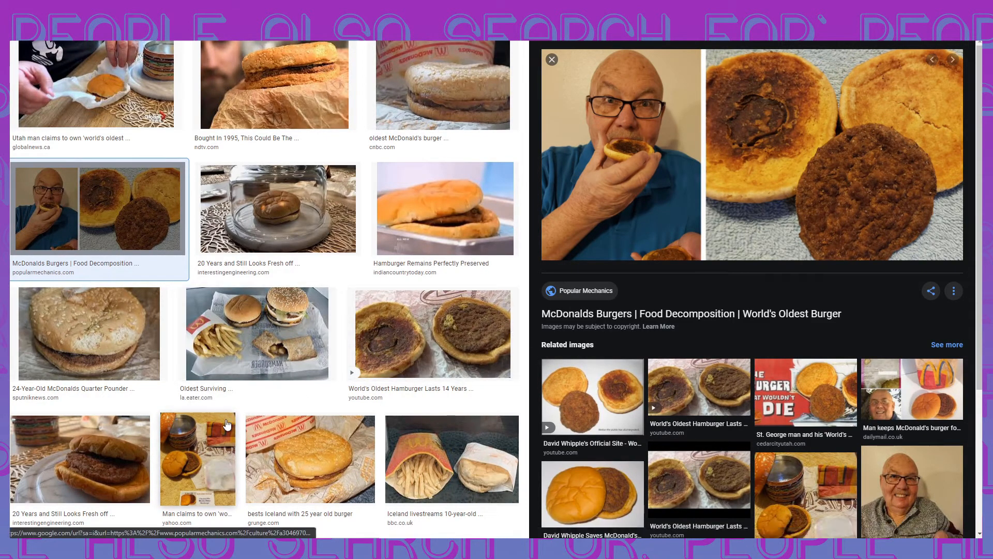
pyautogui.moveTo(320, 337)
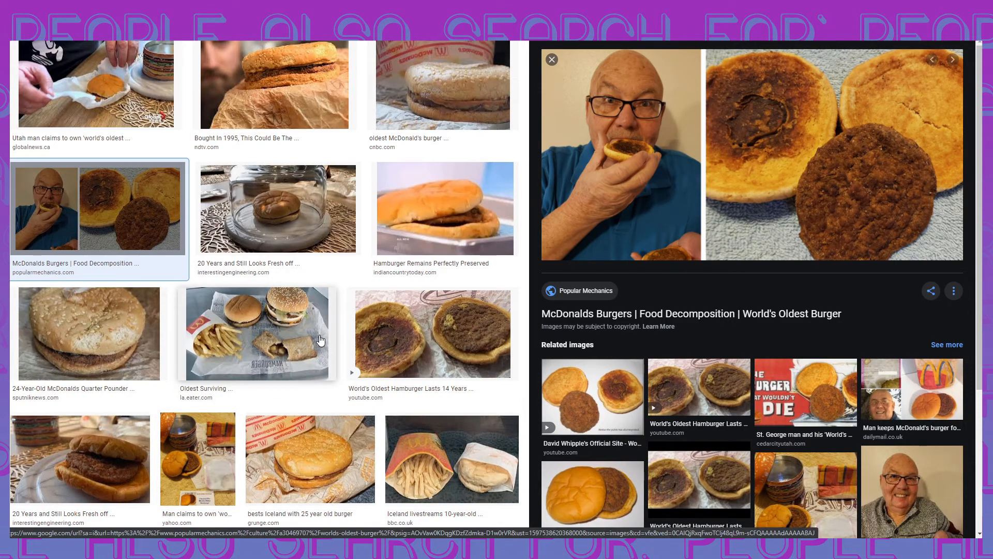
pyautogui.moveTo(411, 232)
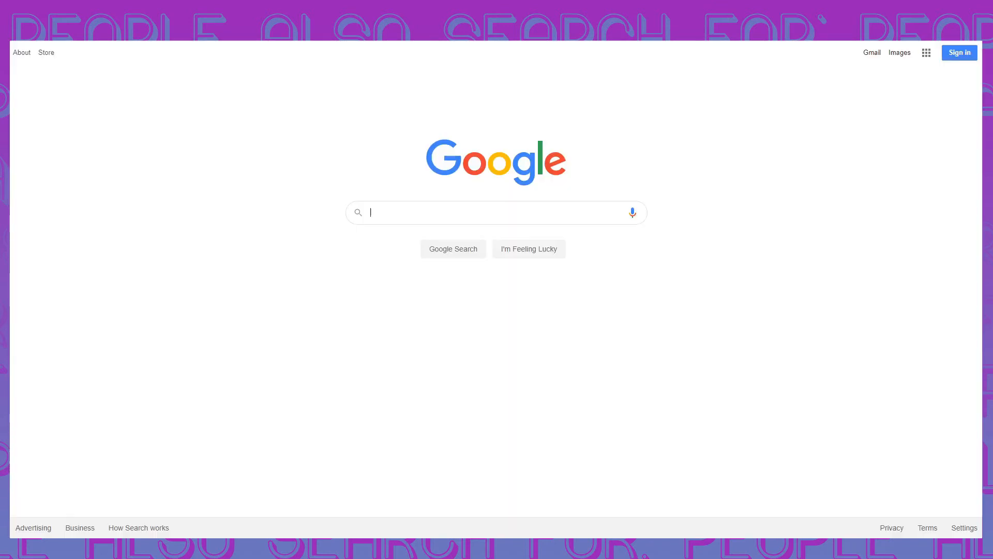
pyautogui.moveTo(500, 215)
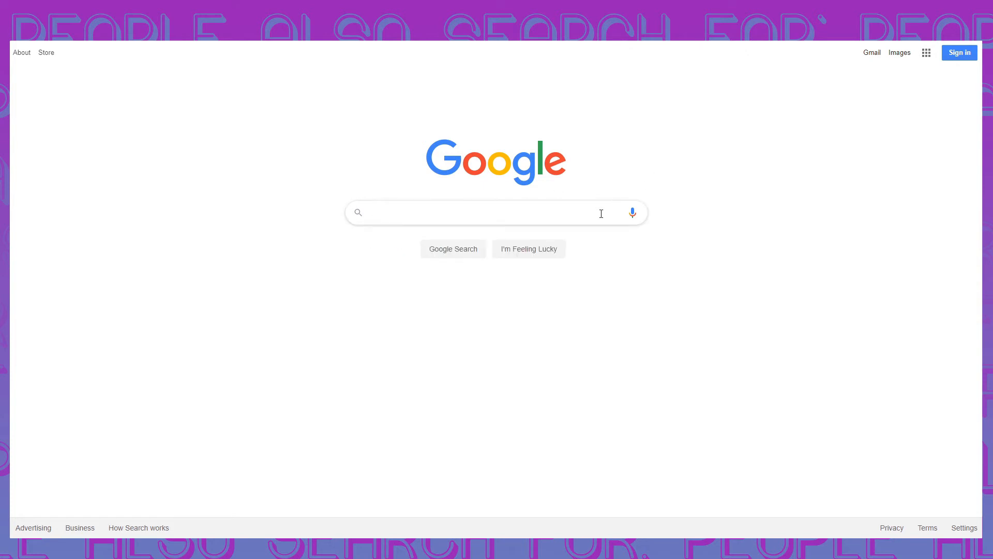
pyautogui.moveTo(696, 132)
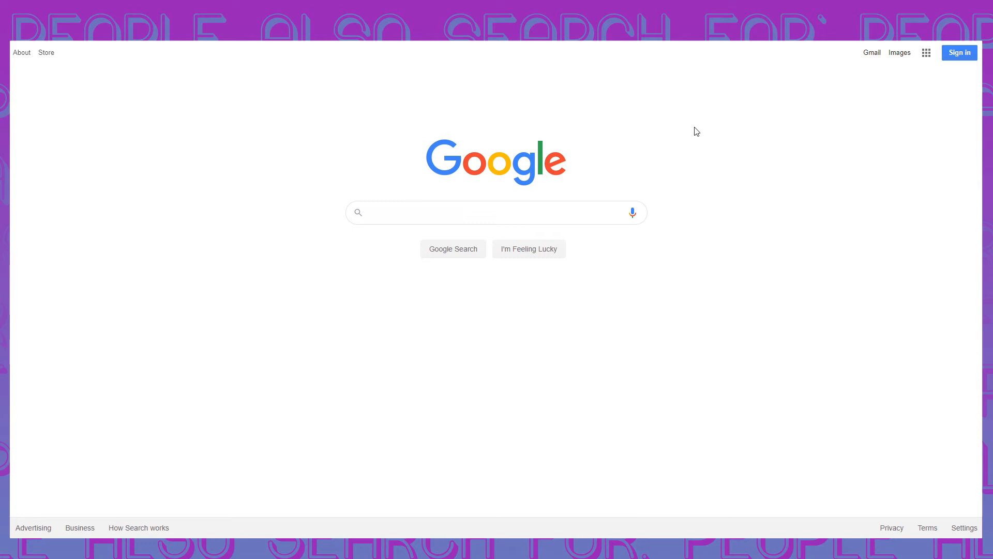
# Step: Begin a new Google query with the word 'who'
pyautogui.click(433, 212)
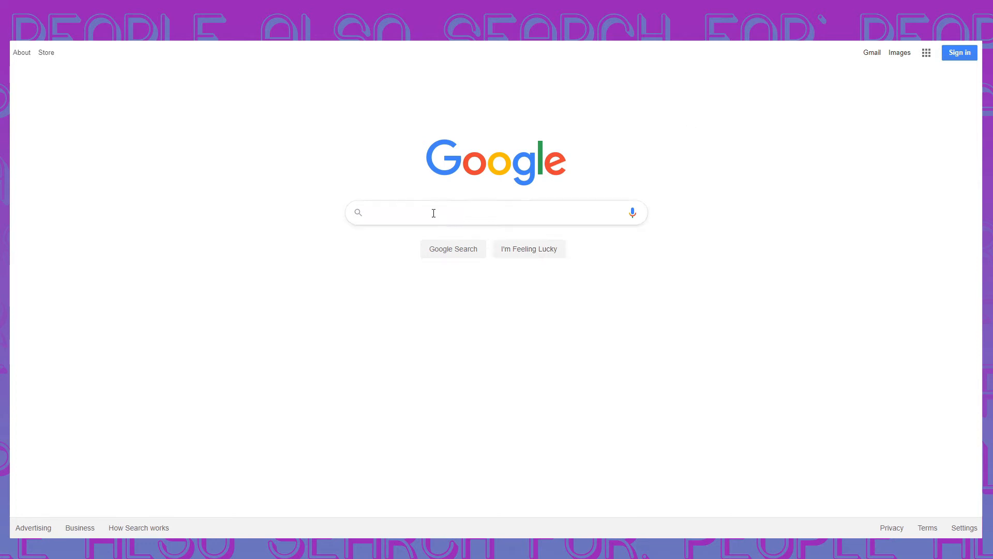
pyautogui.write('who')
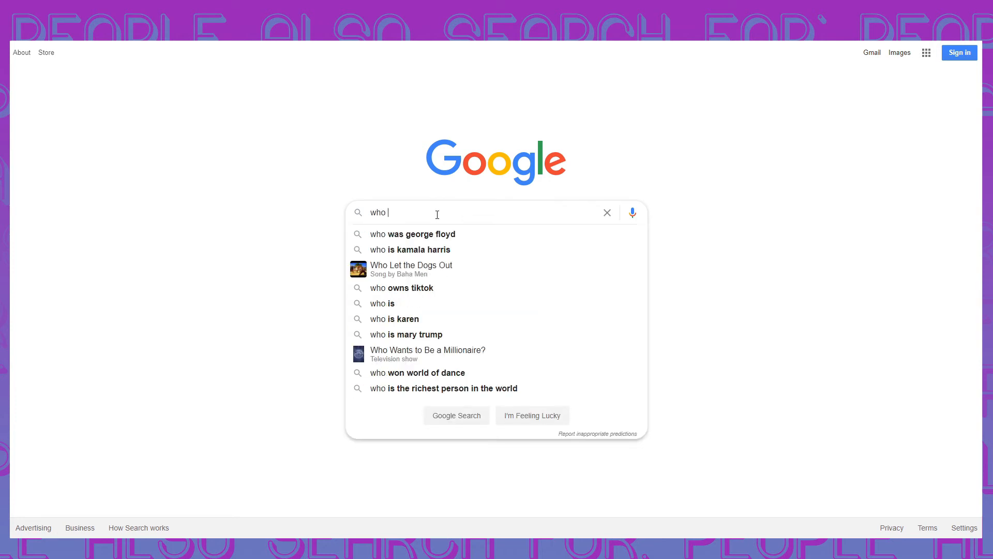
# Step: Continue typing the query 'who made the first smore'
pyautogui.write('made the first smore')
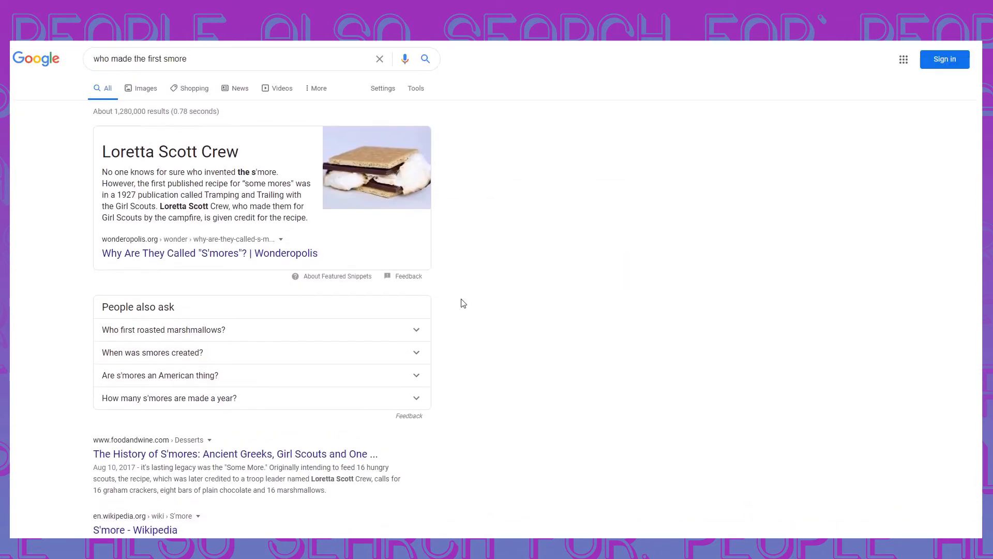
pyautogui.moveTo(501, 291)
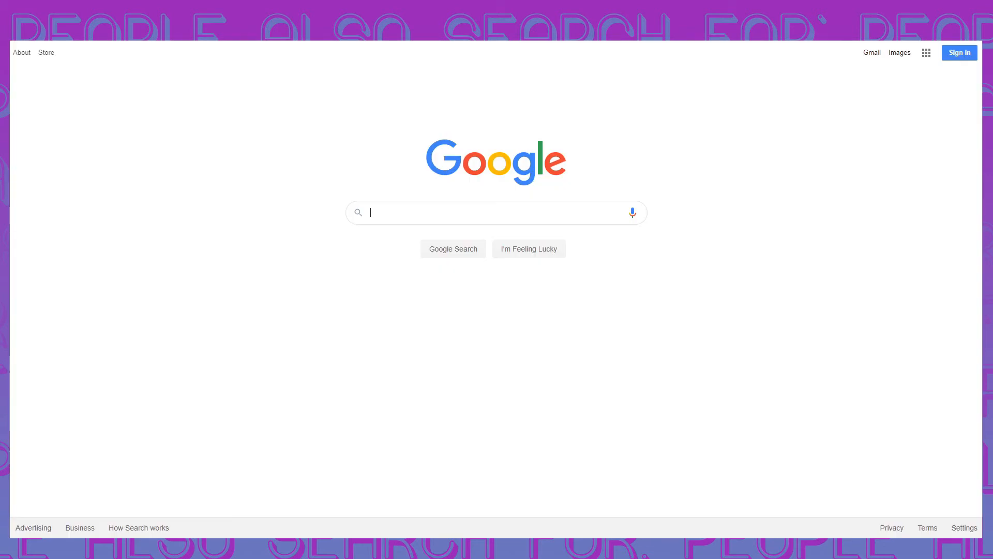
pyautogui.write('who cooked the first m')
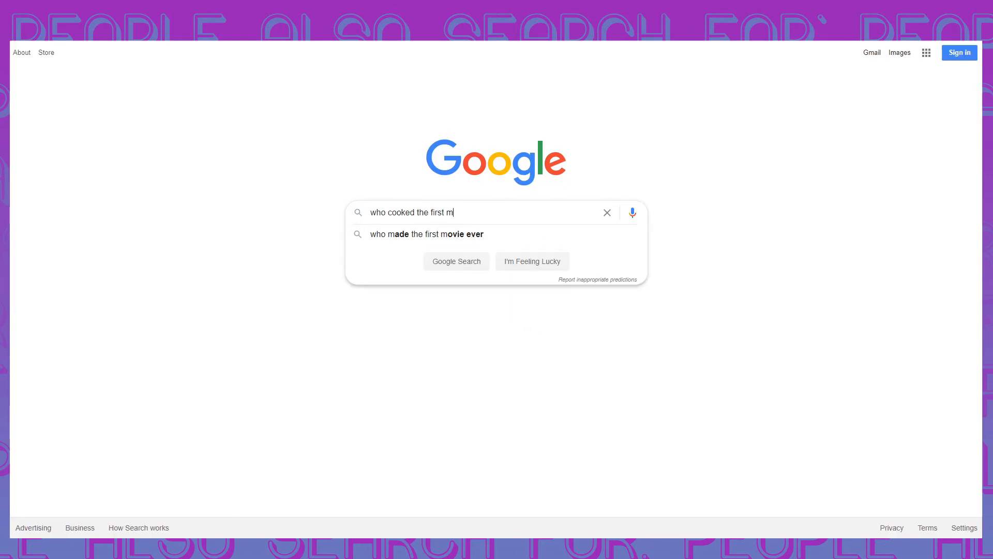
pyautogui.write('arshmel')
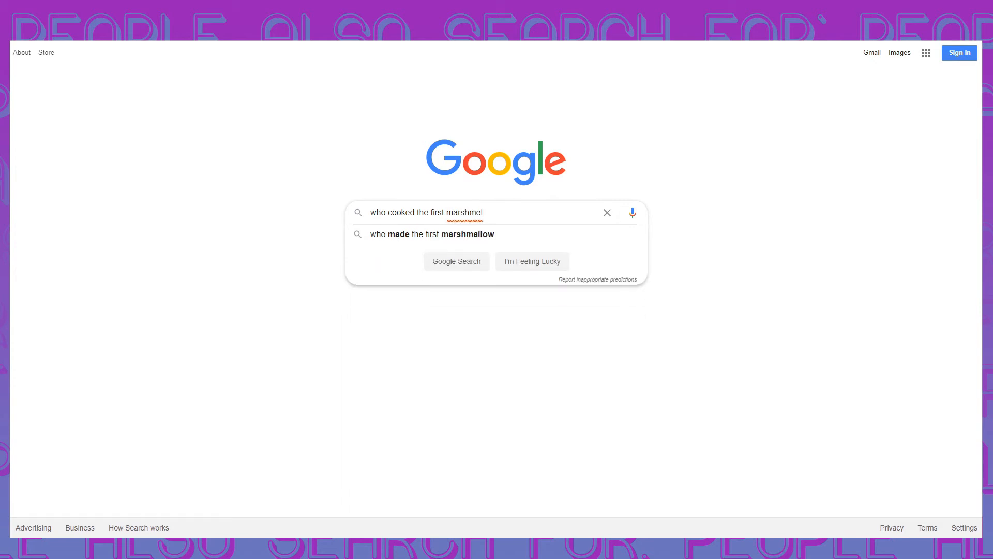
pyautogui.click(428, 233)
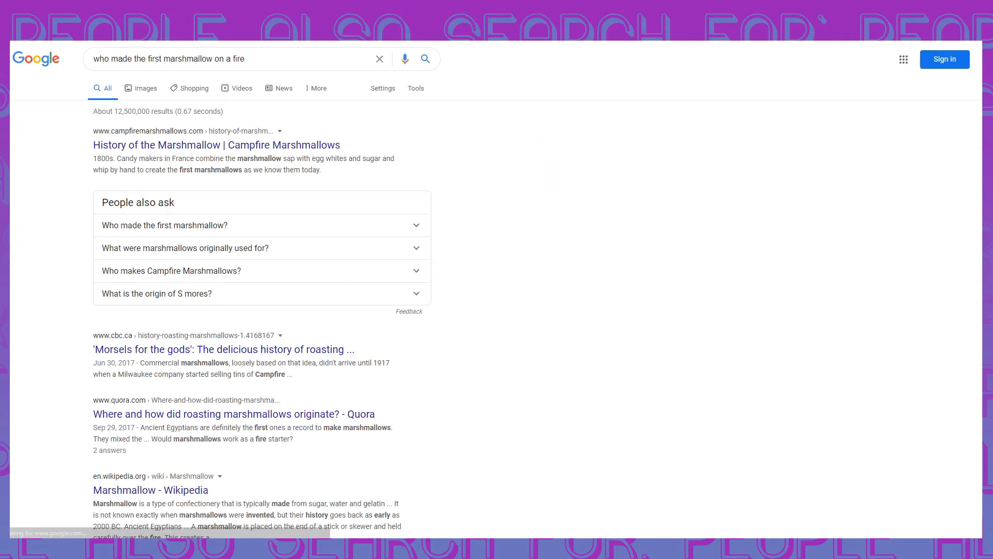
pyautogui.moveTo(381, 117)
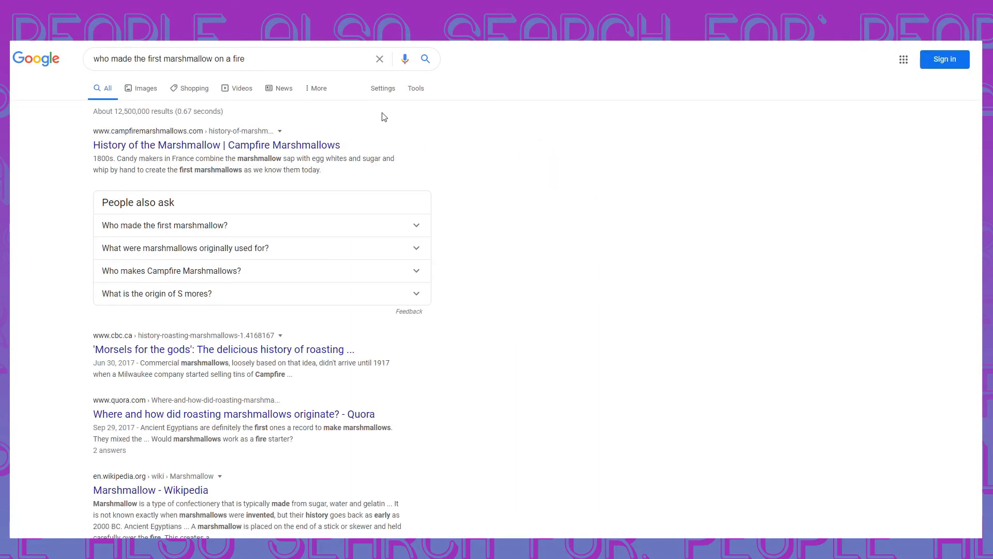
pyautogui.moveTo(372, 180)
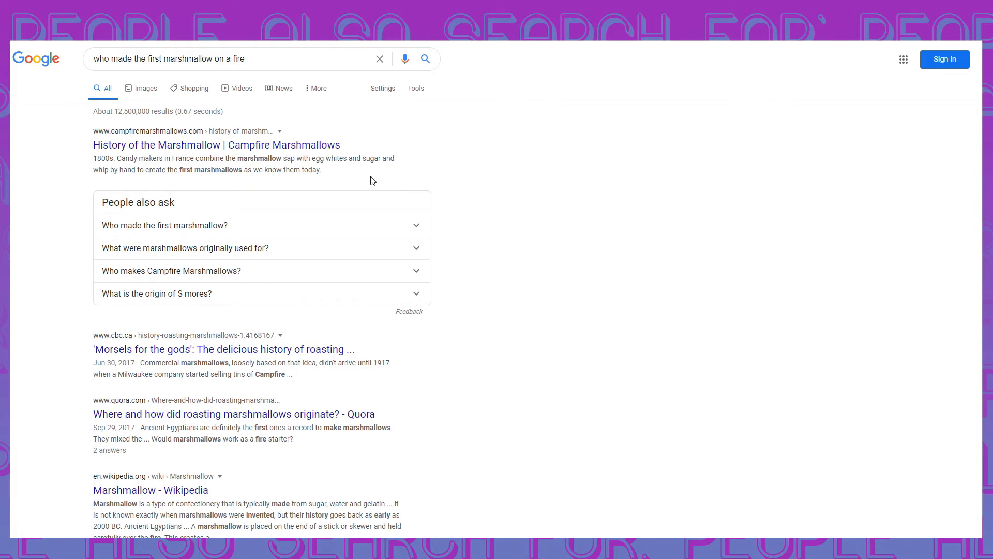
pyautogui.moveTo(370, 159)
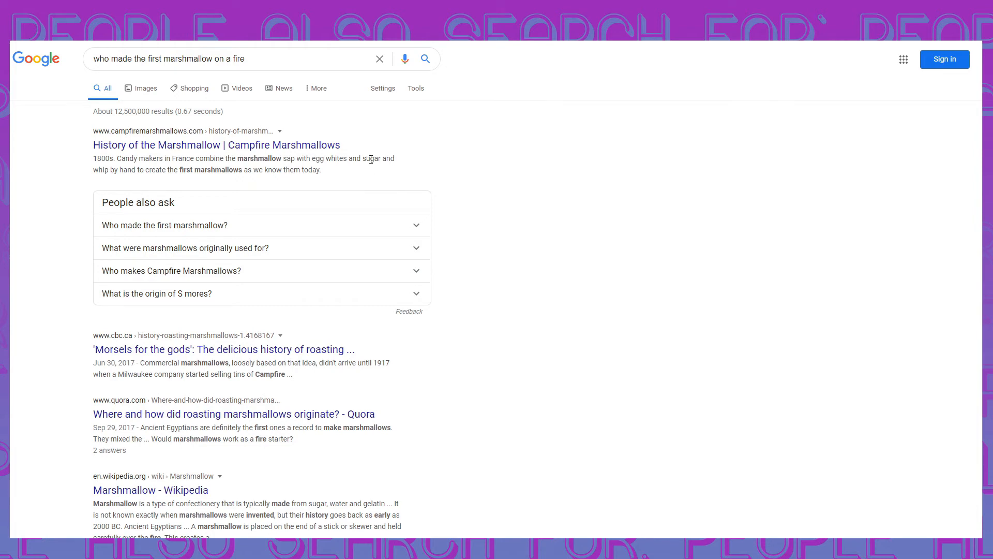
pyautogui.moveTo(229, 144)
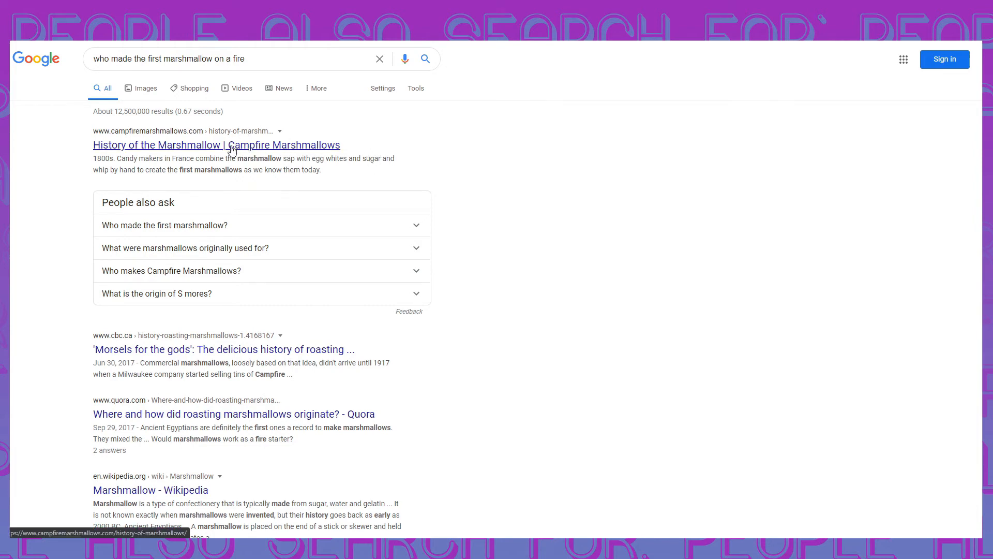
pyautogui.moveTo(224, 157)
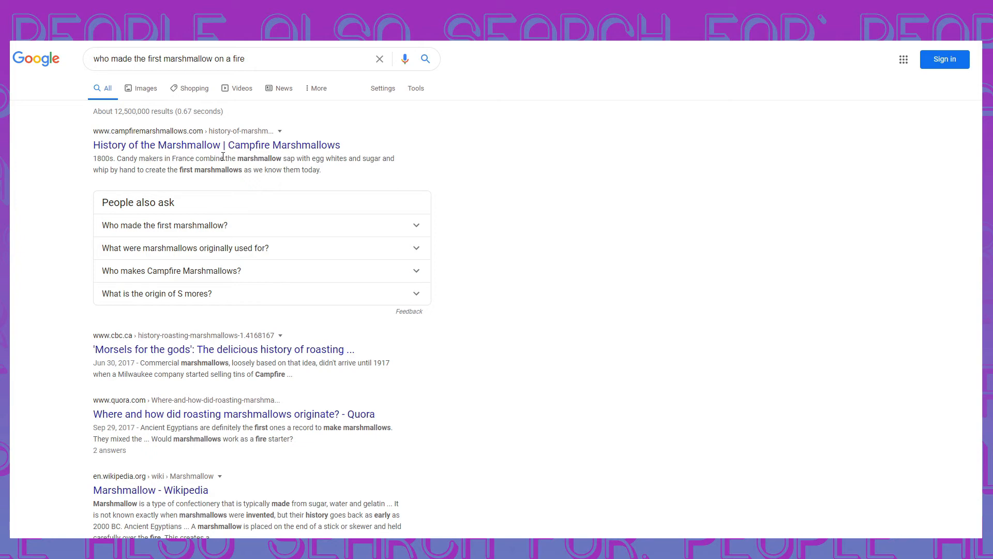
pyautogui.moveTo(168, 306)
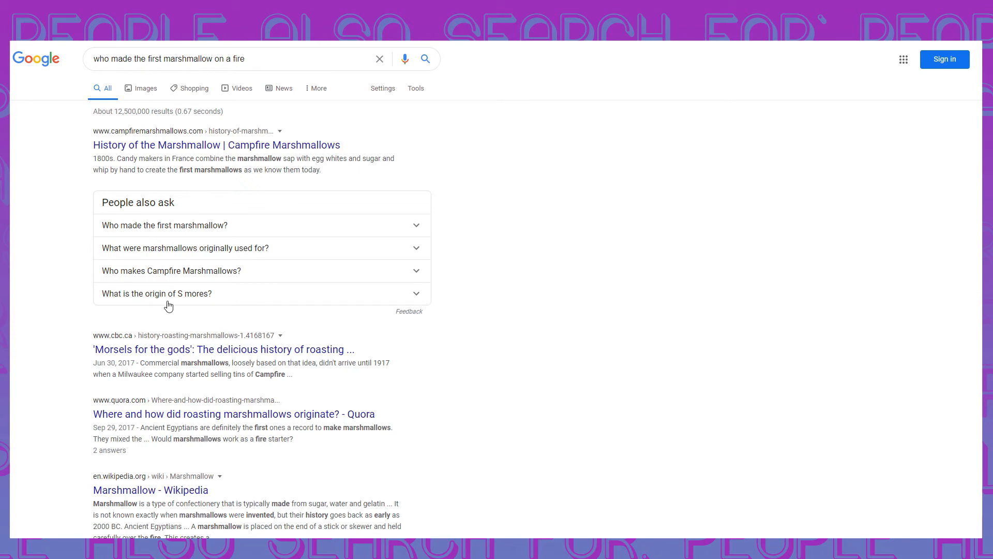
pyautogui.moveTo(258, 256)
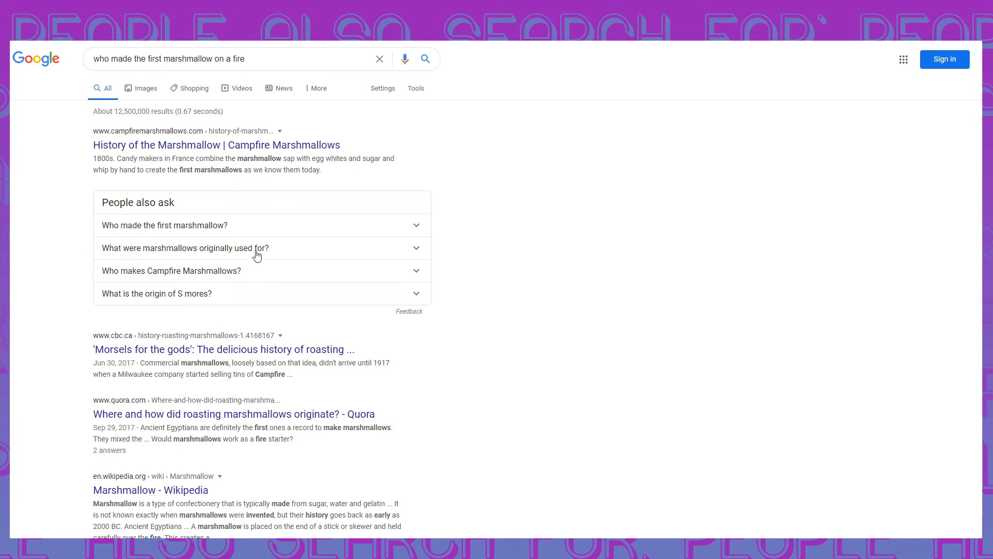
pyautogui.moveTo(246, 186)
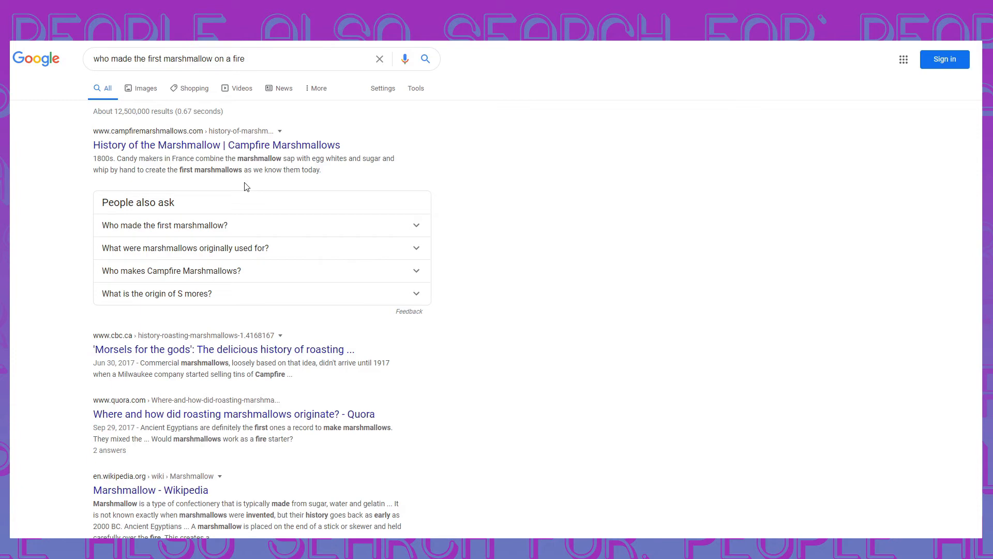
pyautogui.moveTo(253, 152)
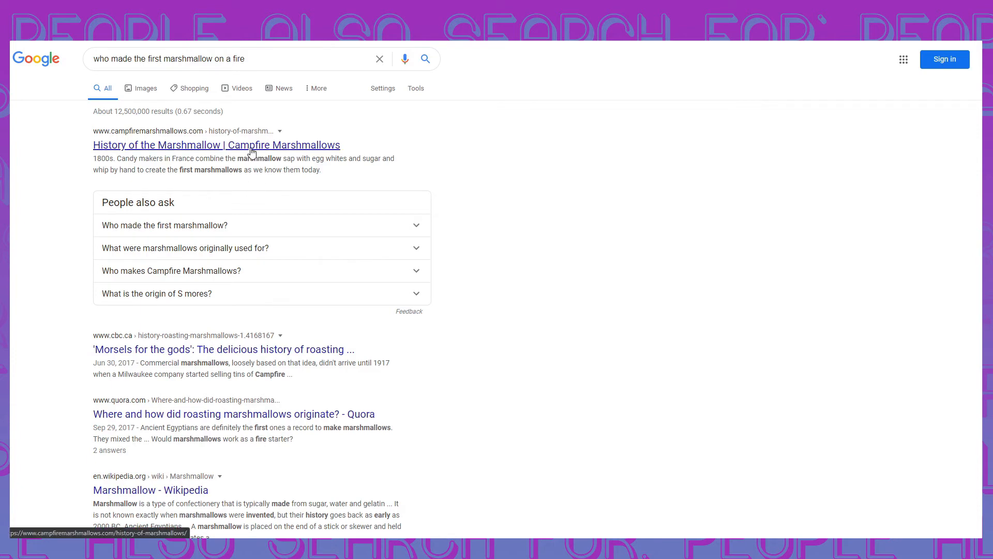
# Step: View the Campfire History of the Marshmallow article down to its timeline entries
pyautogui.click(215, 145)
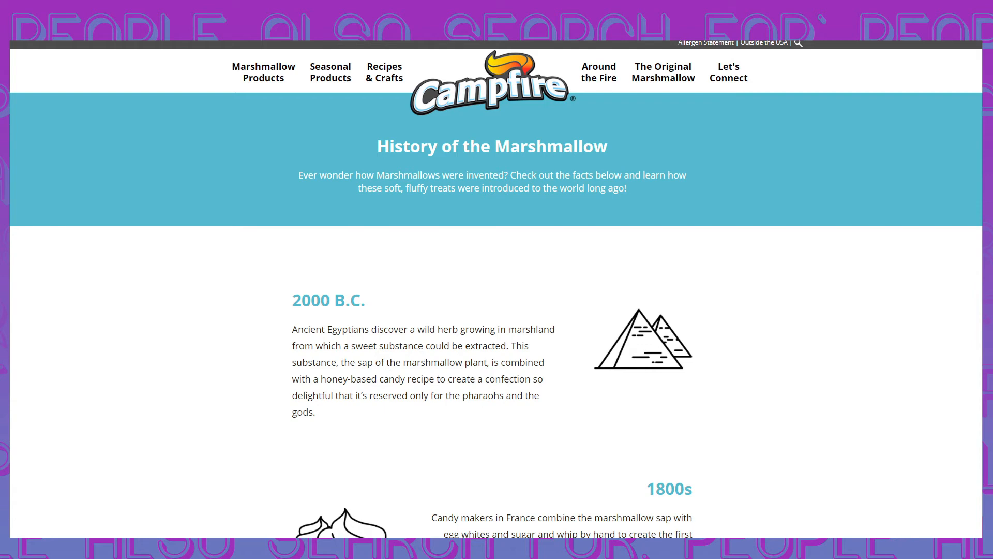
pyautogui.scroll(-3)
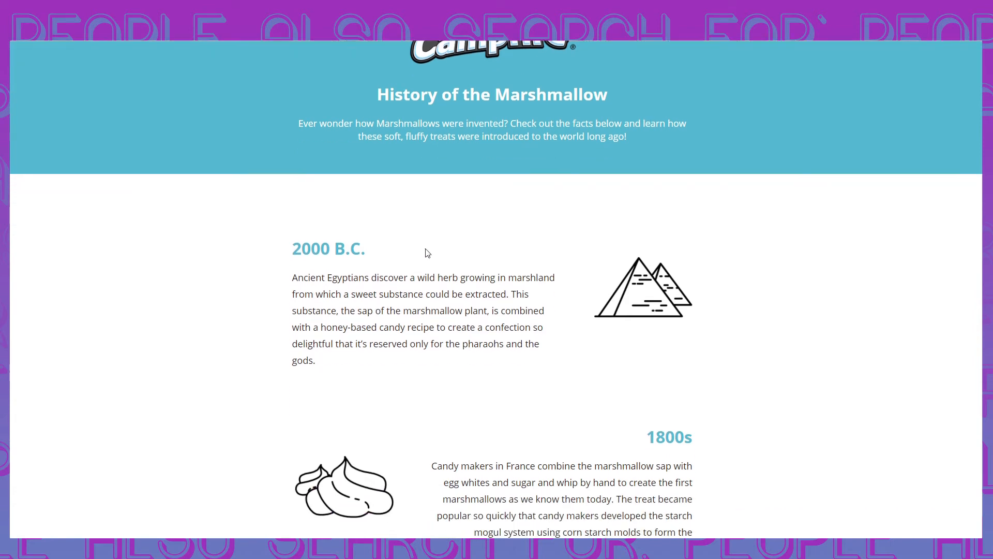
pyautogui.scroll(-3)
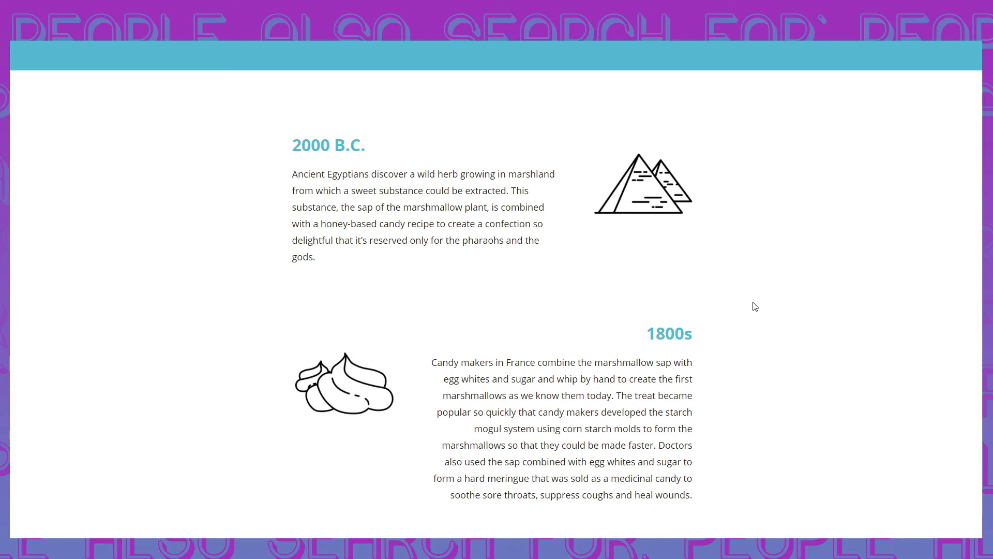
pyautogui.moveTo(678, 303)
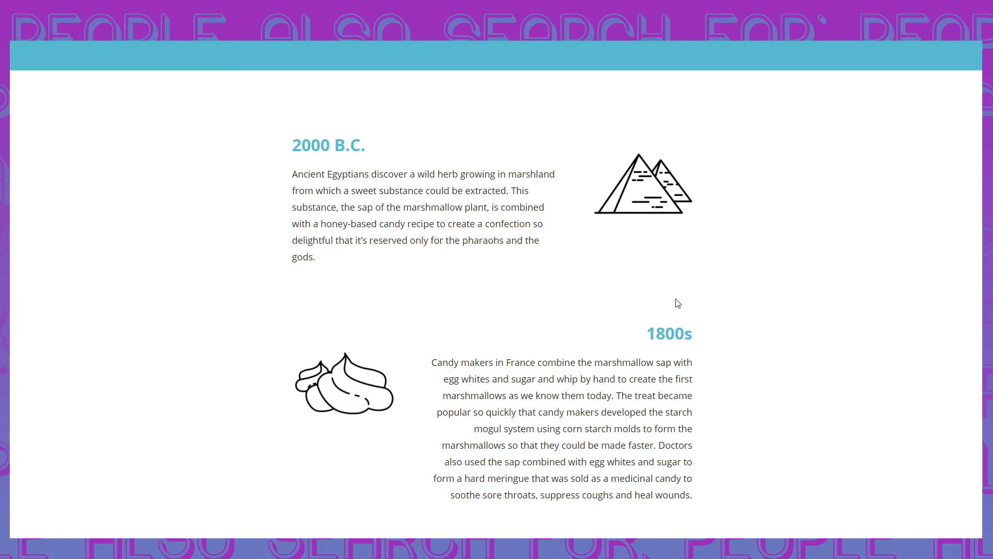
pyautogui.moveTo(612, 311)
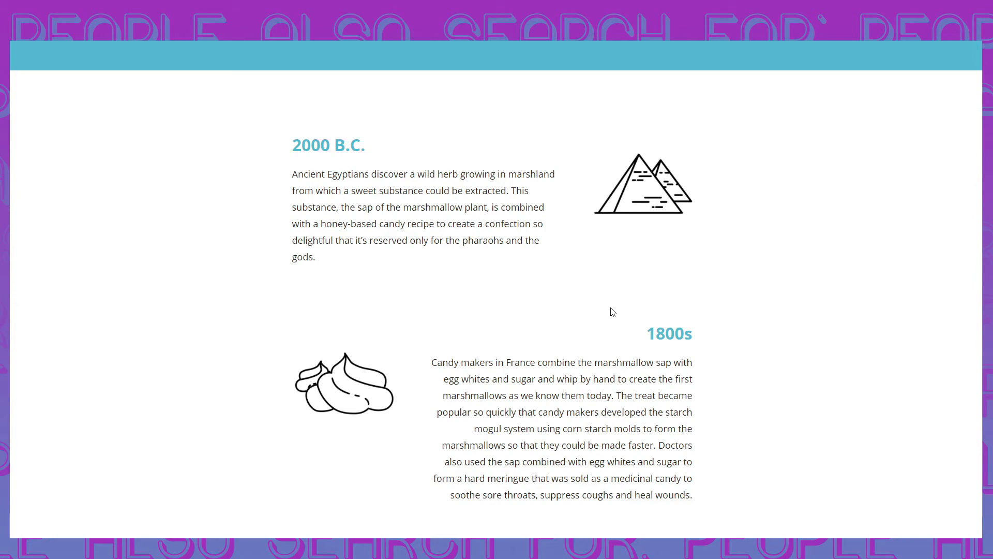
pyautogui.scroll(-3)
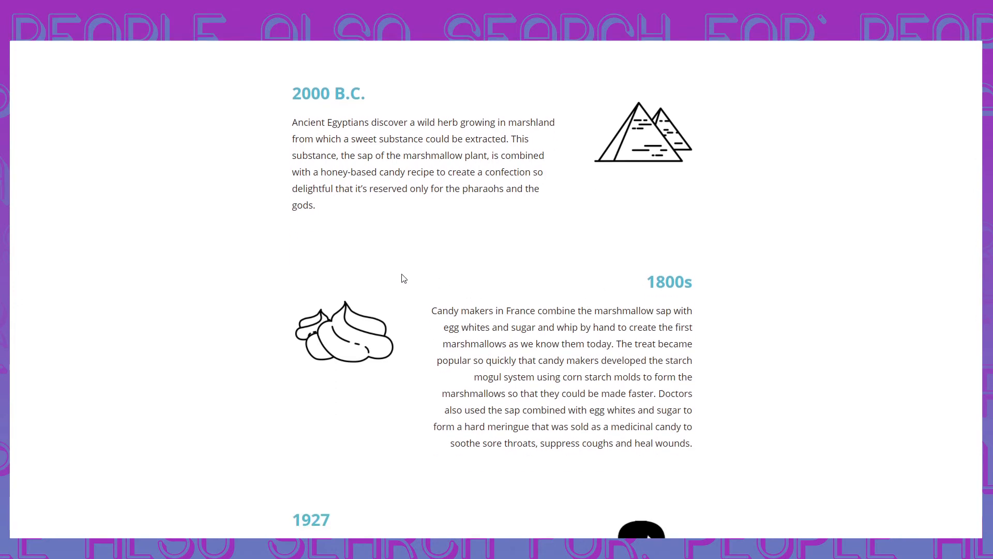
pyautogui.moveTo(437, 305)
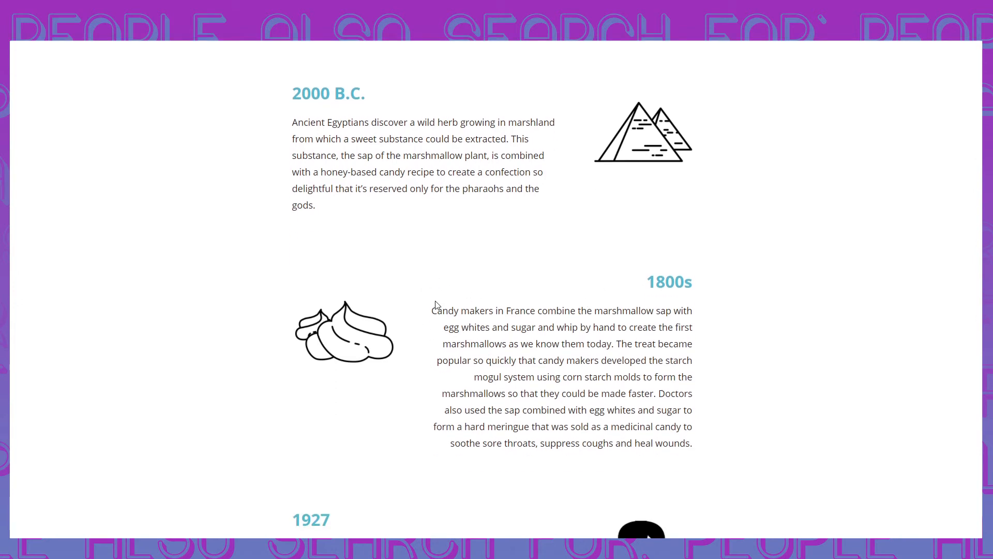
pyautogui.moveTo(429, 309)
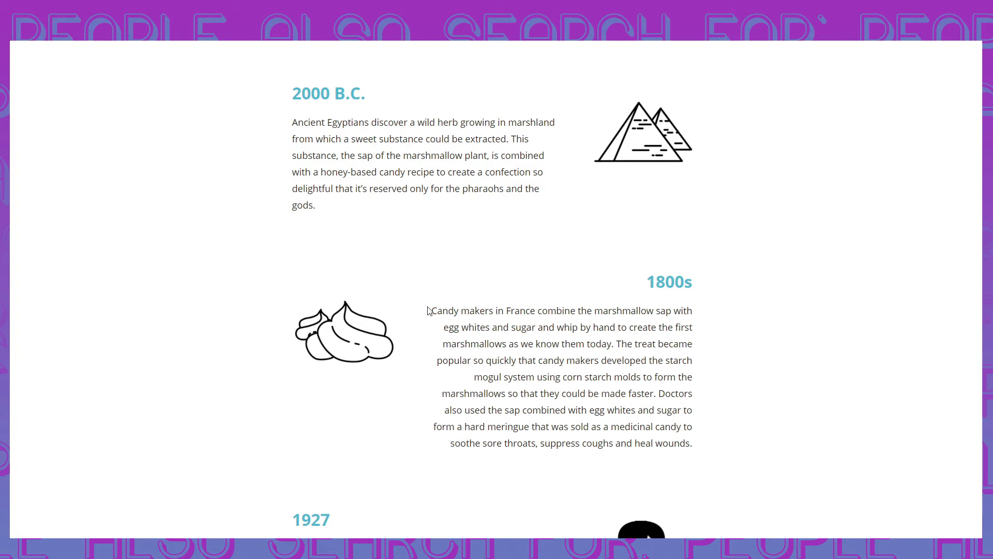
pyautogui.moveTo(461, 269)
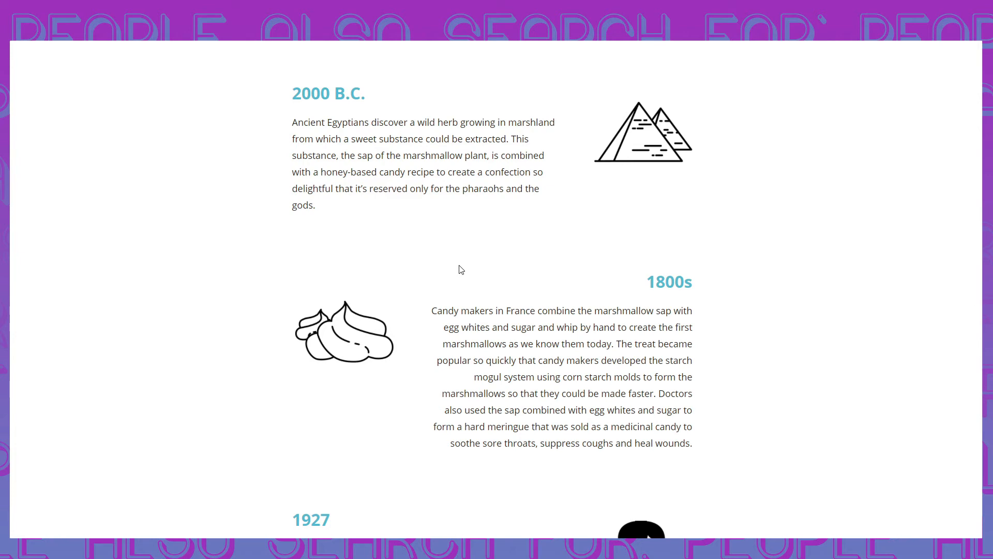
pyautogui.scroll(-3)
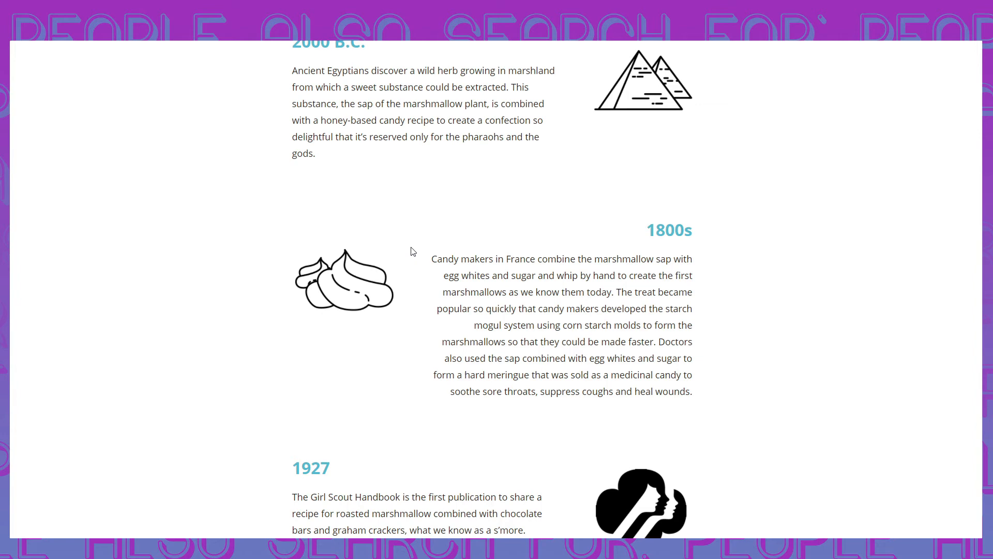
# Step: Scroll through the marshmallow history timeline to the 1948 extrusion patent and Today sections
pyautogui.scroll(-3)
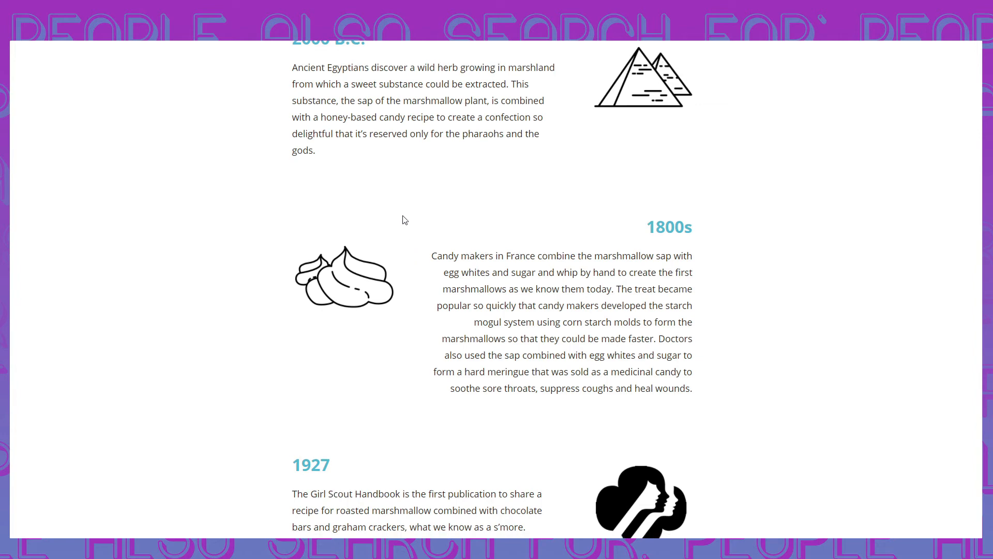
pyautogui.scroll(-3)
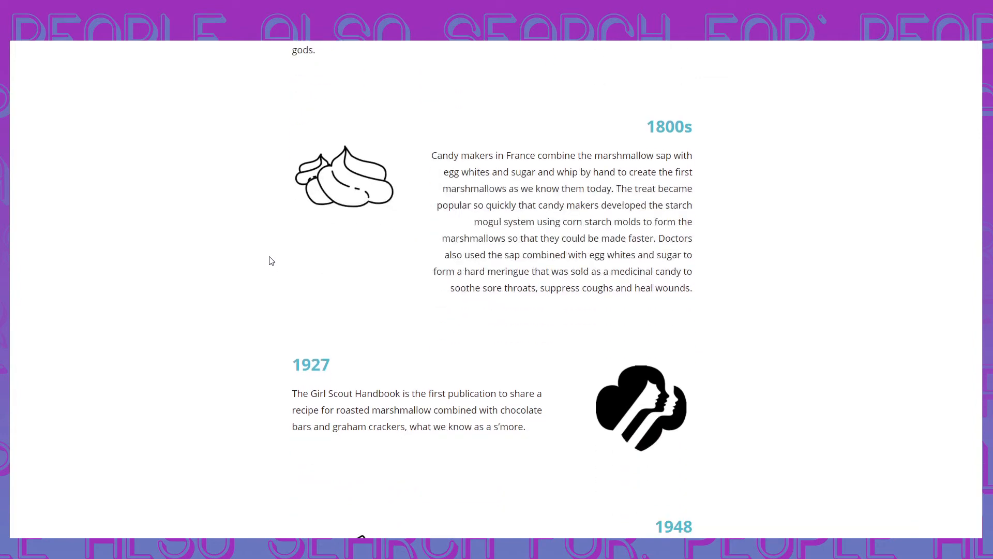
pyautogui.moveTo(287, 380)
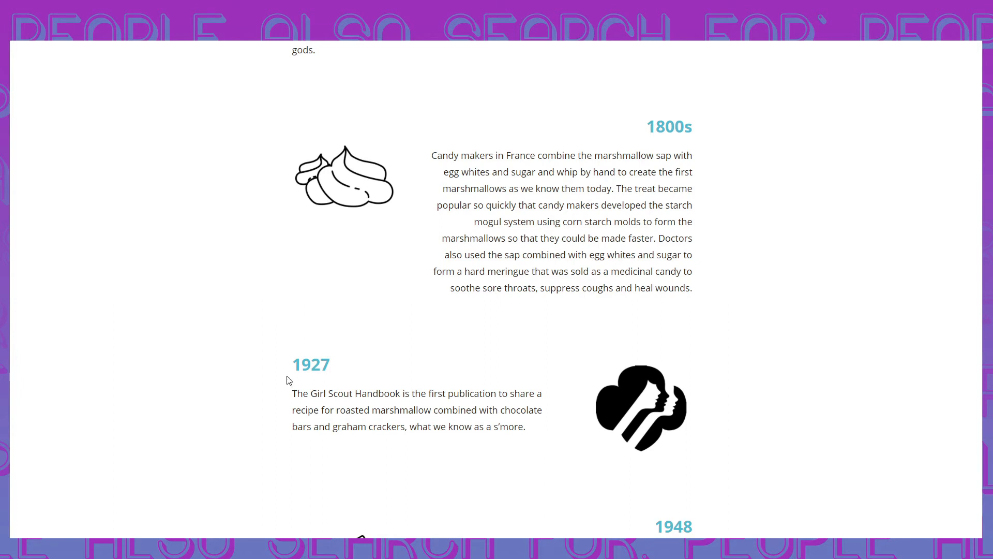
pyautogui.moveTo(281, 364)
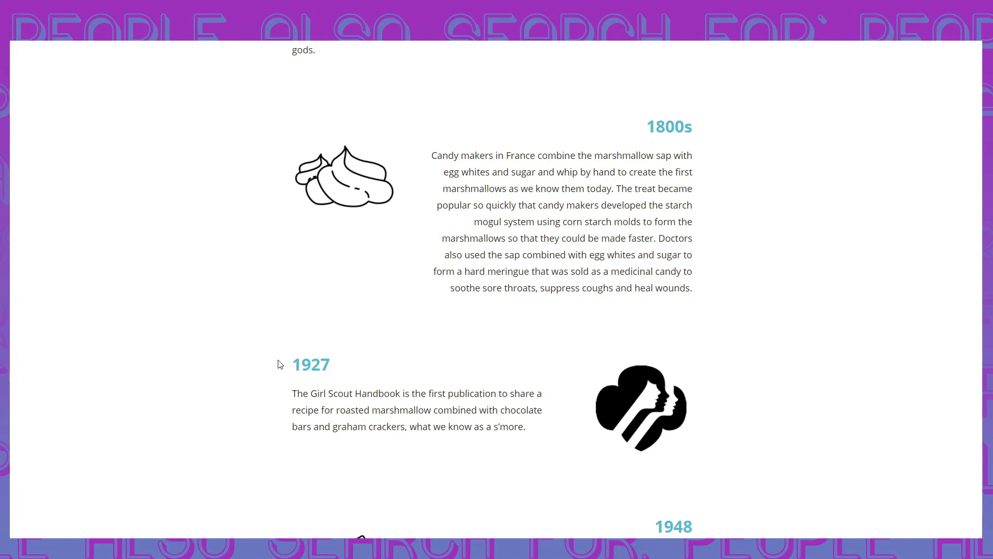
pyautogui.scroll(-3)
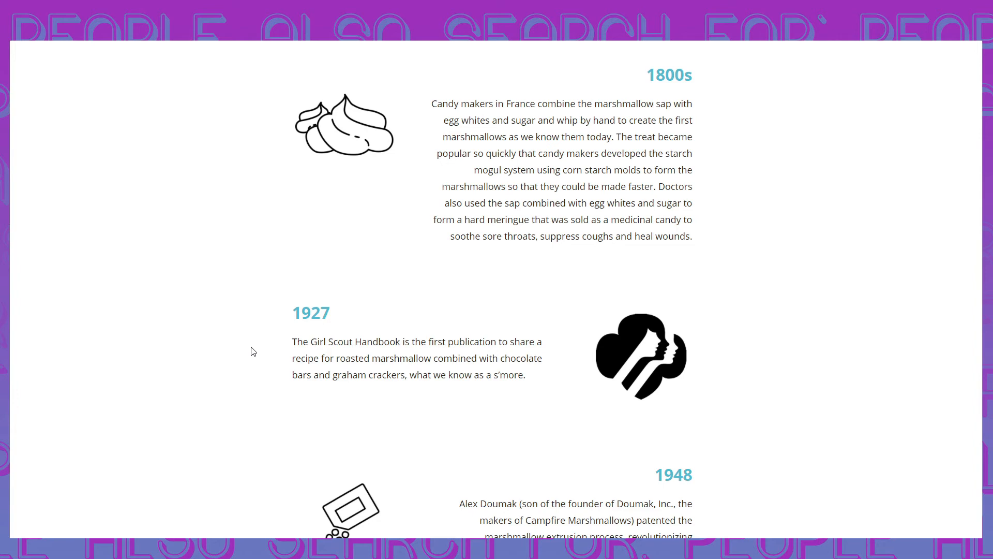
pyautogui.scroll(-3)
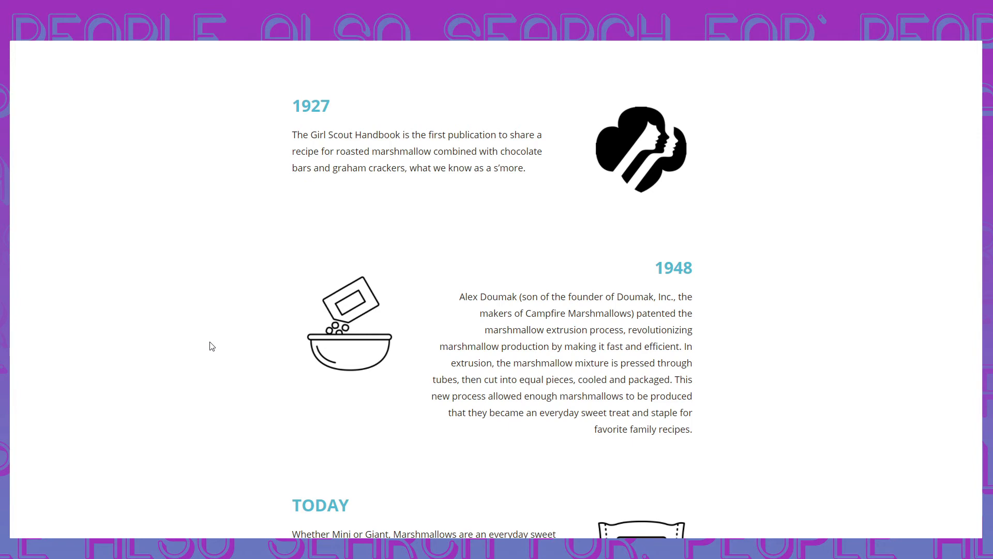
pyautogui.moveTo(304, 410)
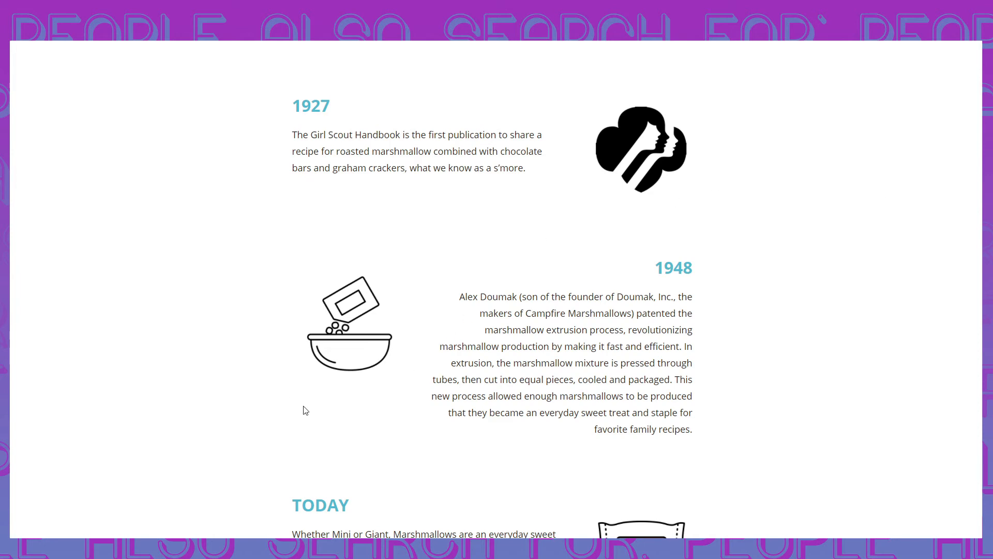
pyautogui.scroll(-3)
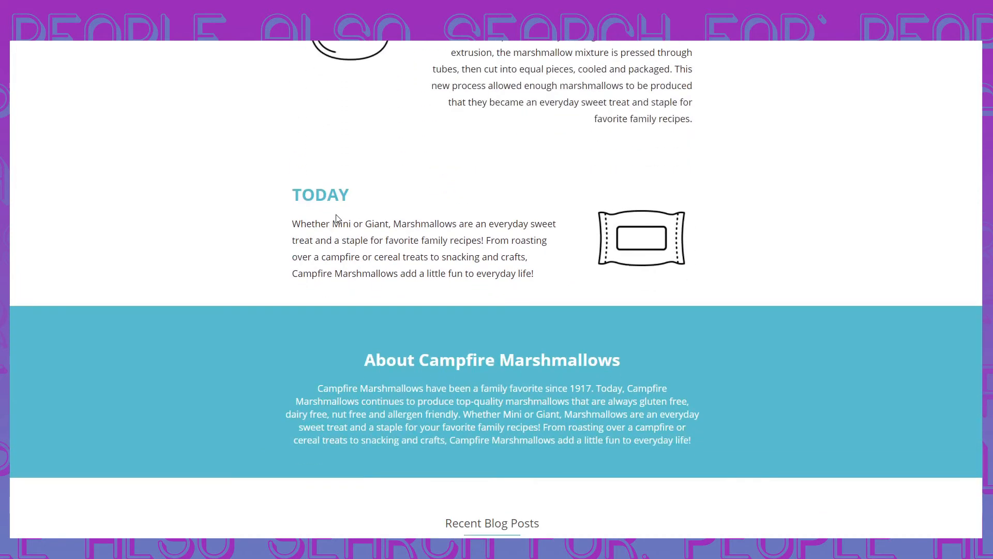
pyautogui.scroll(3)
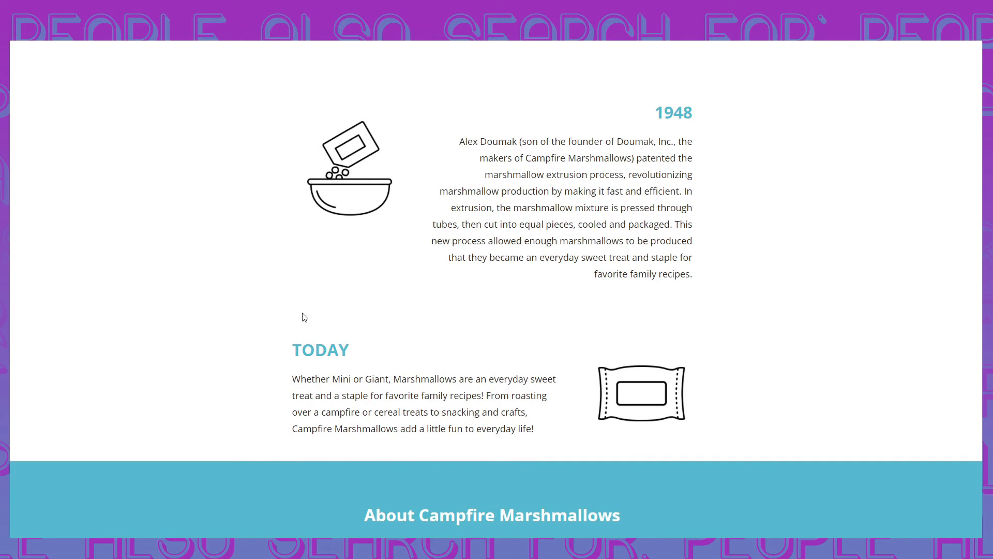
pyautogui.moveTo(278, 340)
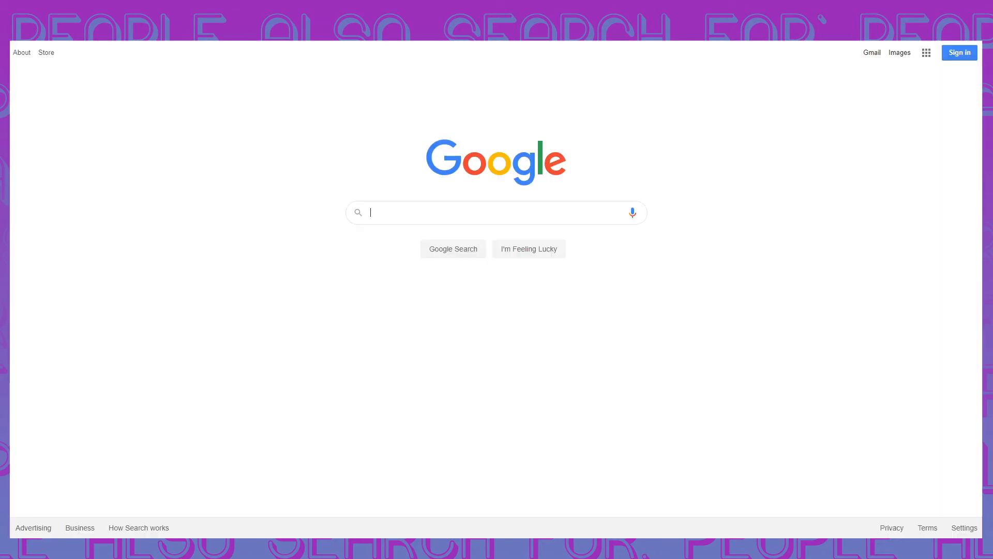
# Step: Search Google for 'jet puffed marshmallows' via the autocomplete suggestion
pyautogui.write('jet')
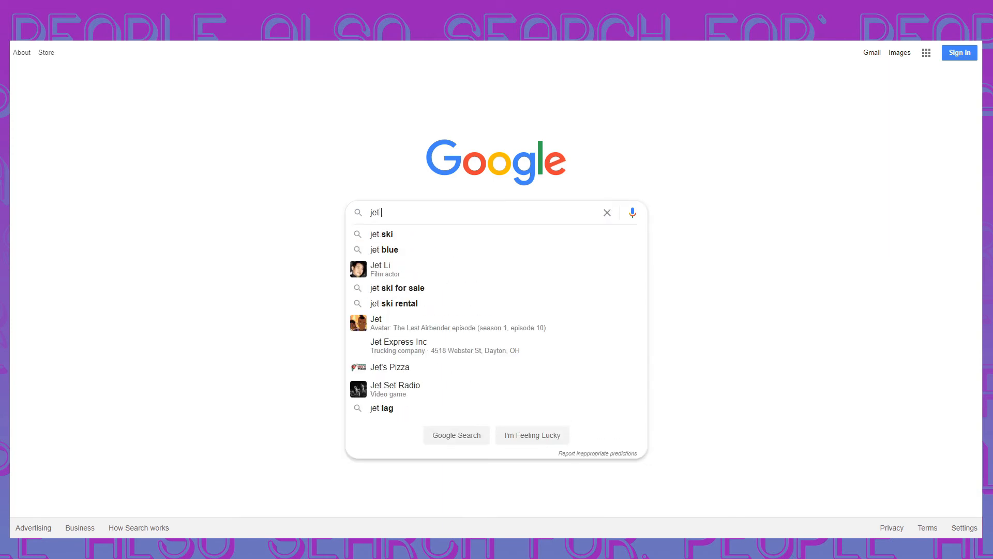
pyautogui.write('puffed')
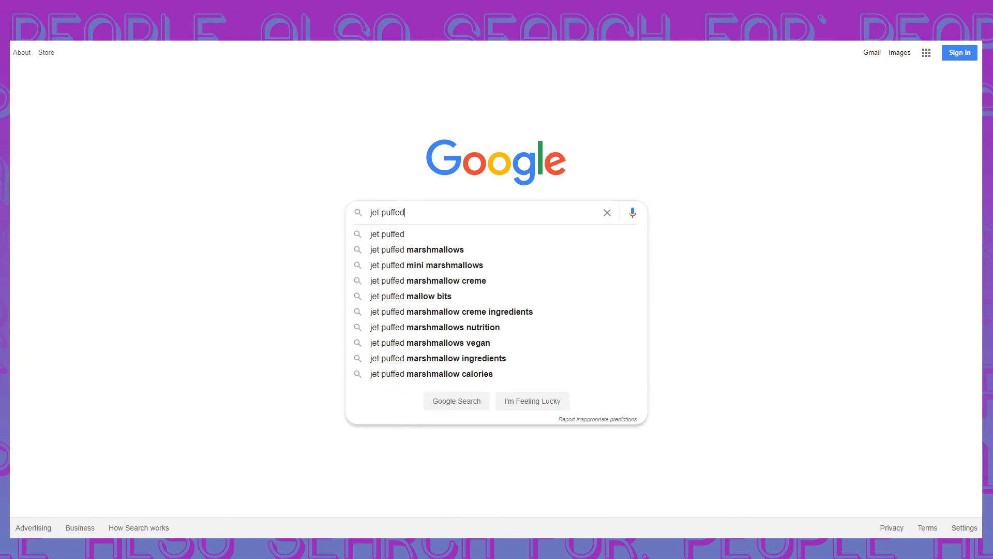
pyautogui.click(417, 249)
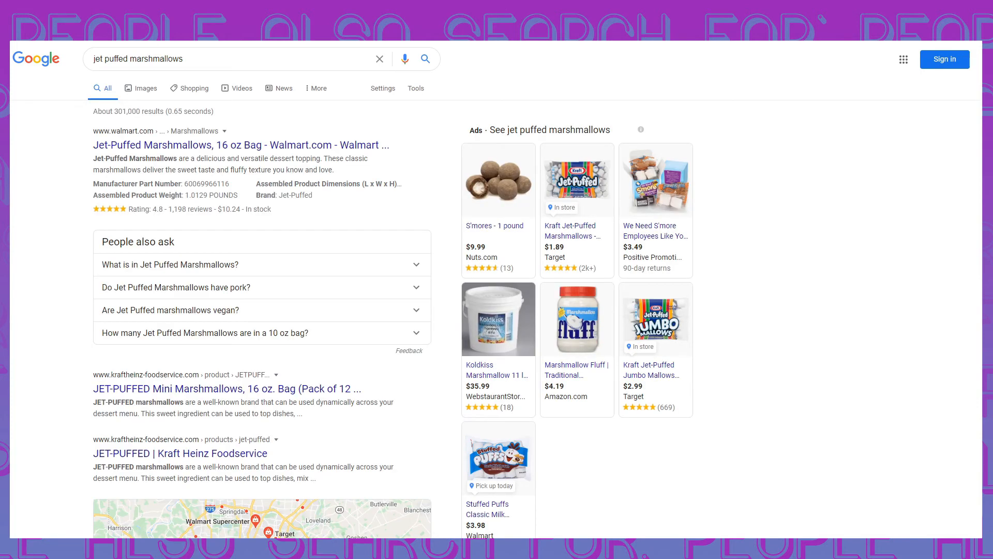
pyautogui.moveTo(856, 412)
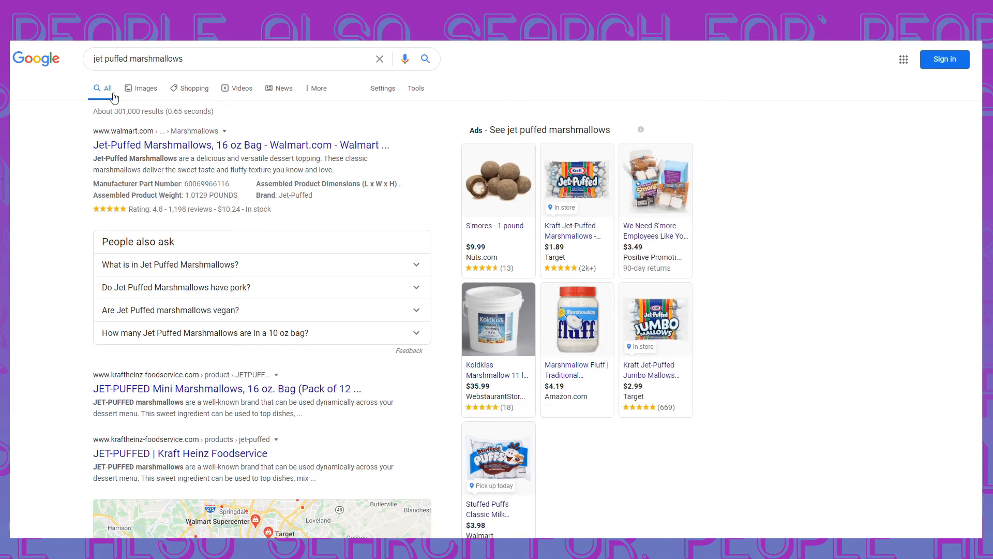
pyautogui.moveTo(194, 247)
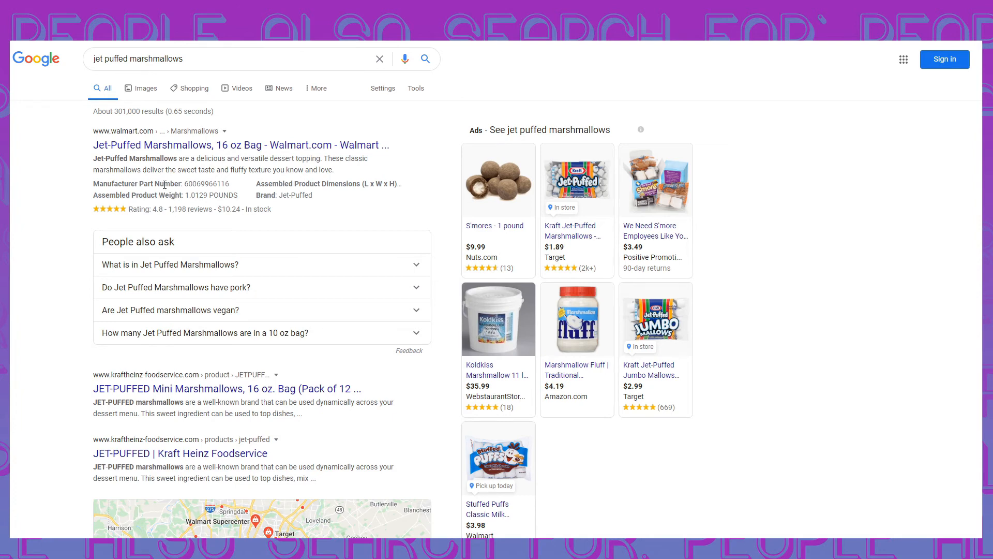
pyautogui.moveTo(581, 351)
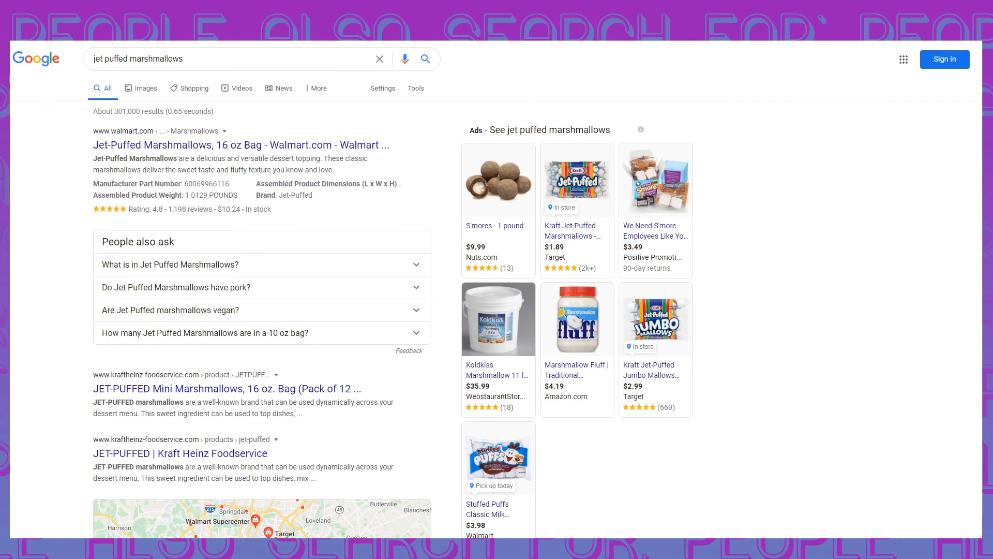
pyautogui.moveTo(840, 70)
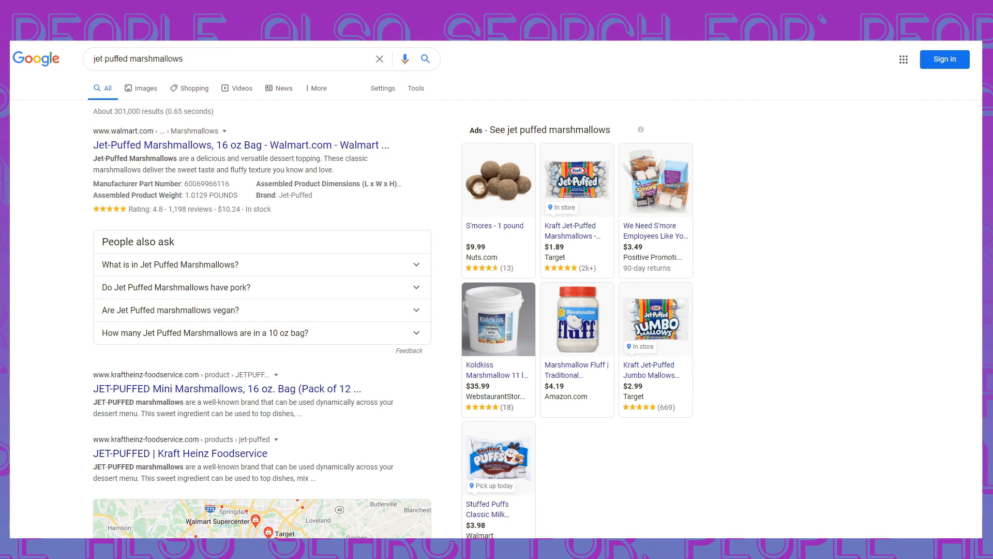
pyautogui.moveTo(561, 126)
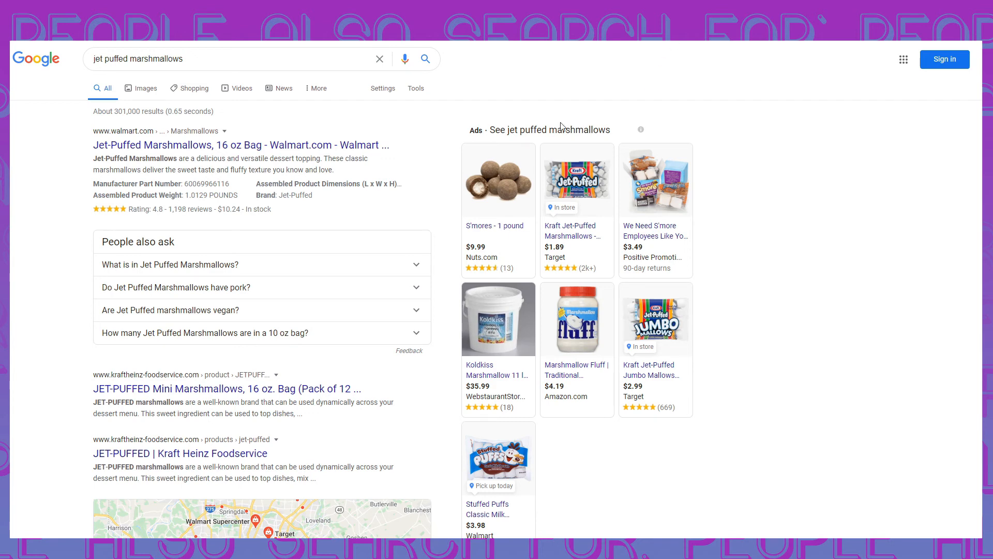
pyautogui.moveTo(82, 59)
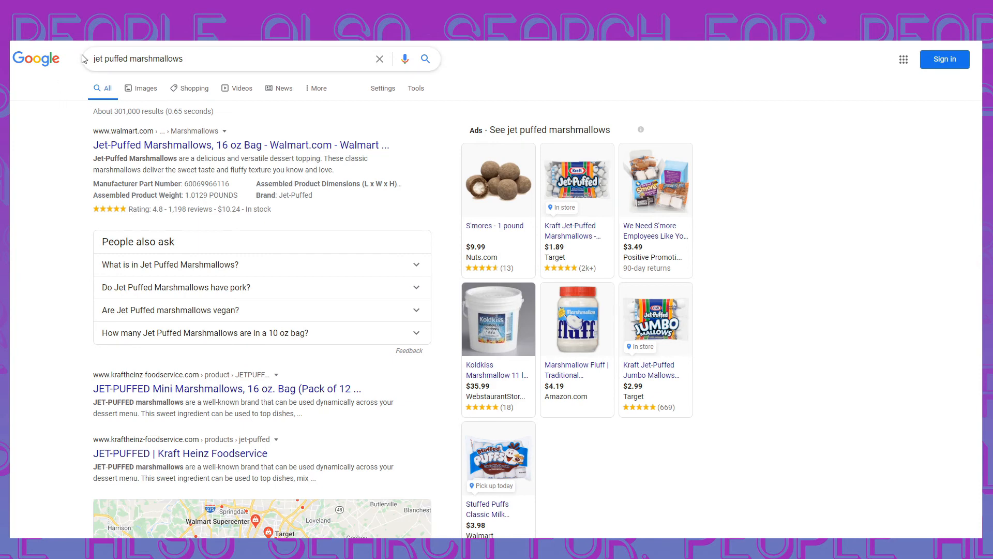
# Step: View Target's Kraft Jet-Puffed Jumbo Mallows 24oz product page
pyautogui.click(235, 58)
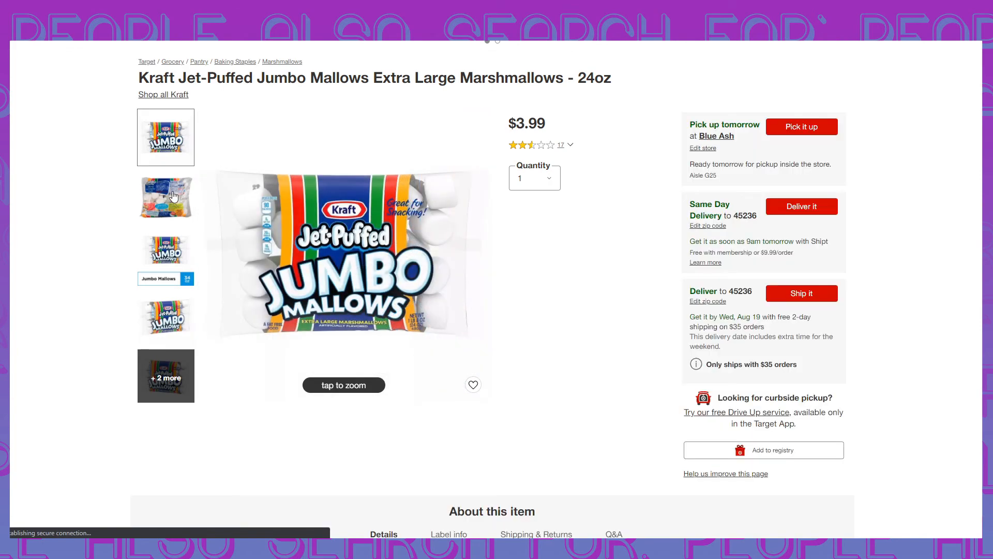
pyautogui.moveTo(169, 347)
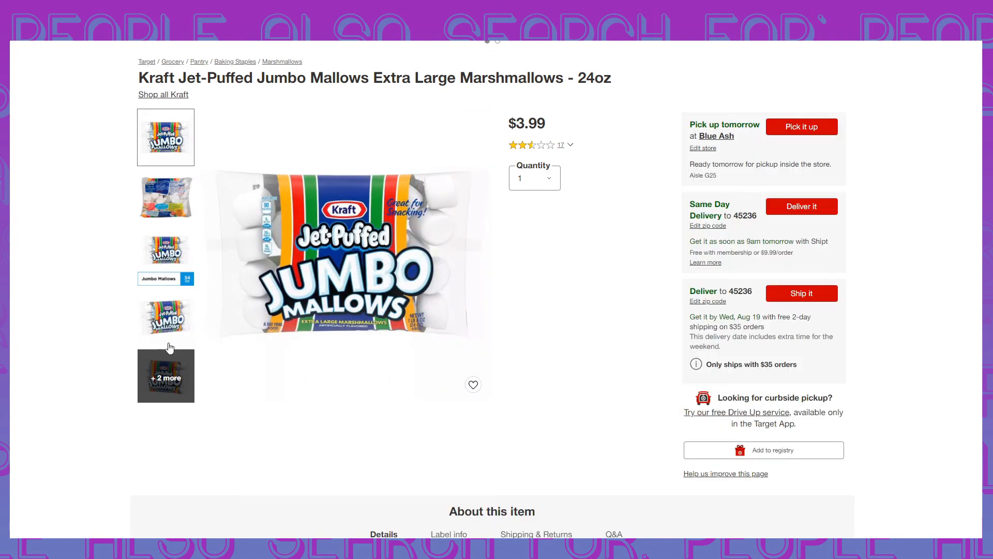
pyautogui.scroll(3)
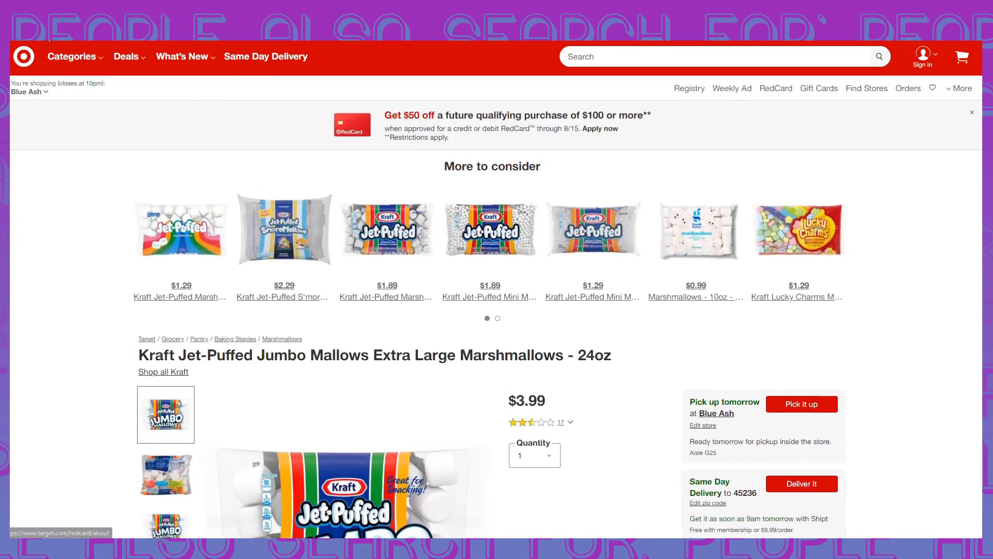
pyautogui.moveTo(24, 55)
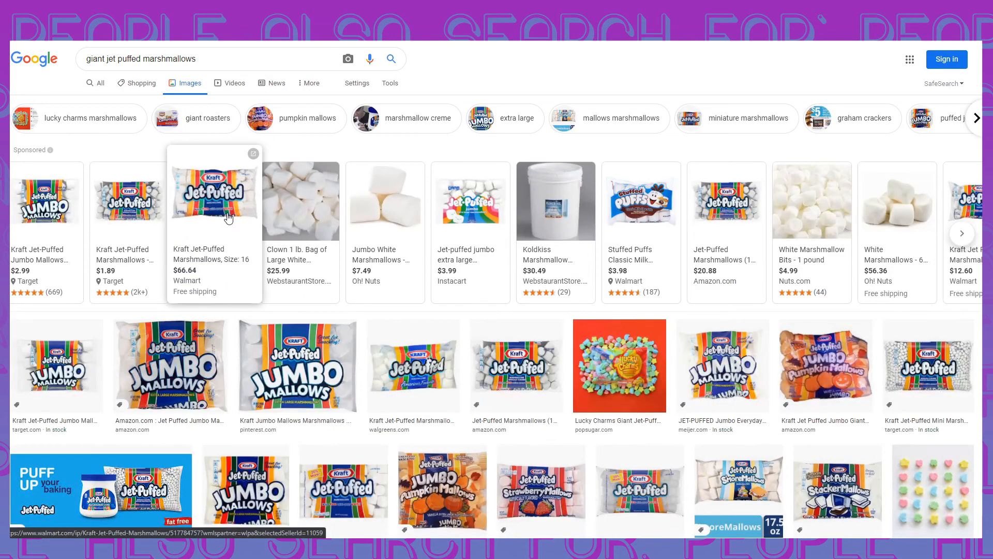
# Step: Scroll the marshmallow image results down to the sponsored giant Jet-Puffed marshmallows row
pyautogui.scroll(-3)
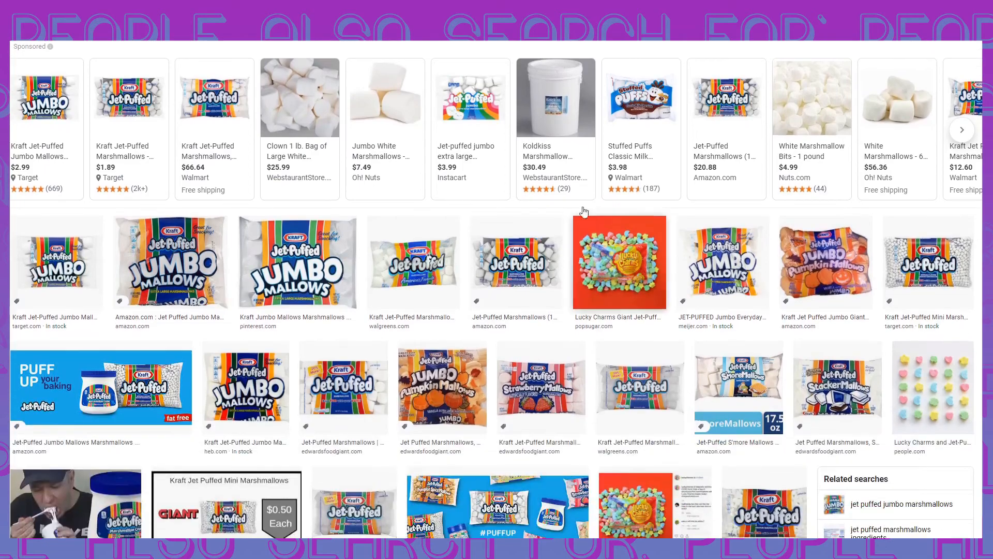
pyautogui.scroll(-3)
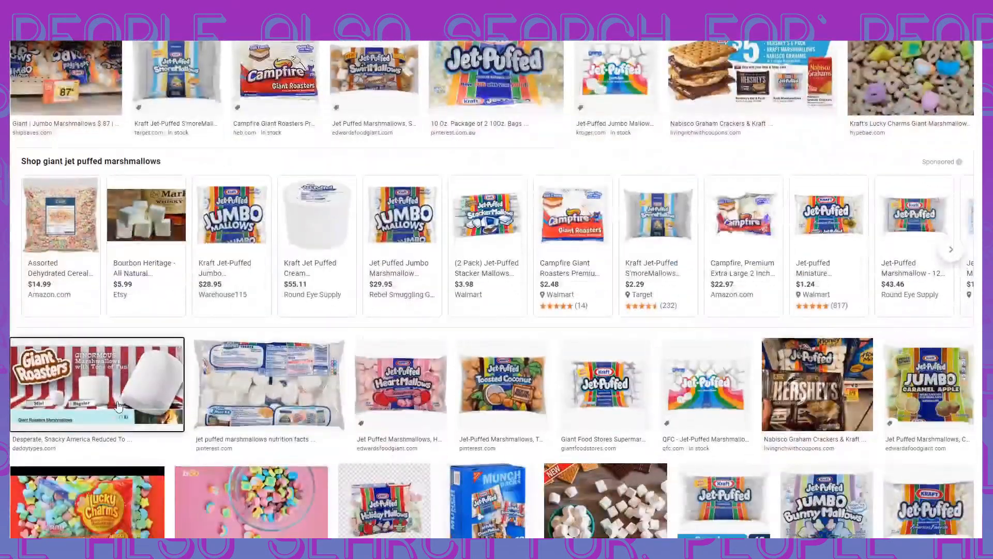
# Step: Preview the Daddy Types Giant Roasters marshmallow image beside the results
pyautogui.click(96, 385)
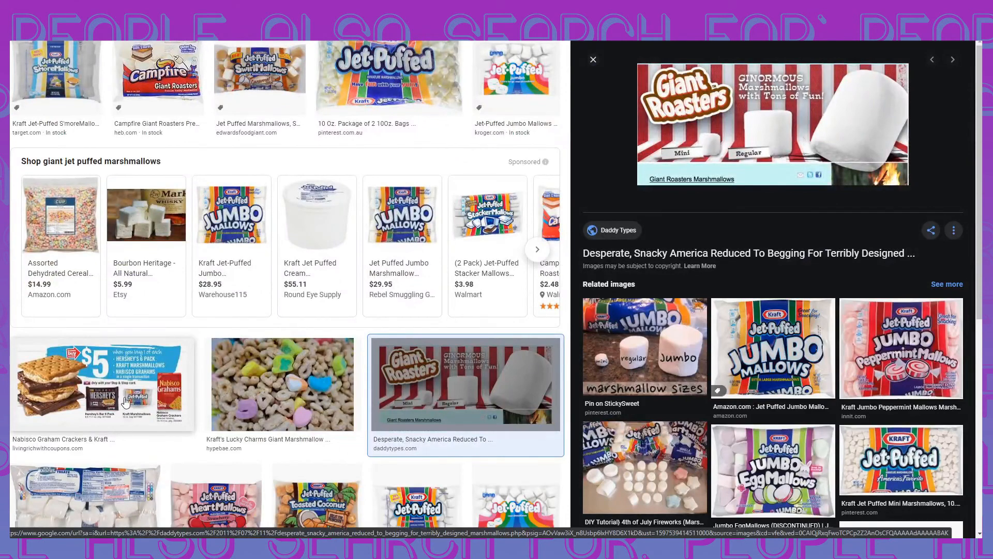
pyautogui.moveTo(334, 298)
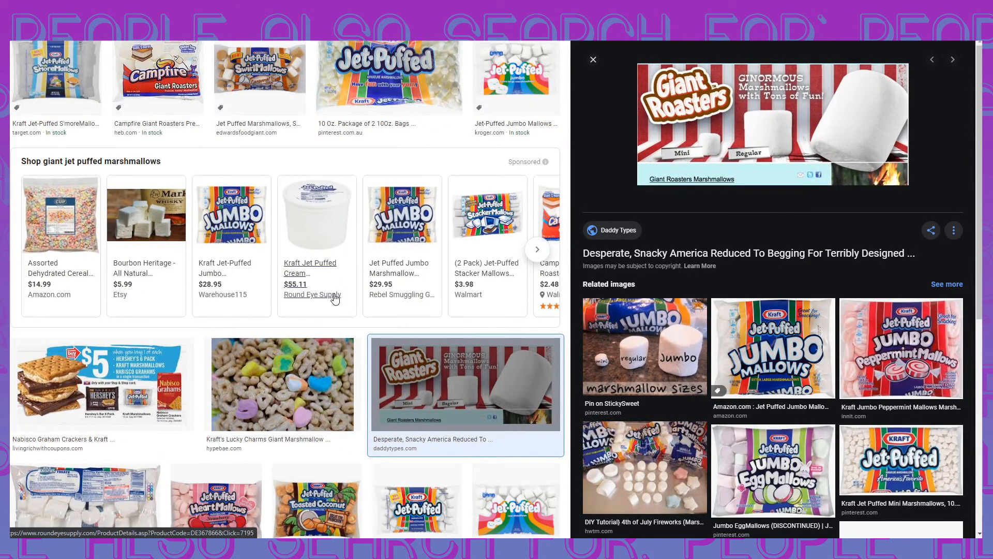
pyautogui.moveTo(473, 216)
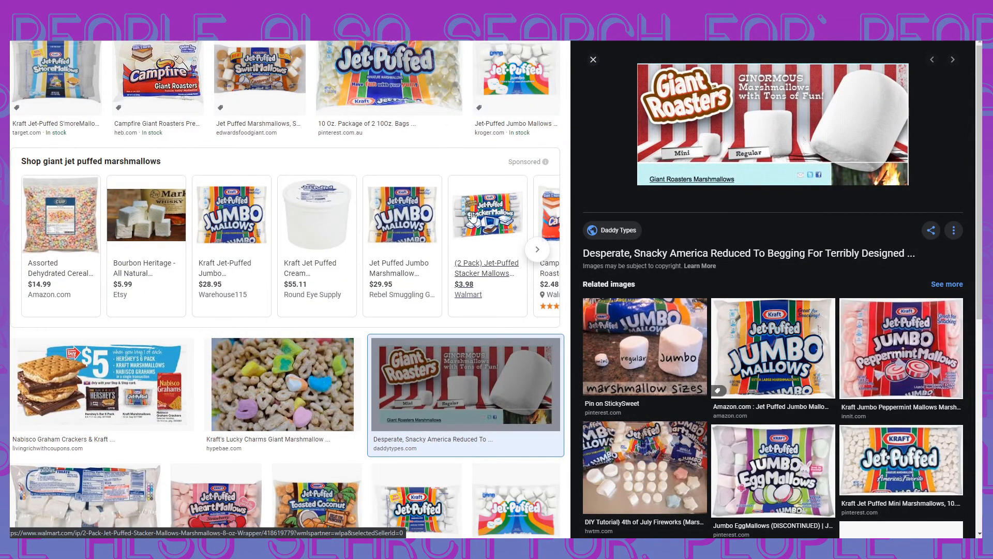
pyautogui.scroll(3)
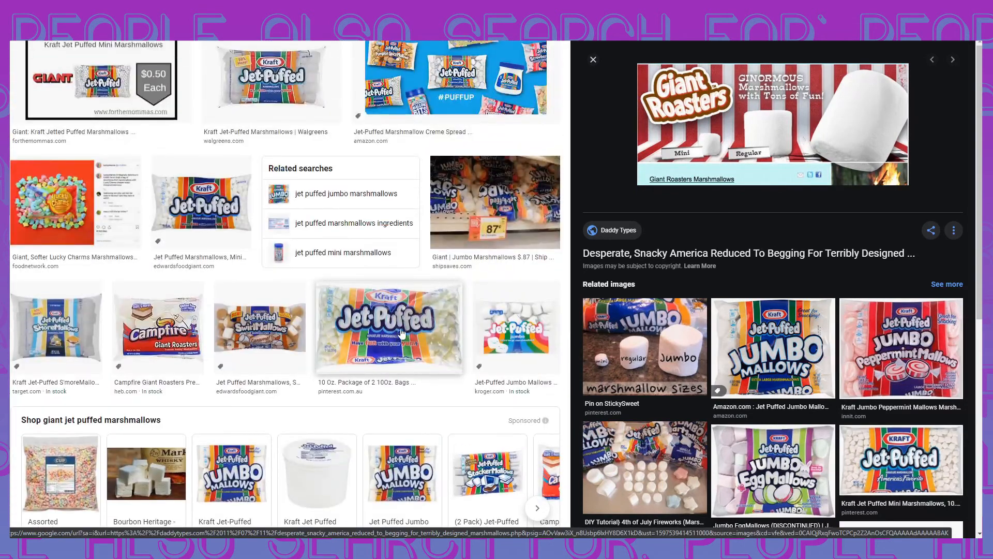
# Step: Leave the image results for a fresh incognito Chrome window
pyautogui.click(645, 347)
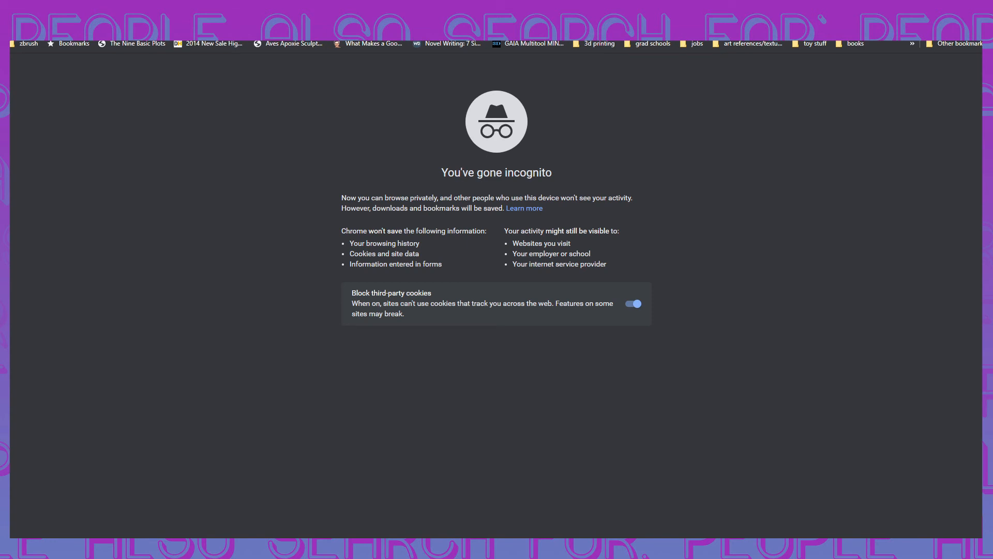
# Step: Search Google for 'can you sleep on a bags of marshmallows' and reach the Pinterest result
pyautogui.write('go')
pyautogui.write('can')
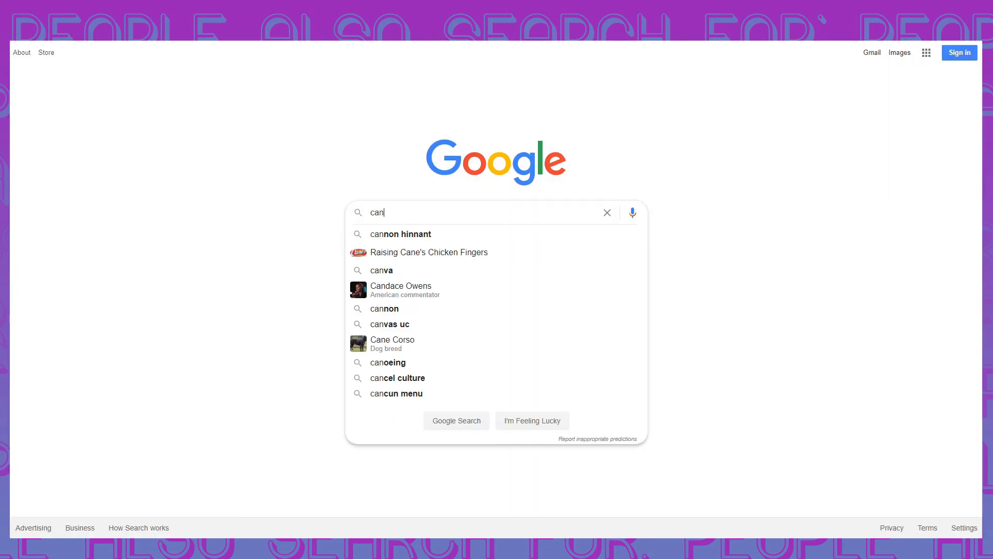
pyautogui.write('you sleep')
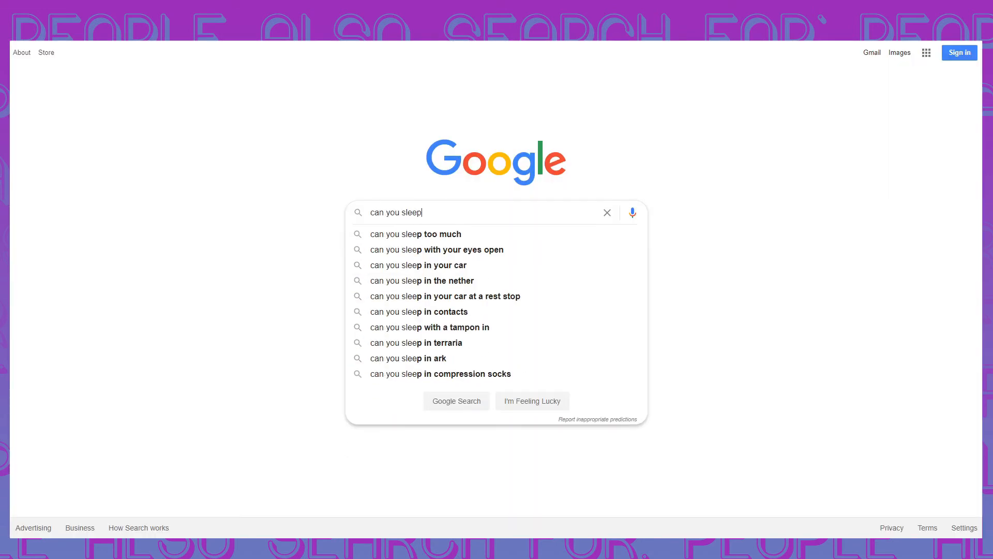
pyautogui.write('on a bag')
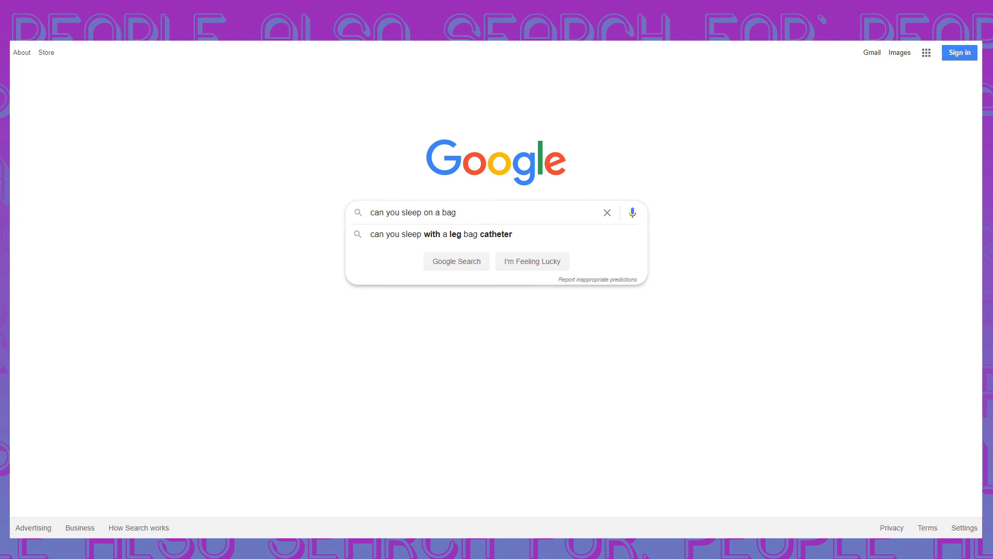
pyautogui.write('of marshmallows\\')
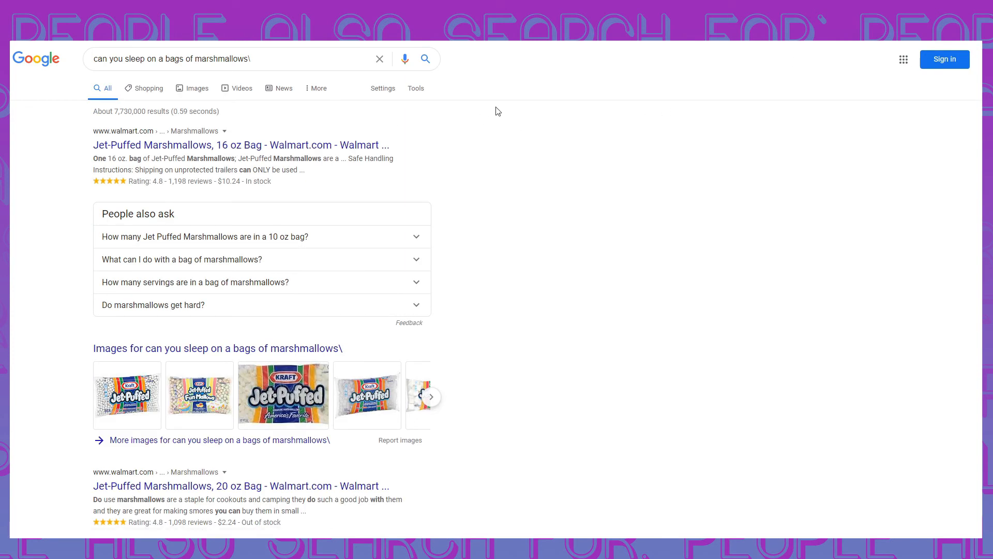
pyautogui.moveTo(283, 157)
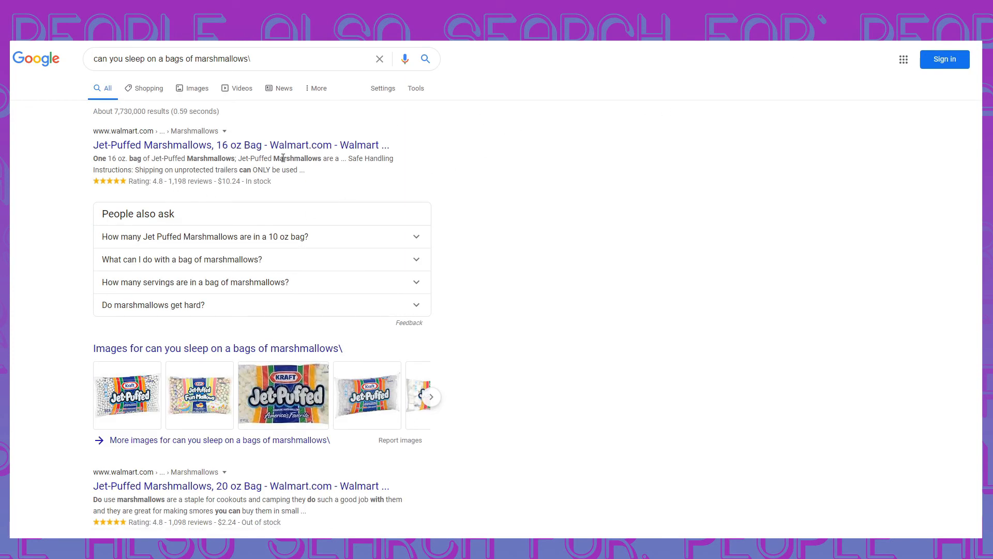
pyautogui.scroll(-3)
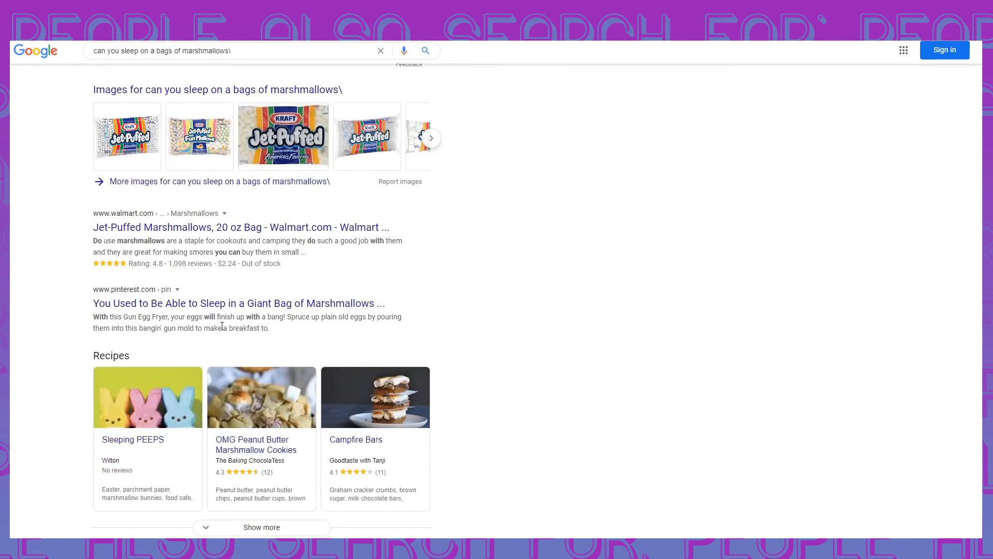
pyautogui.moveTo(157, 313)
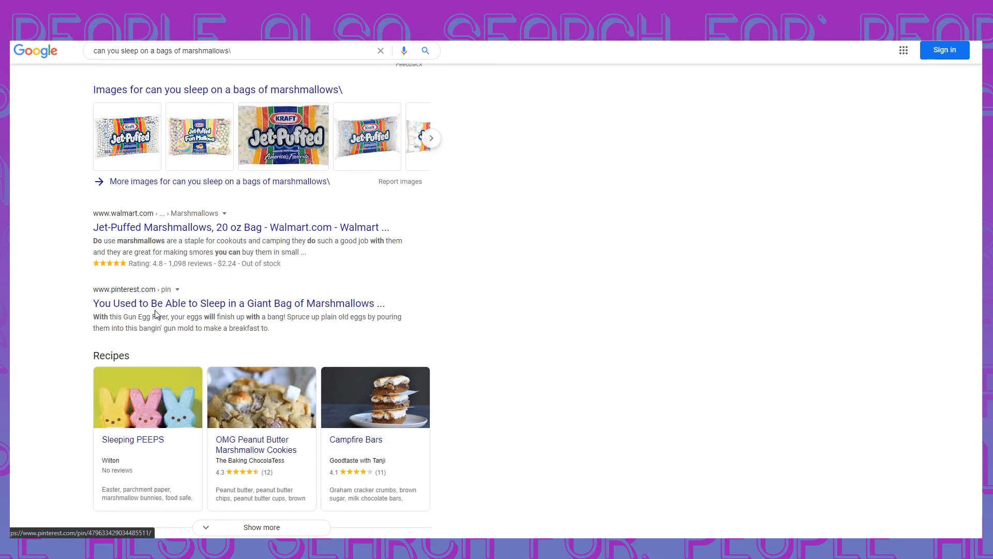
pyautogui.moveTo(285, 303)
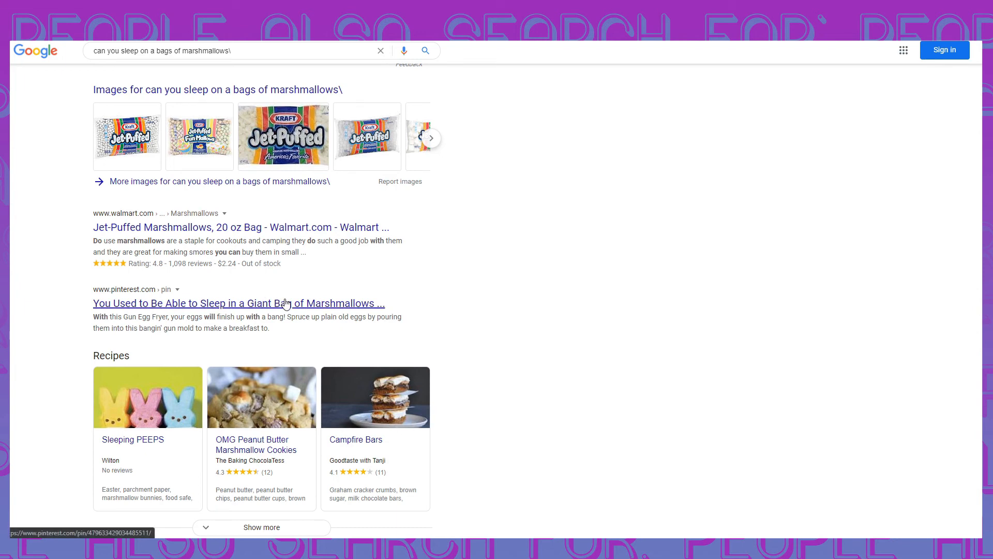
# Step: View the Pinterest pin 'You Used to Be Able to Sleep in a Giant Bag of Marshmallows' with the Kraft ad
pyautogui.click(238, 304)
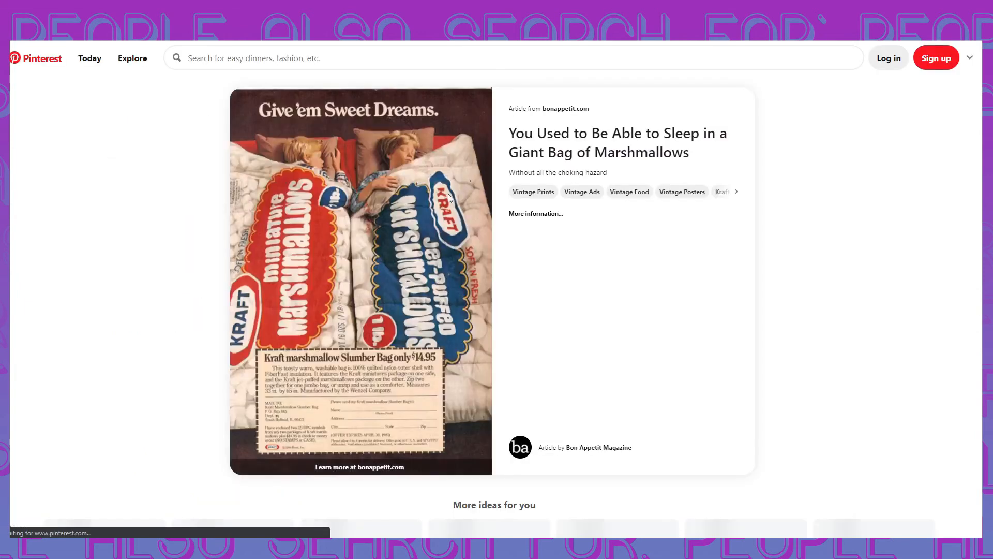
pyautogui.scroll(-3)
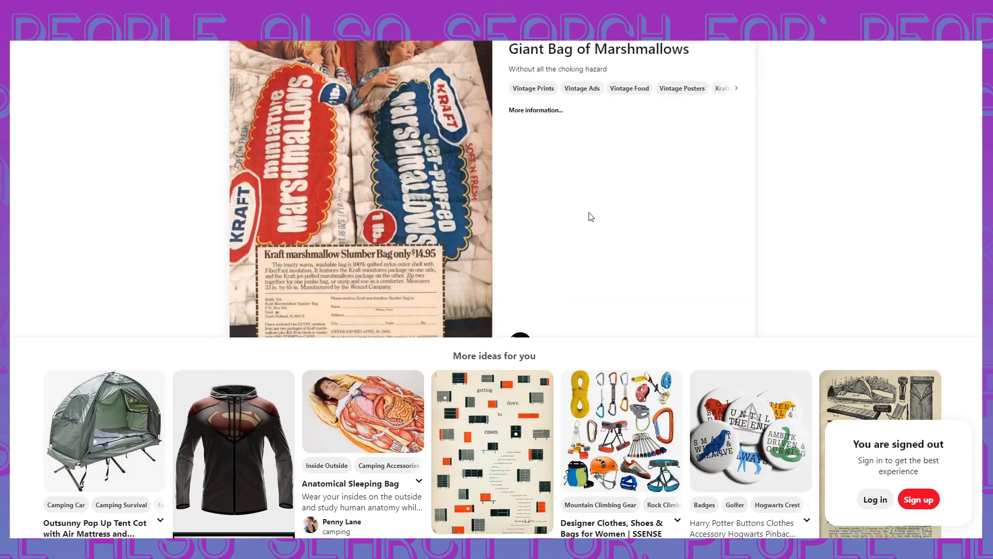
pyautogui.scroll(3)
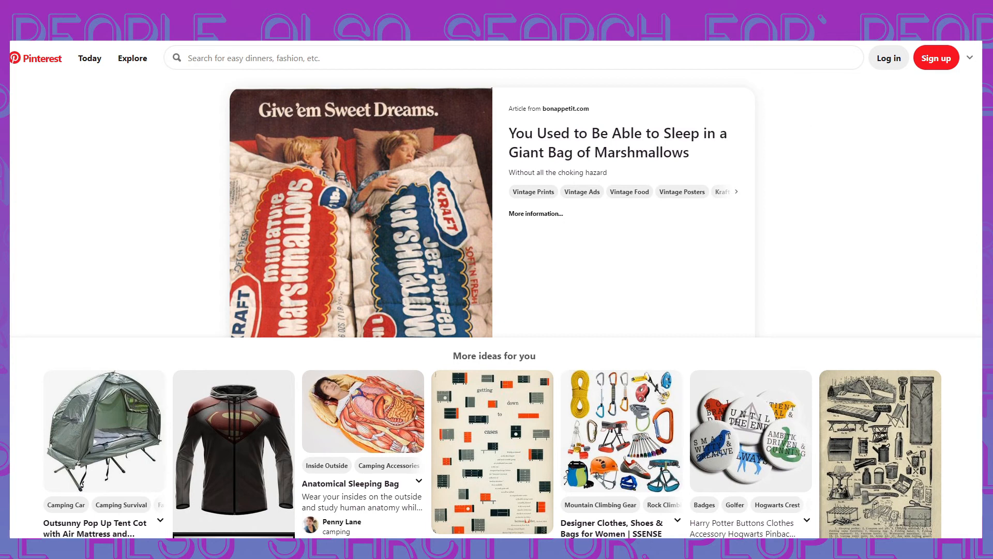
pyautogui.scroll(-3)
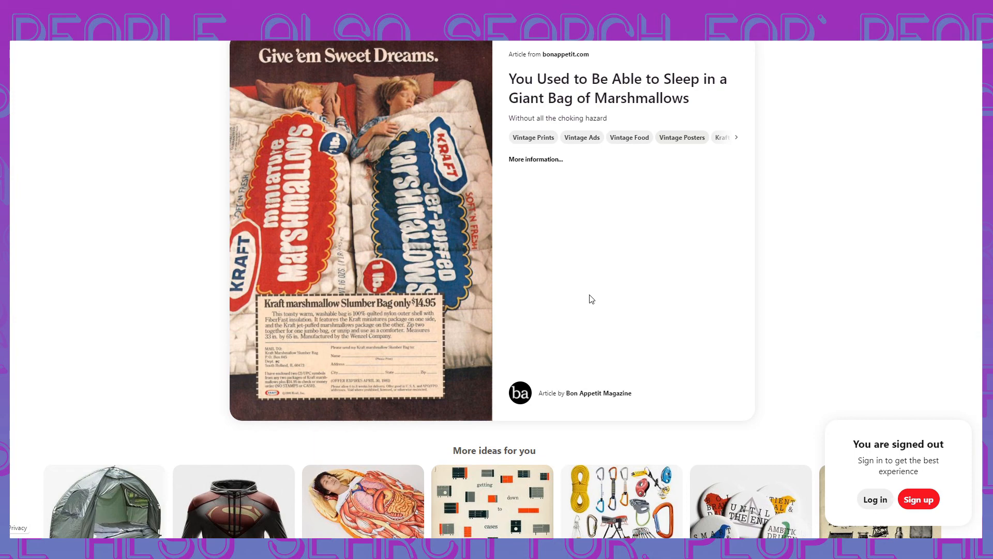
pyautogui.scroll(-3)
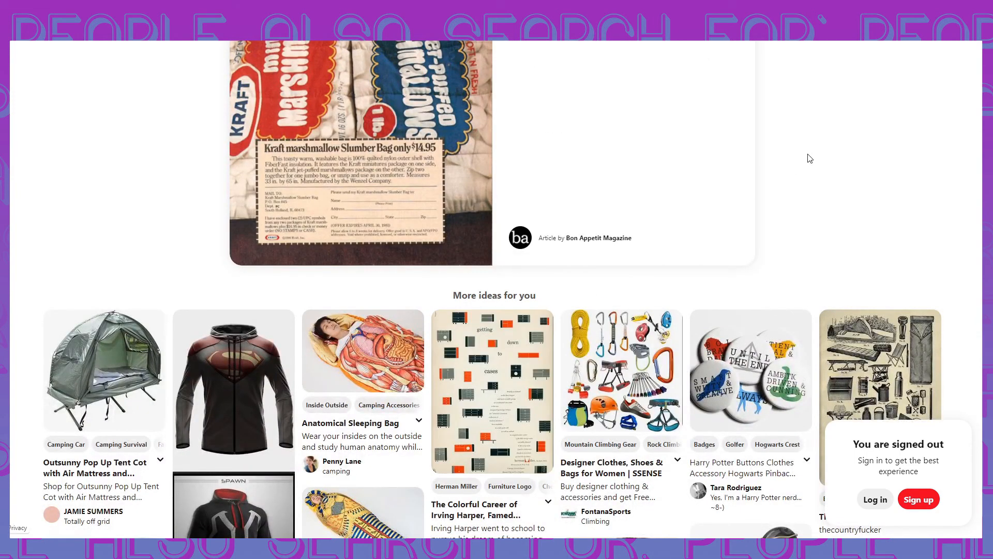
pyautogui.scroll(3)
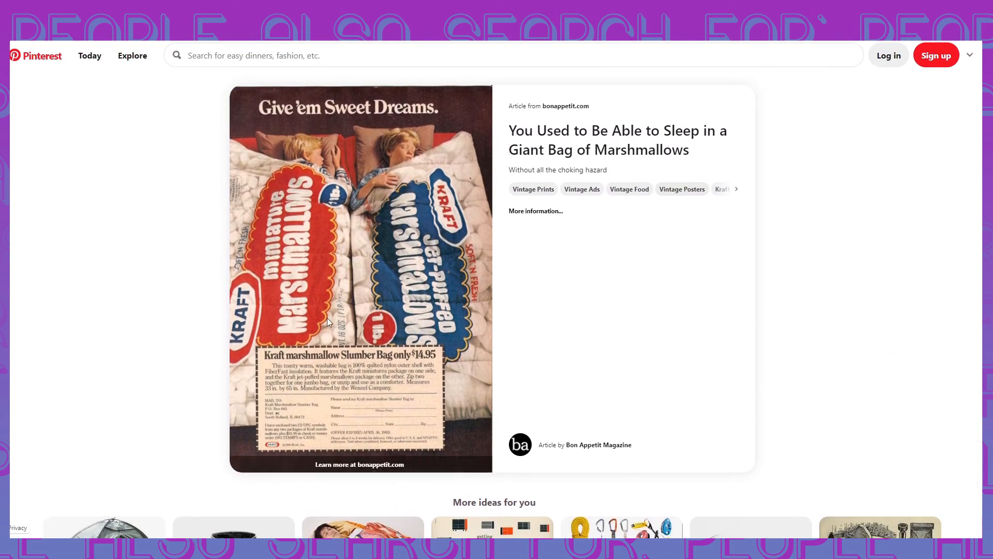
pyautogui.moveTo(722, 311)
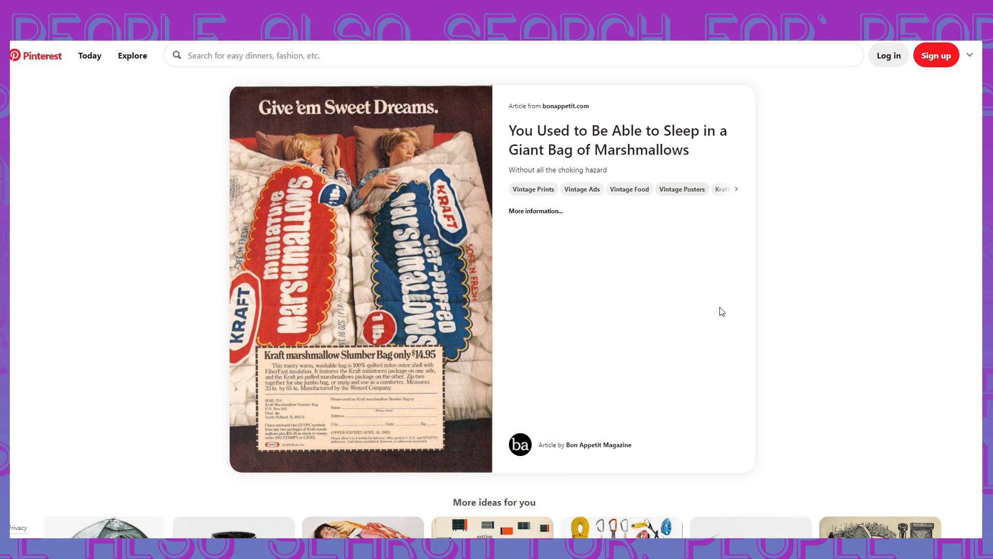
pyautogui.moveTo(693, 181)
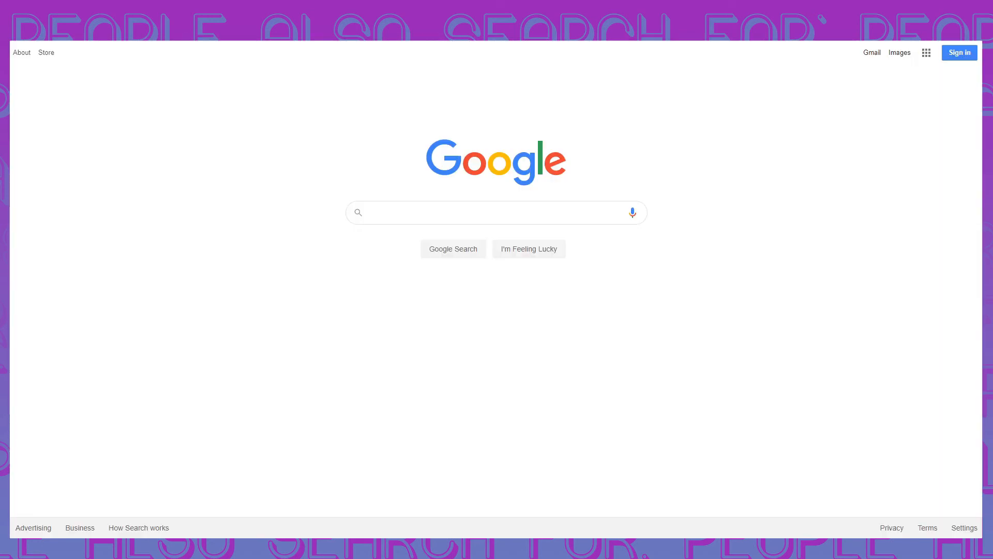
# Step: Return to the Pinterest marshmallow pin showing the full Kraft Slumber Bag ad
pyautogui.click(496, 212)
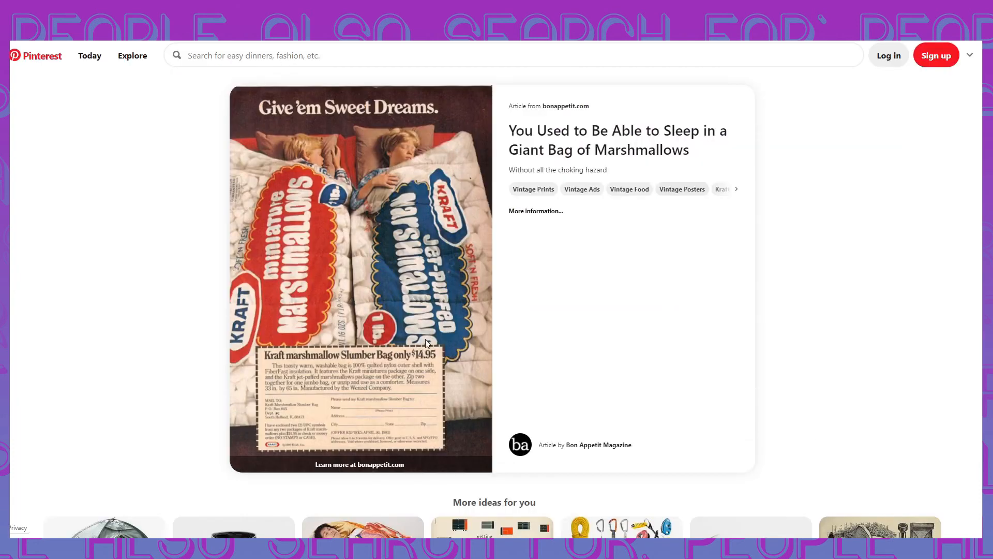
pyautogui.moveTo(447, 341)
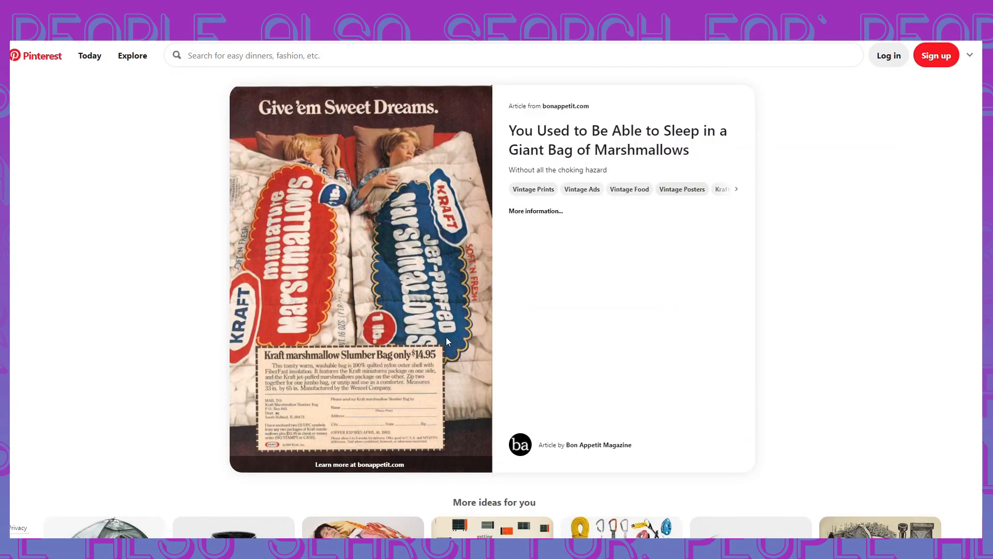
pyautogui.moveTo(484, 329)
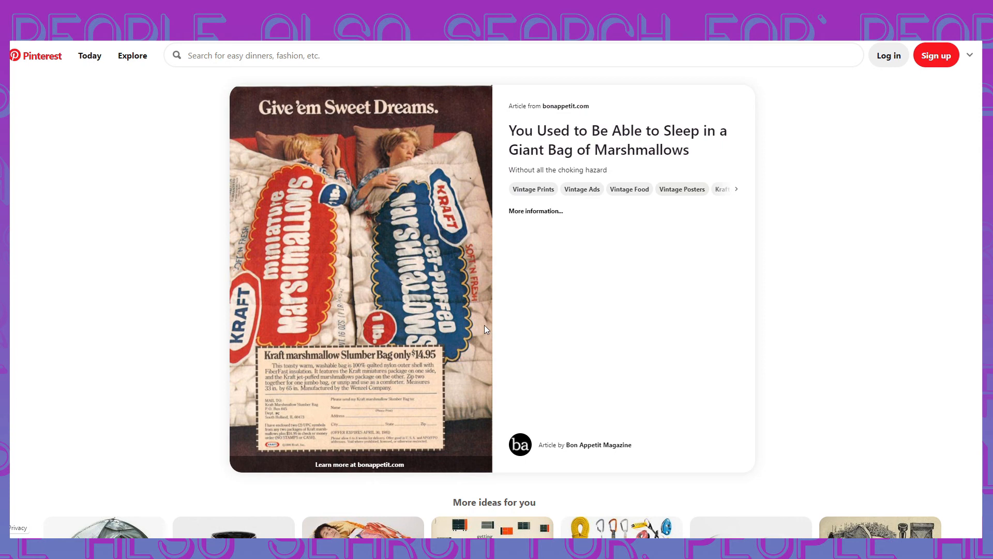
pyautogui.moveTo(417, 363)
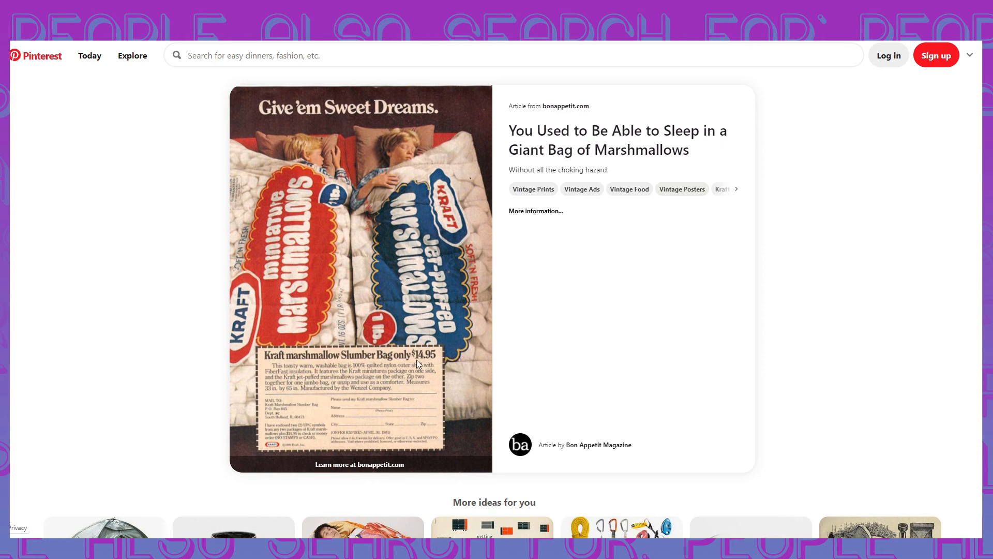
pyautogui.moveTo(447, 365)
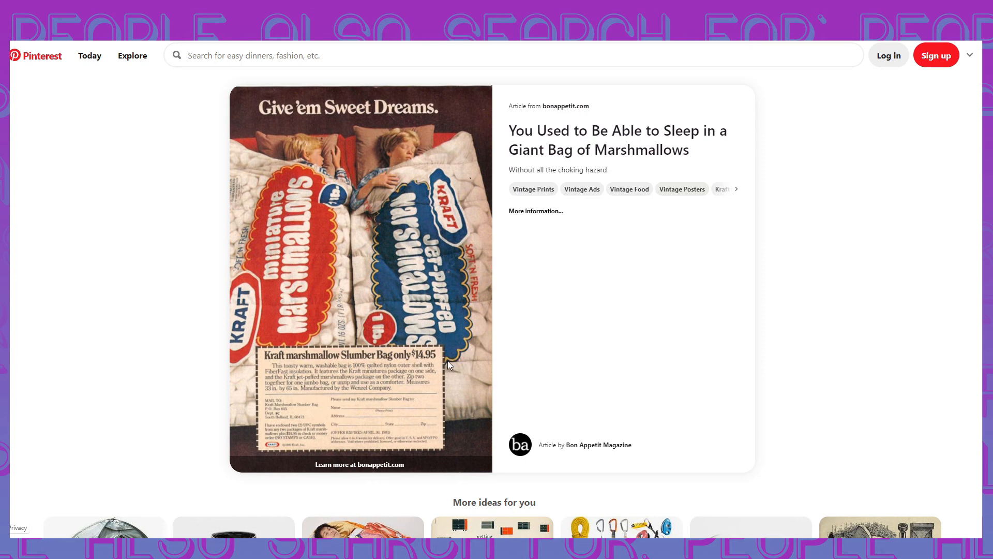
pyautogui.moveTo(567, 355)
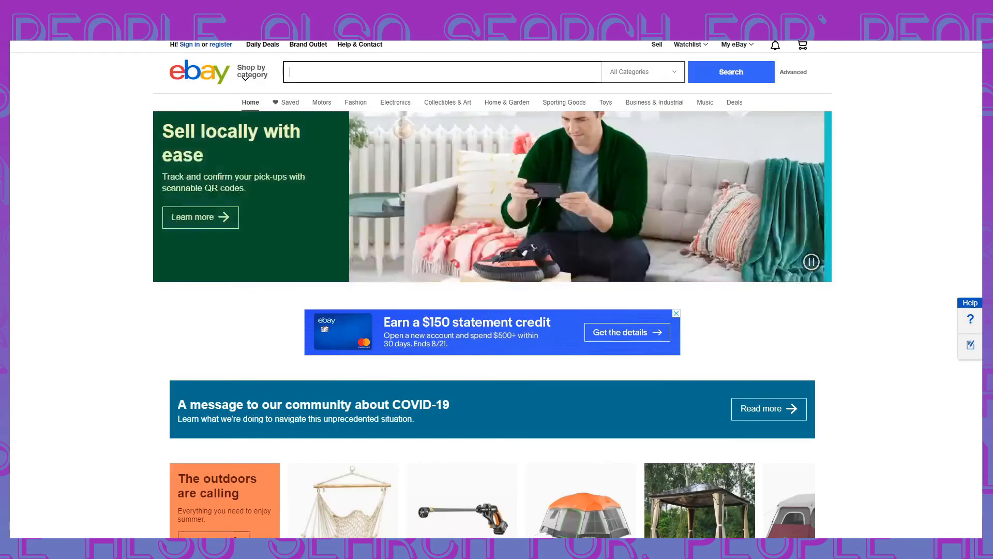
# Step: Enter 'kraft marshmallow slumber bag' in the eBay search box, fixing the 'bga' typo
pyautogui.write('kra')
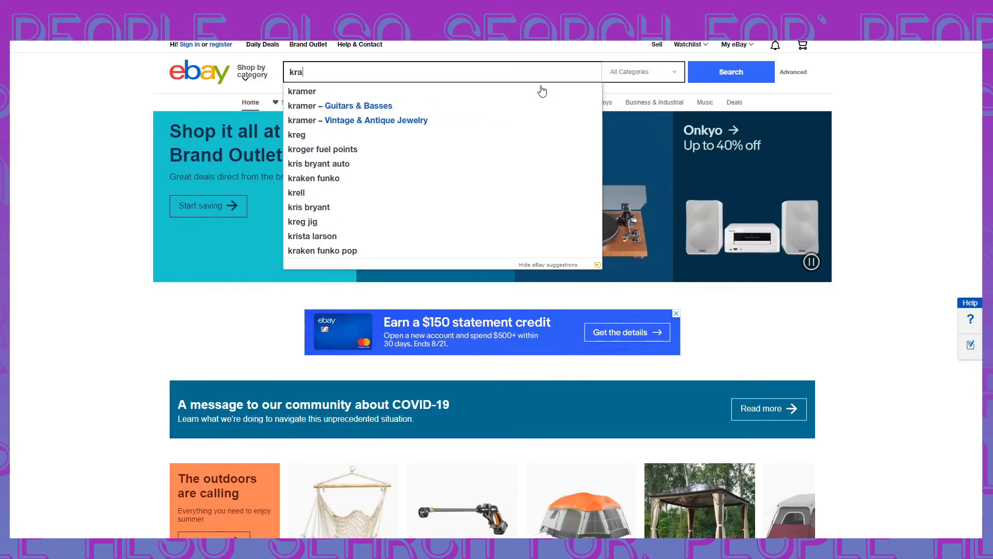
pyautogui.write('kraft marshm')
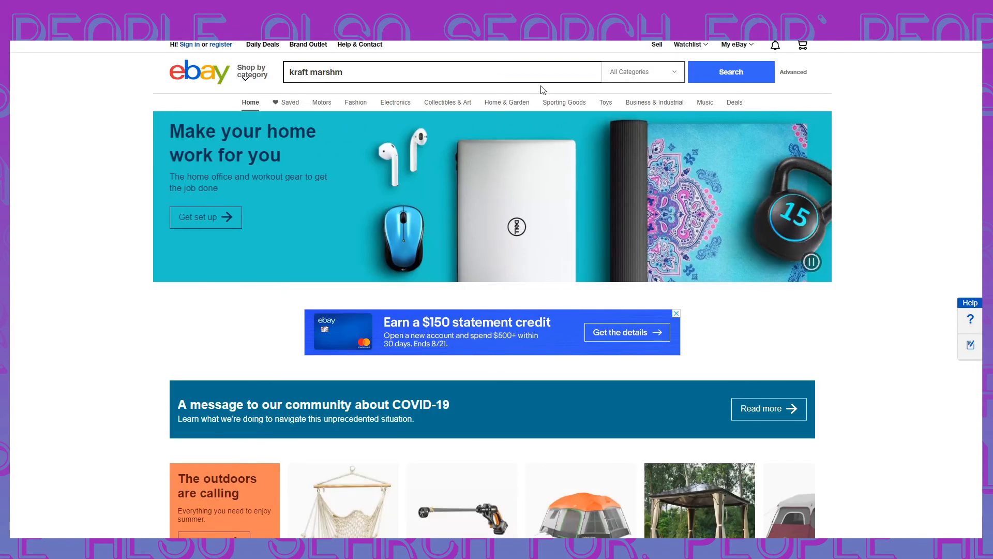
pyautogui.write('allow sl')
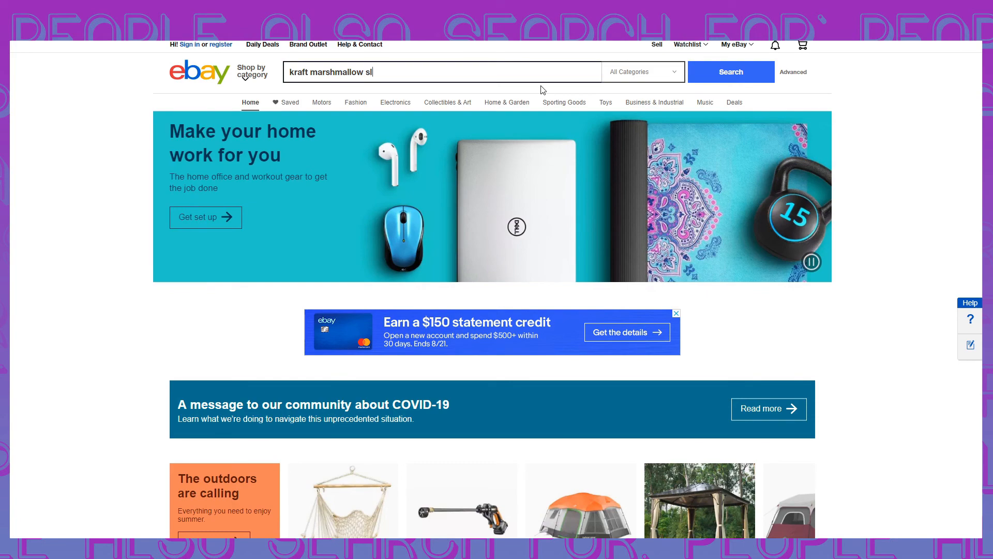
pyautogui.write('umberbga')
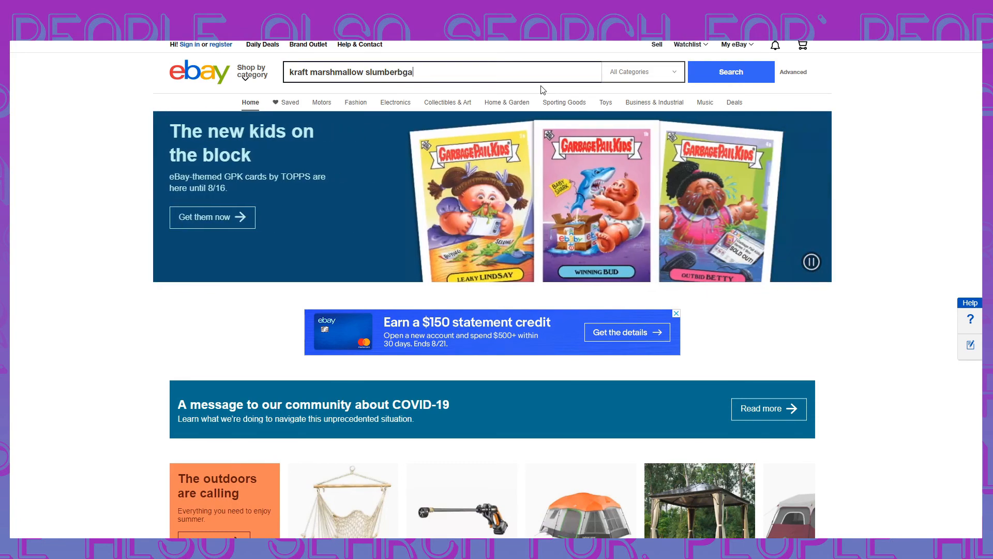
pyautogui.press('Backspace')
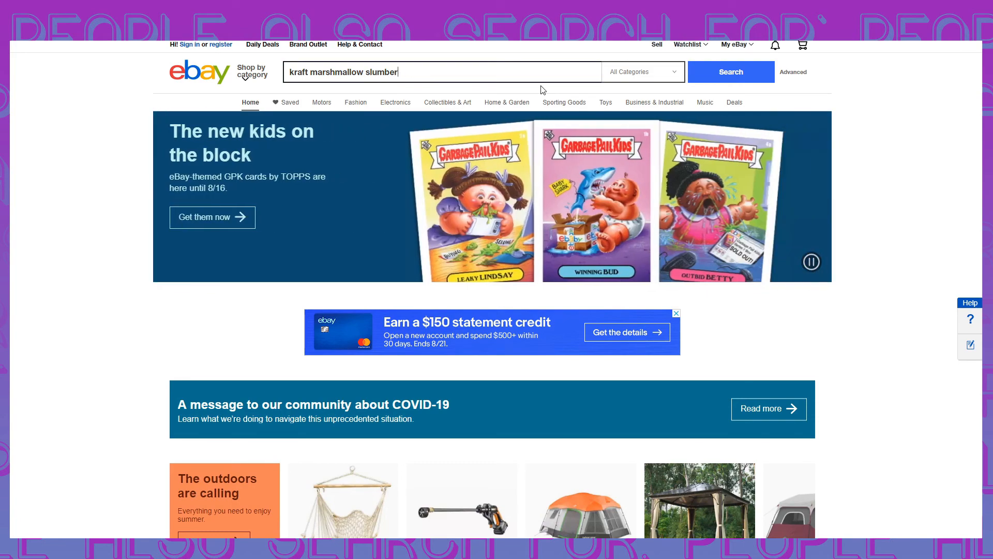
pyautogui.write('bag')
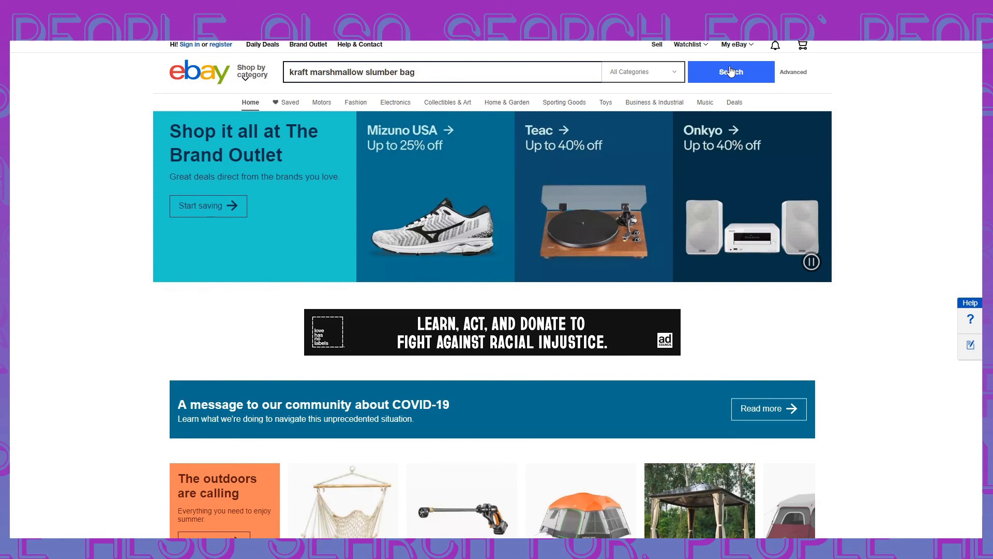
# Step: Run the eBay search, dismiss the save-search tip, and review the 1980 Kraft ad result at $16.99
pyautogui.click(731, 71)
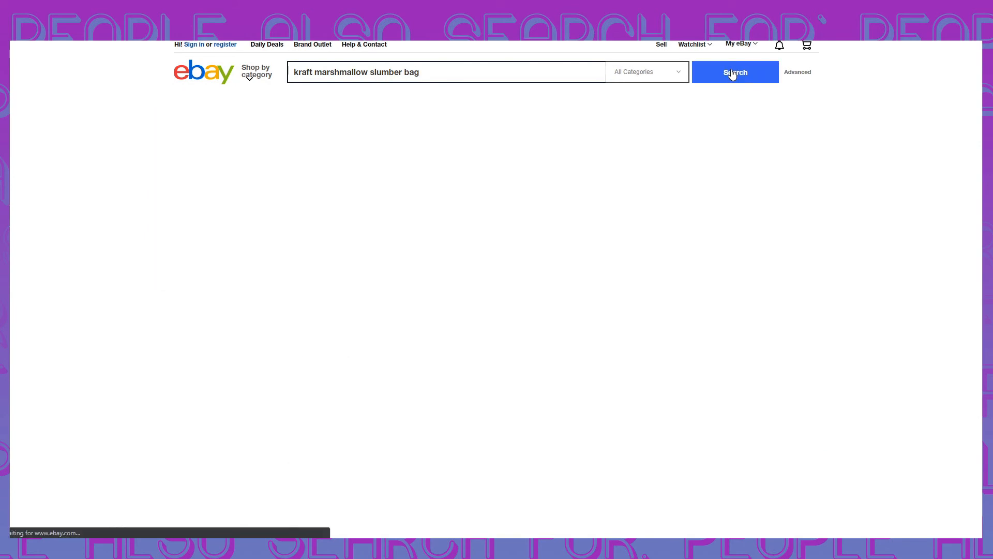
pyautogui.click(735, 71)
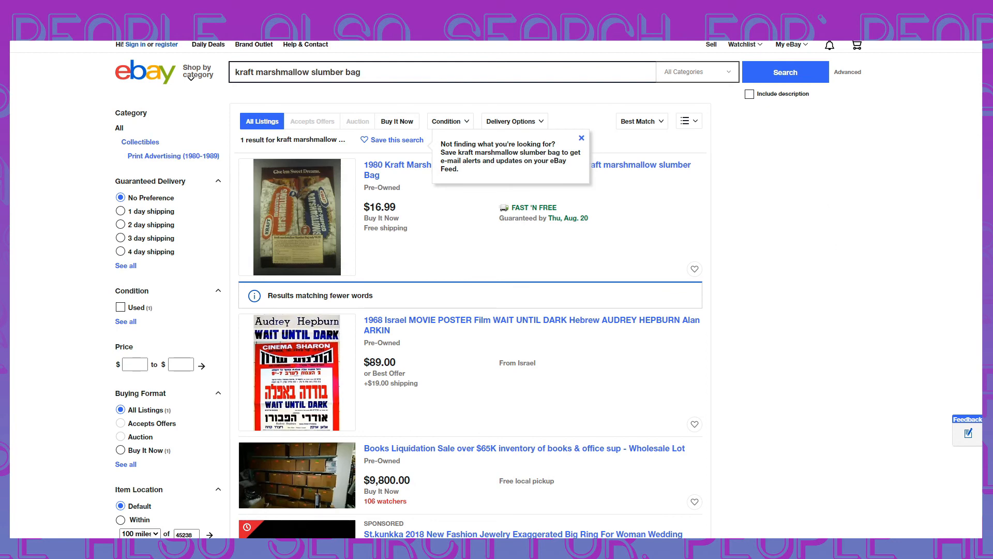
pyautogui.moveTo(577, 148)
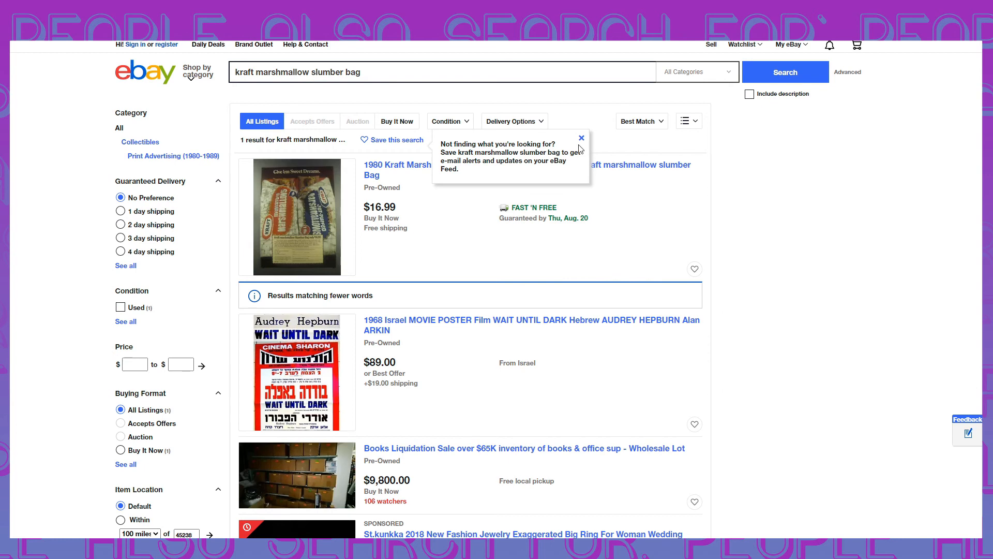
pyautogui.click(581, 138)
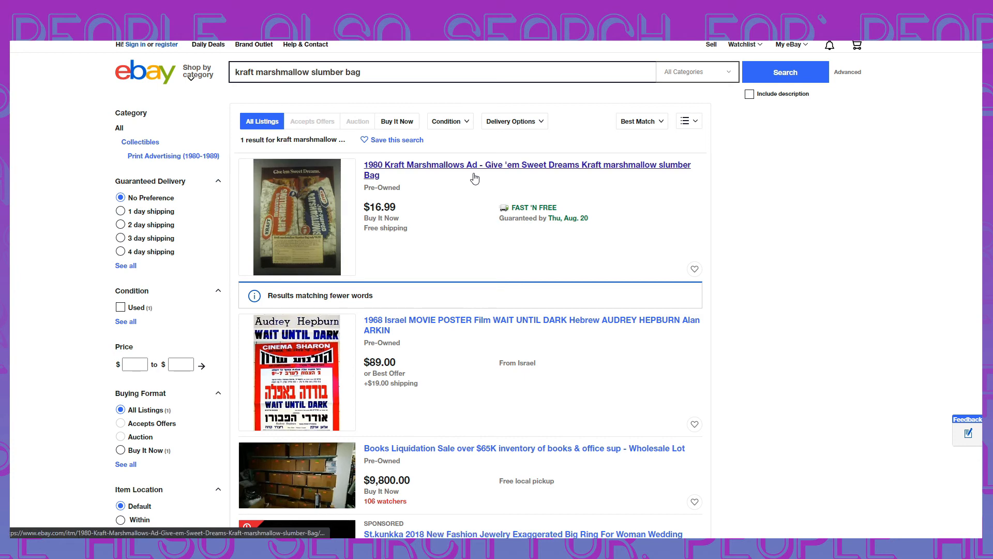
pyautogui.scroll(-3)
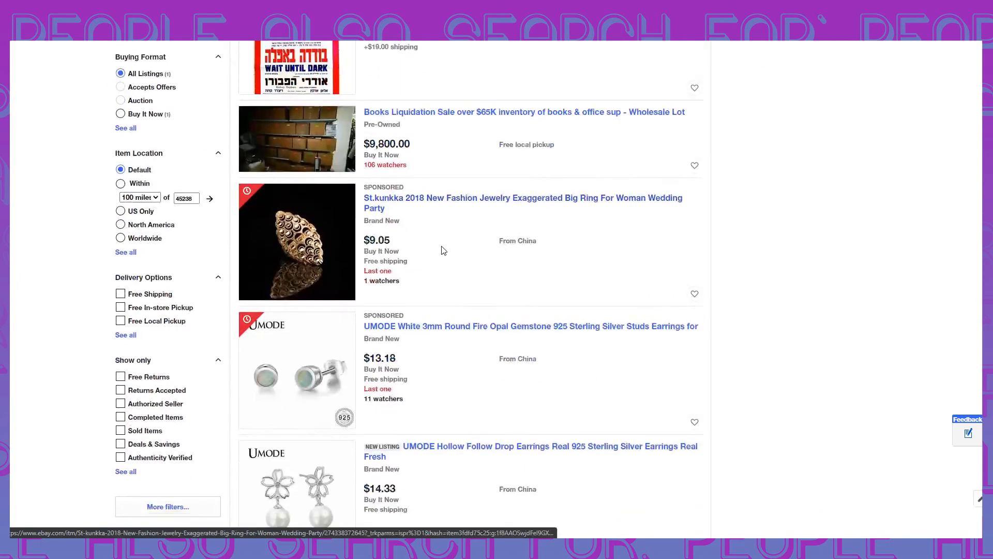
pyautogui.scroll(3)
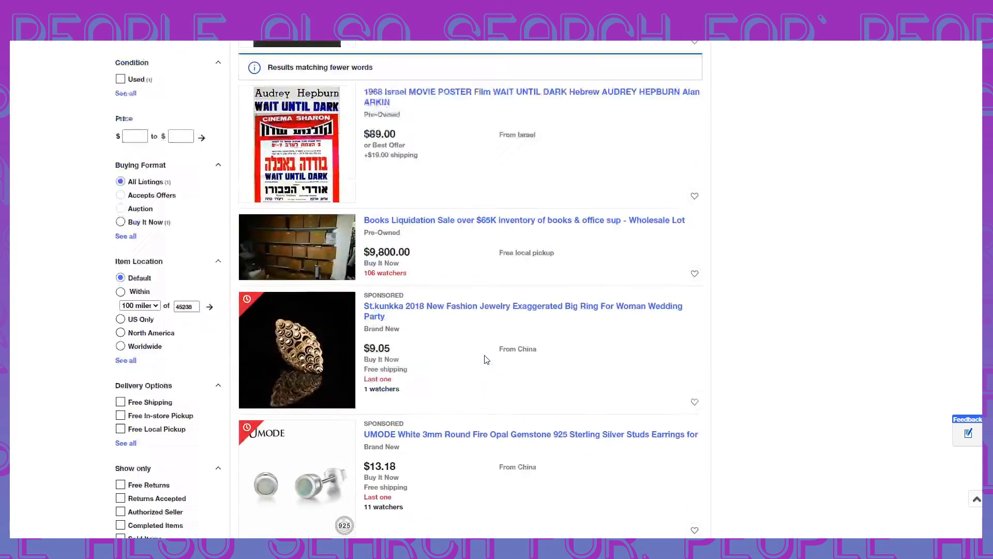
pyautogui.scroll(3)
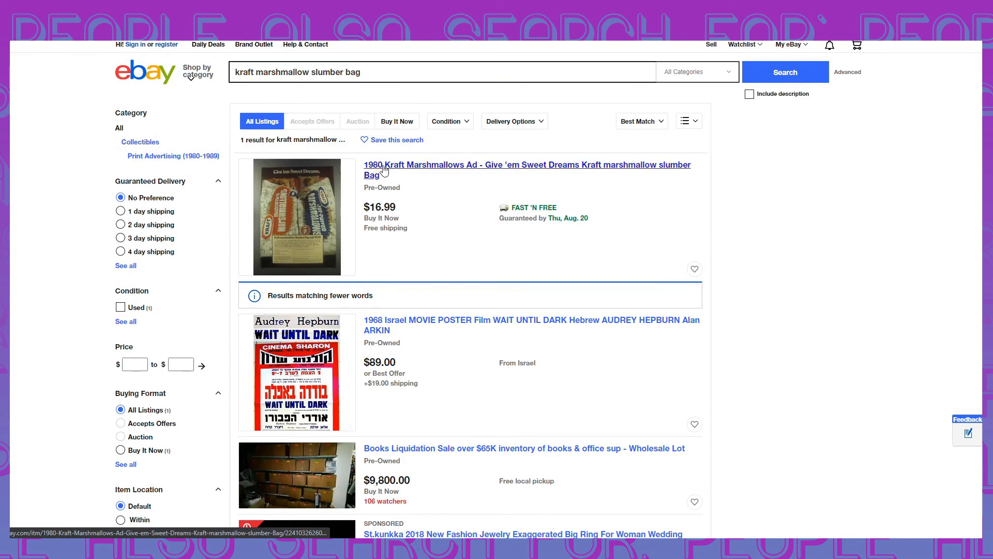
# Step: View the 1980 Kraft Marshmallows Ad listing with its slumber bag image magnified
pyautogui.click(527, 168)
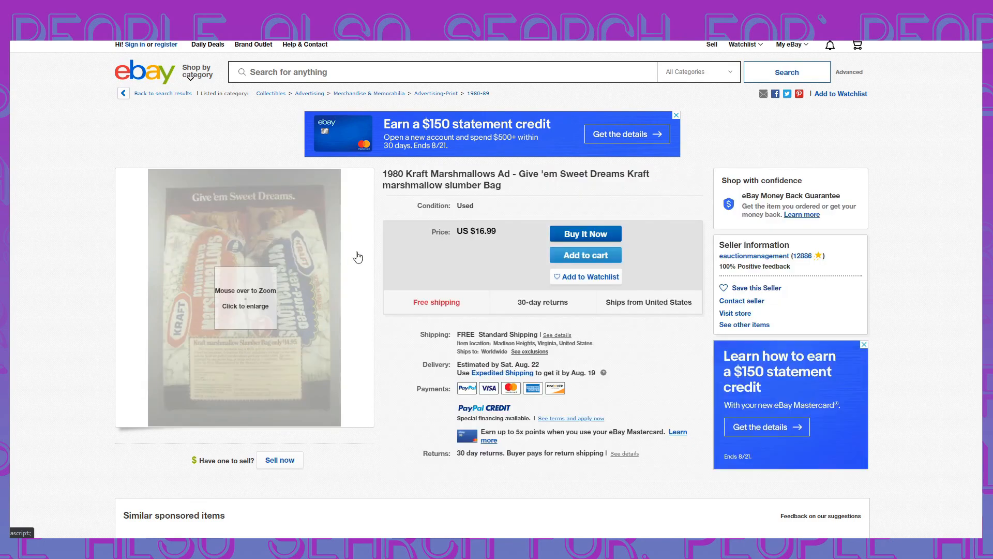
pyautogui.scroll(-3)
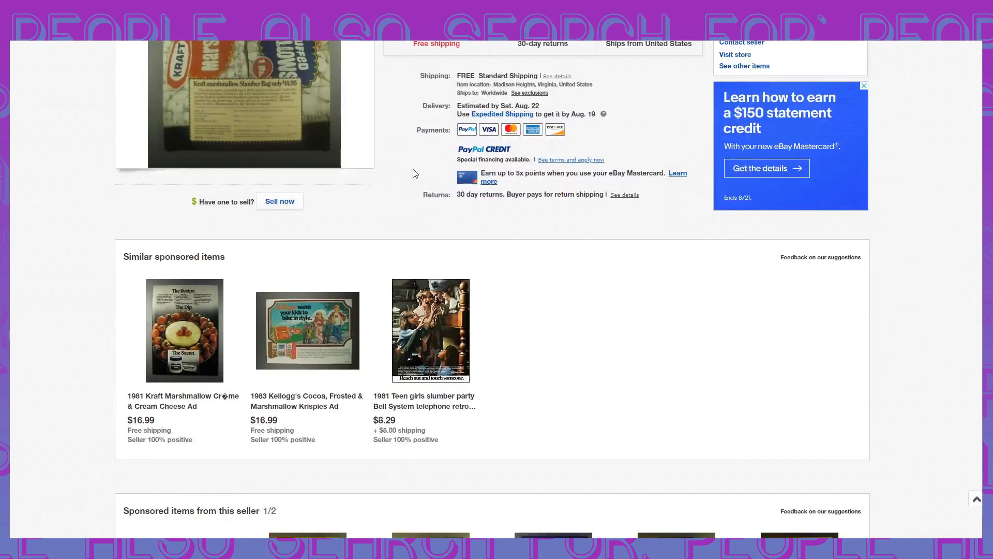
pyautogui.scroll(-3)
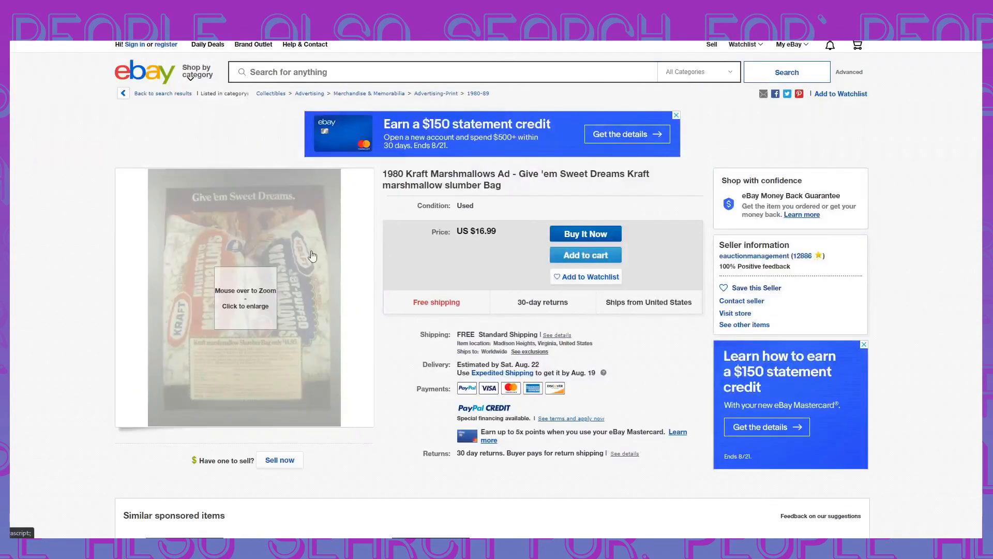
pyautogui.click(244, 298)
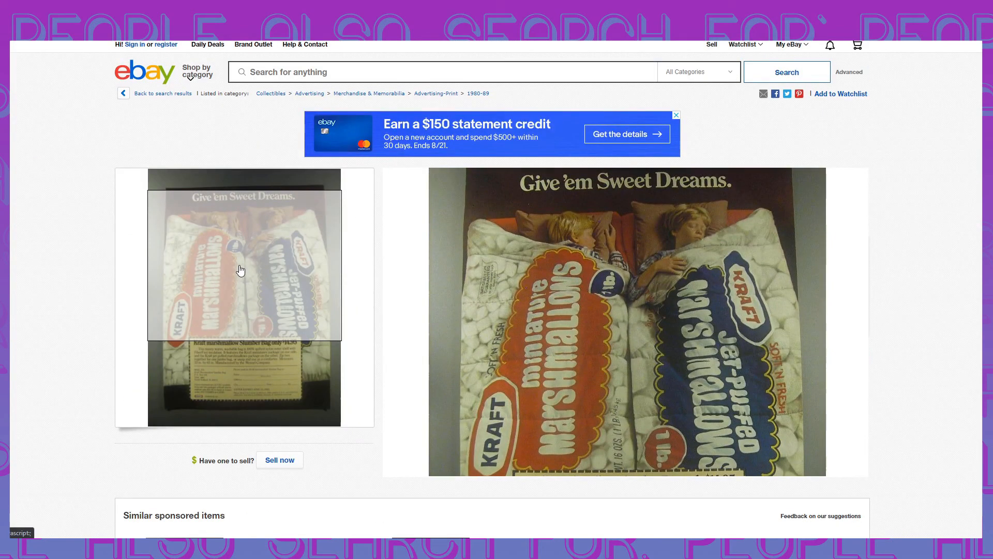
pyautogui.moveTo(240, 270)
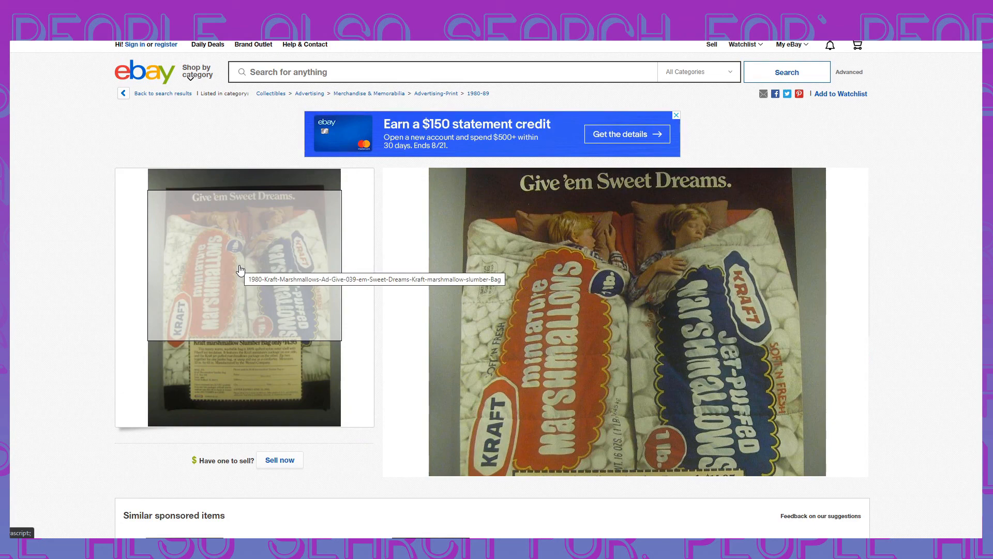